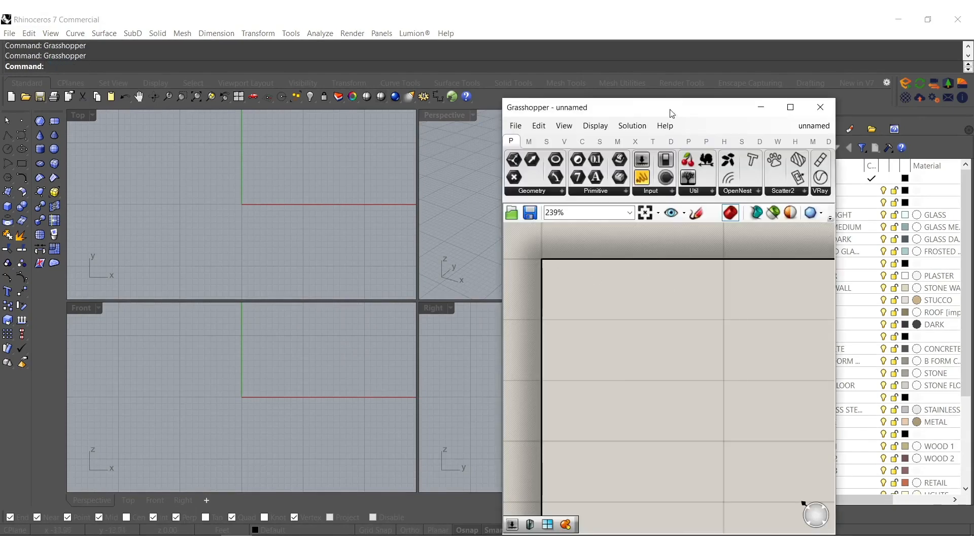
- Place the LunchBox Klein/Helicoid surface component on the empty Grasshopper canvas
{"action": "left_click", "coordinate": [790, 106]}
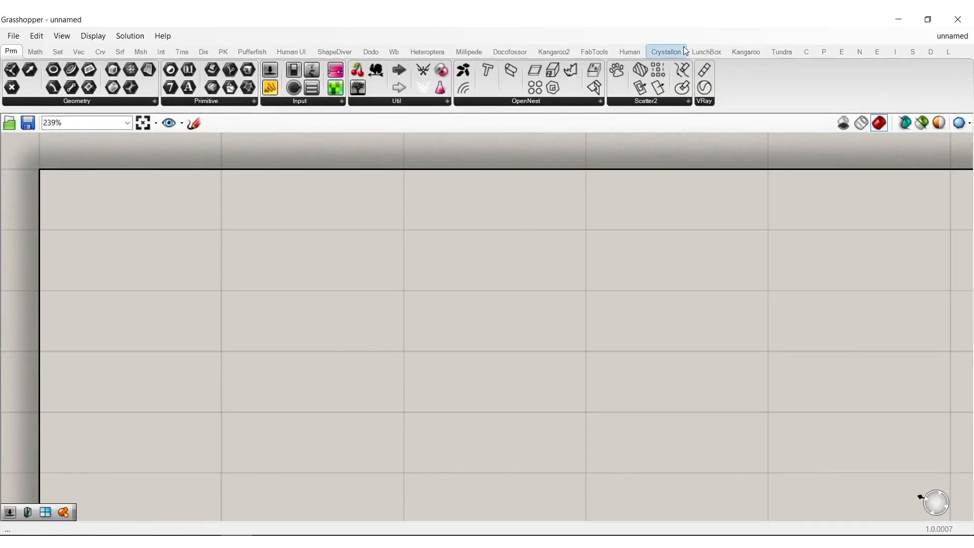
{"action": "left_click", "coordinate": [706, 52]}
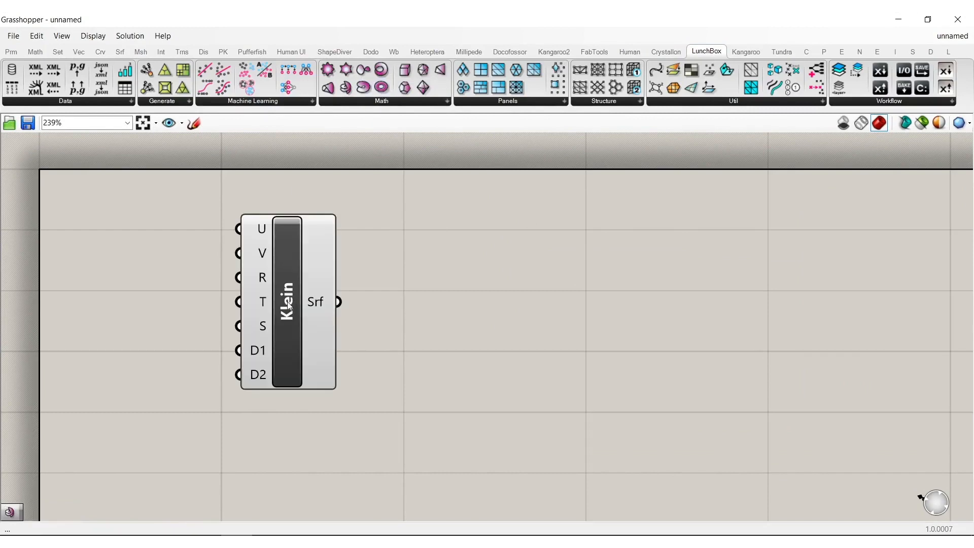
{"action": "left_click", "coordinate": [287, 301]}
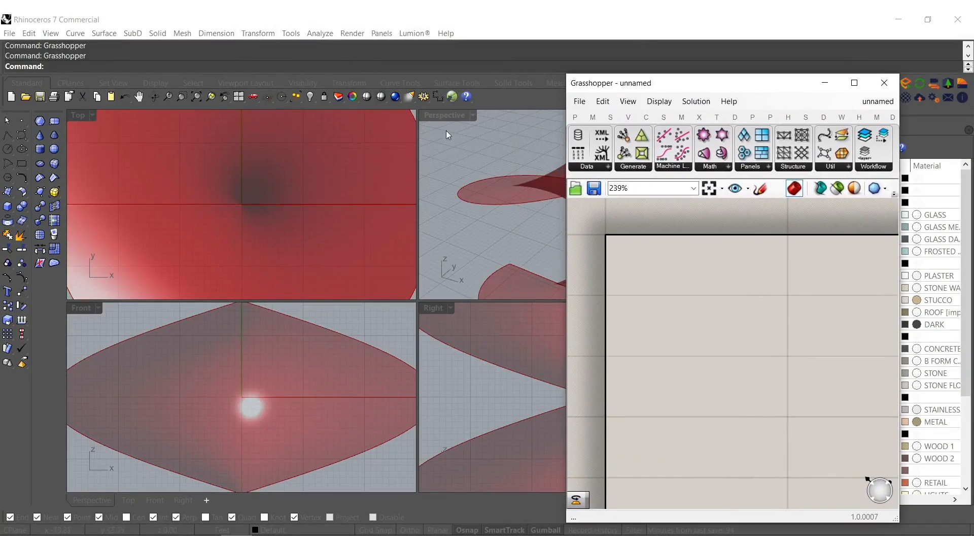
- Add a Maelstrom component via search 'mael' and wire the Helicoid Srf output into its G input
{"action": "double_click", "coordinate": [444, 114]}
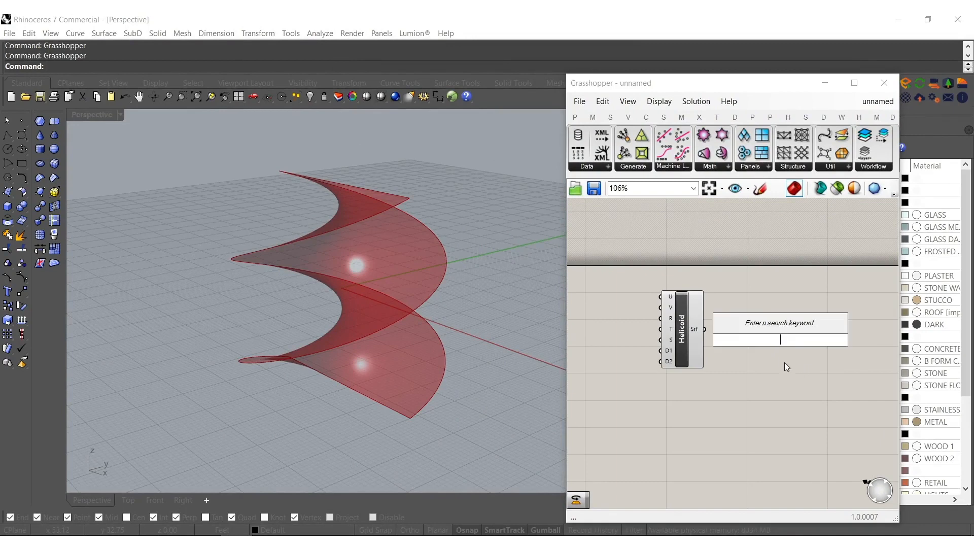
{"action": "type", "text": "mael"}
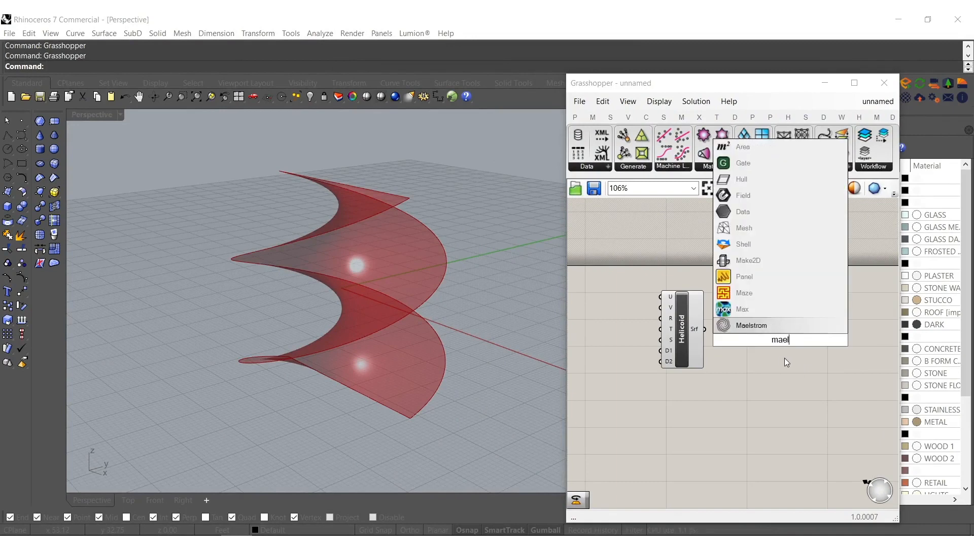
{"action": "left_click", "coordinate": [751, 325]}
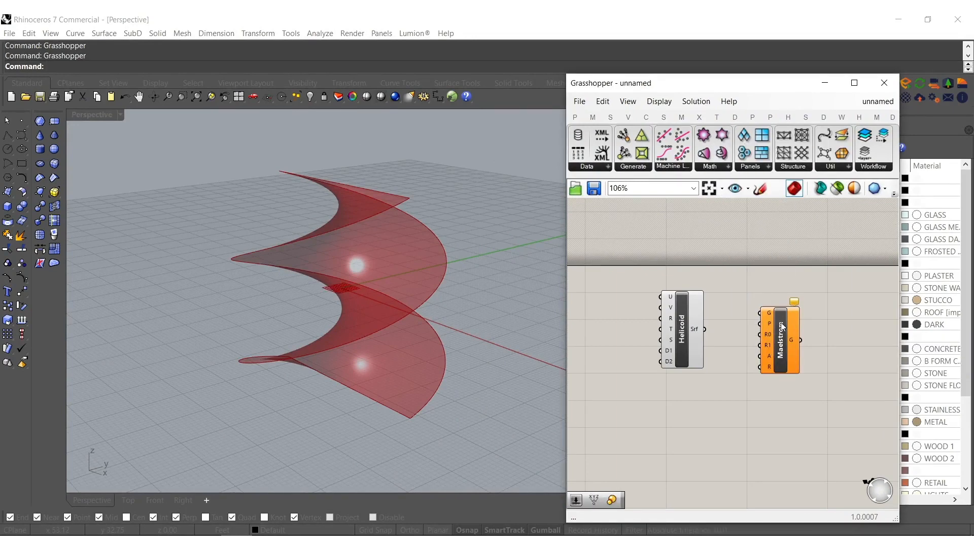
{"action": "left_click_drag", "start_coordinate": [705, 329], "coordinate": [760, 312]}
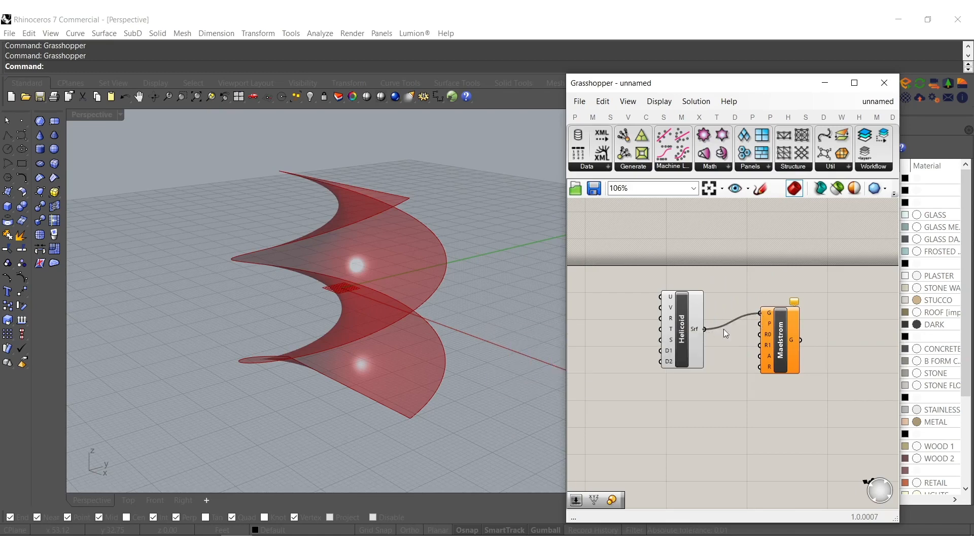
{"action": "mouse_move", "coordinate": [520, 353]}
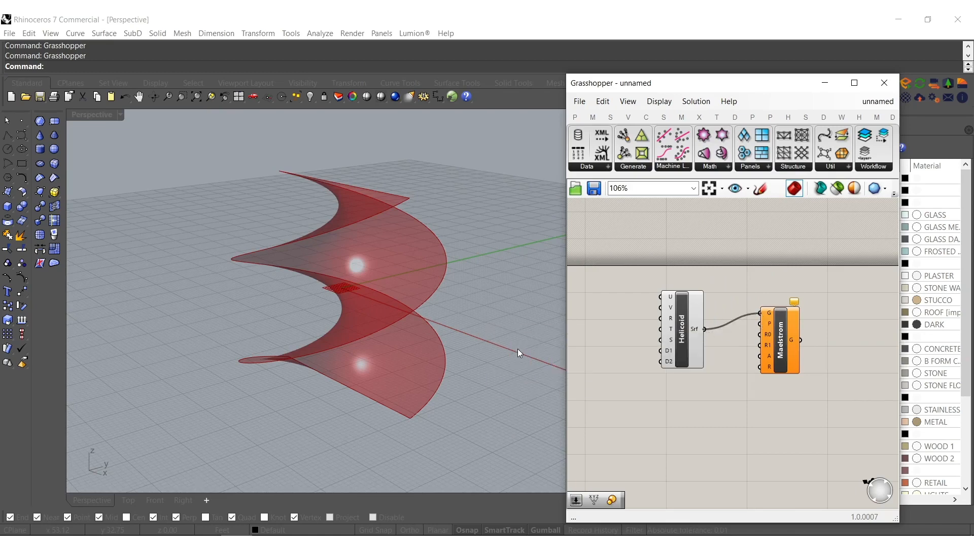
{"action": "mouse_move", "coordinate": [366, 311]}
{"action": "type", "text": "m"}
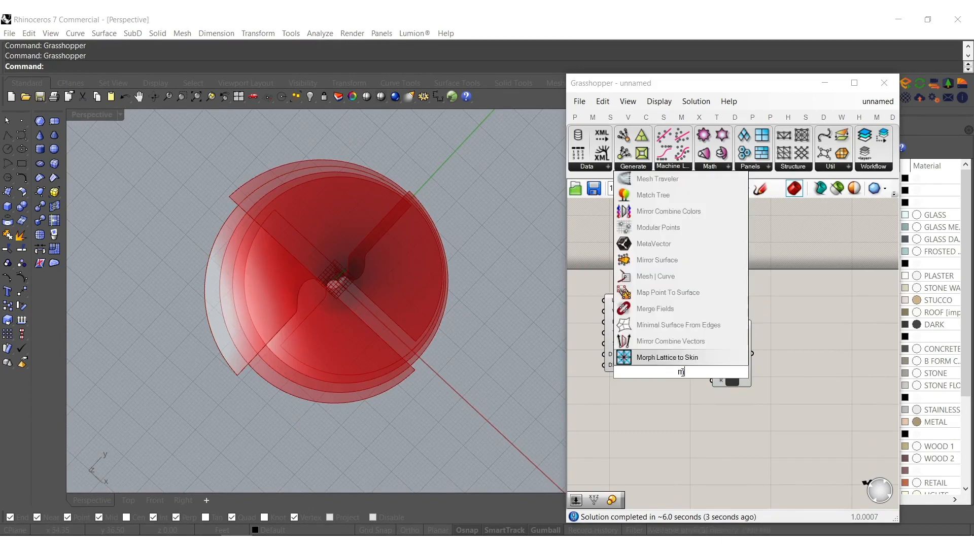
- Insert a Mesh Surface between Helicoid and Maelstrom and drive Maelstrom's R1 with a 35 slider
{"action": "left_click", "coordinate": [680, 371]}
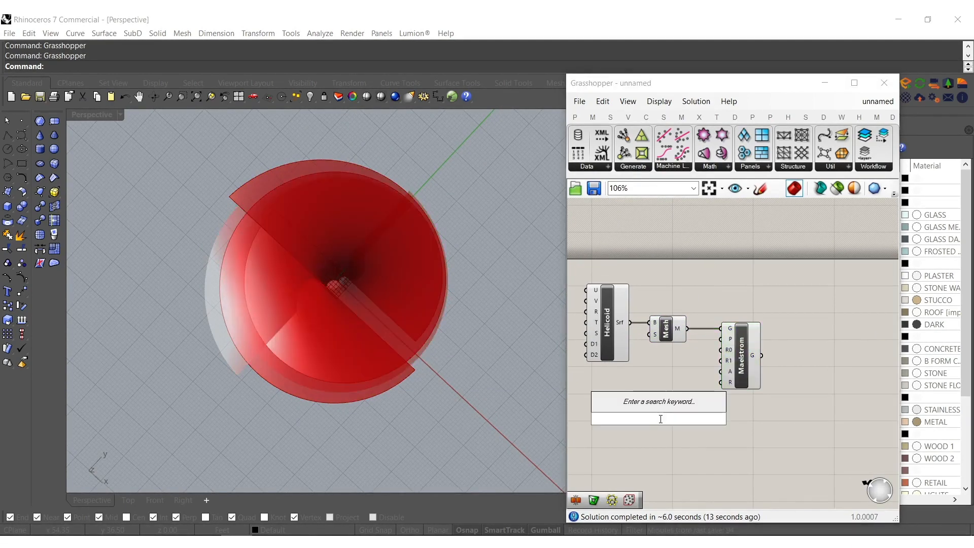
{"action": "type", "text": "35.000"}
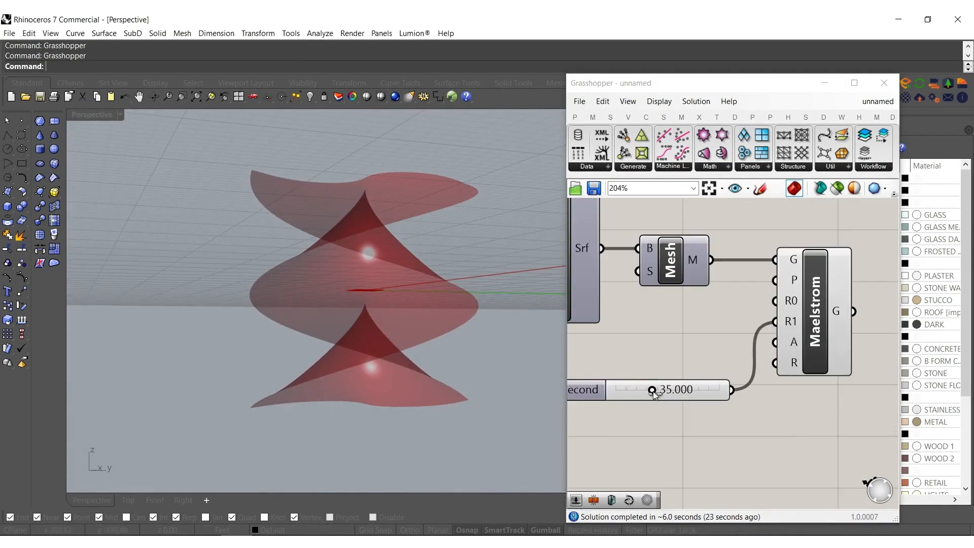
{"action": "left_click_drag", "start_coordinate": [652, 389], "coordinate": [665, 389]}
{"action": "type", "text": "vert"}
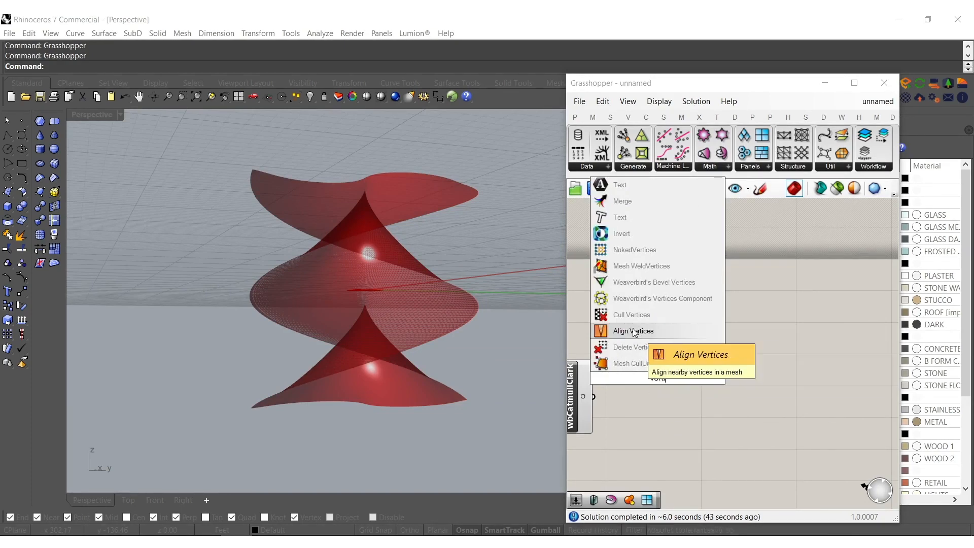
{"action": "mouse_move", "coordinate": [630, 369]}
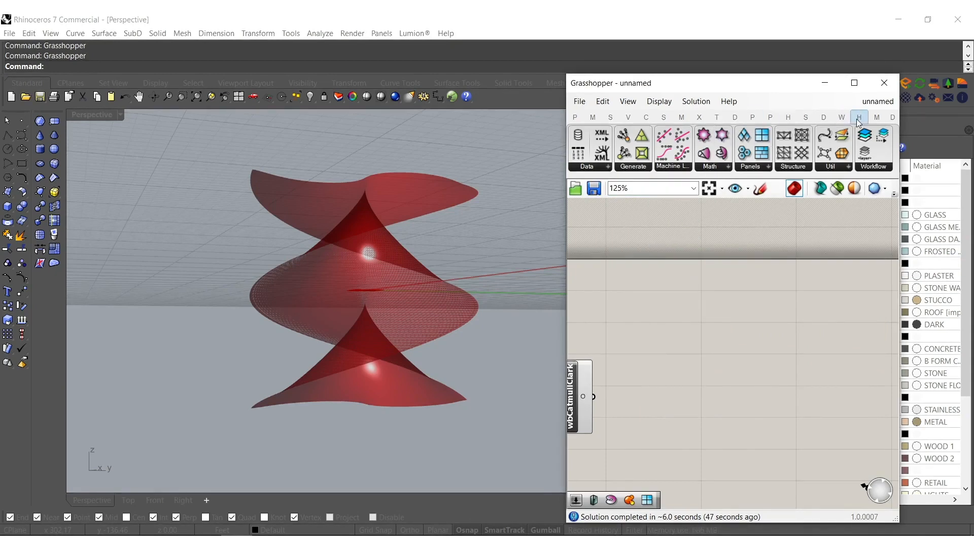
- Add a Weaverbird wbVertices component wired to the Catmull-Clark subdivided mesh
{"action": "left_click", "coordinate": [841, 117]}
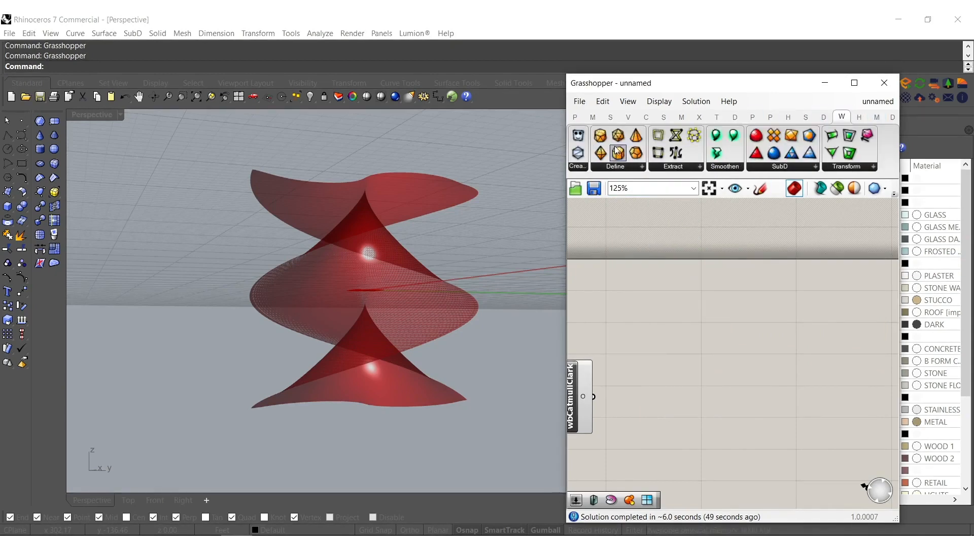
{"action": "left_click", "coordinate": [617, 153]}
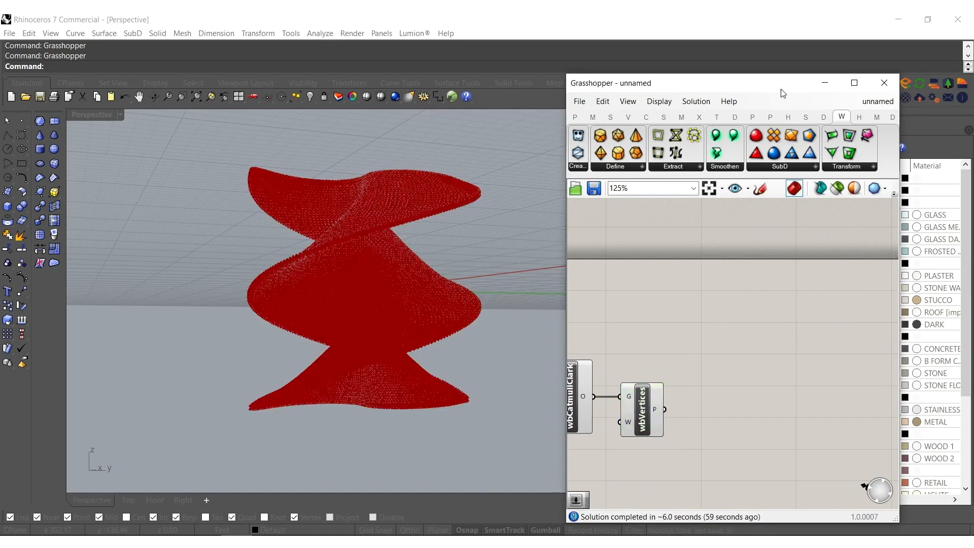
{"action": "left_click", "coordinate": [853, 82]}
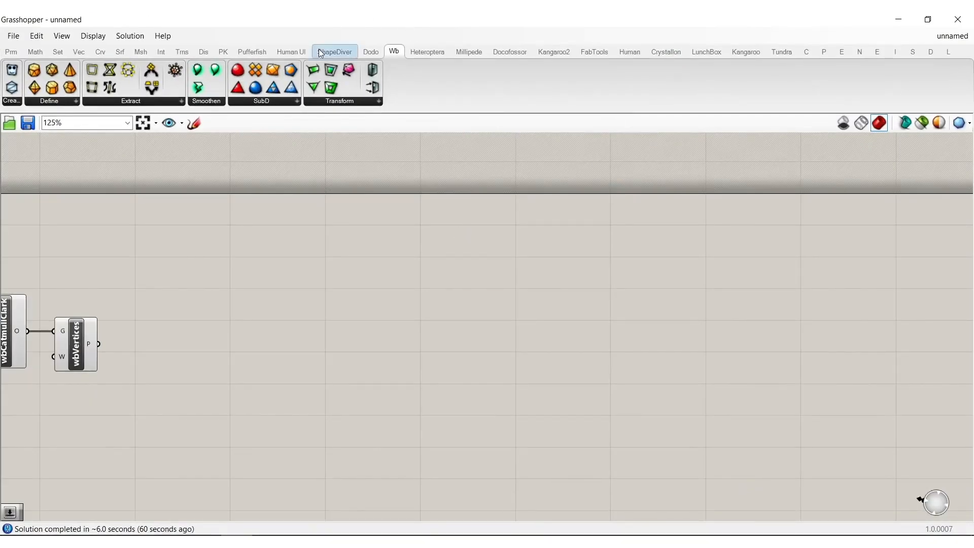
- Add a Pufferfish Voxel Mesh from the wbVertices points and delete the closed voxel mesh in Rhino
{"action": "left_click", "coordinate": [252, 52]}
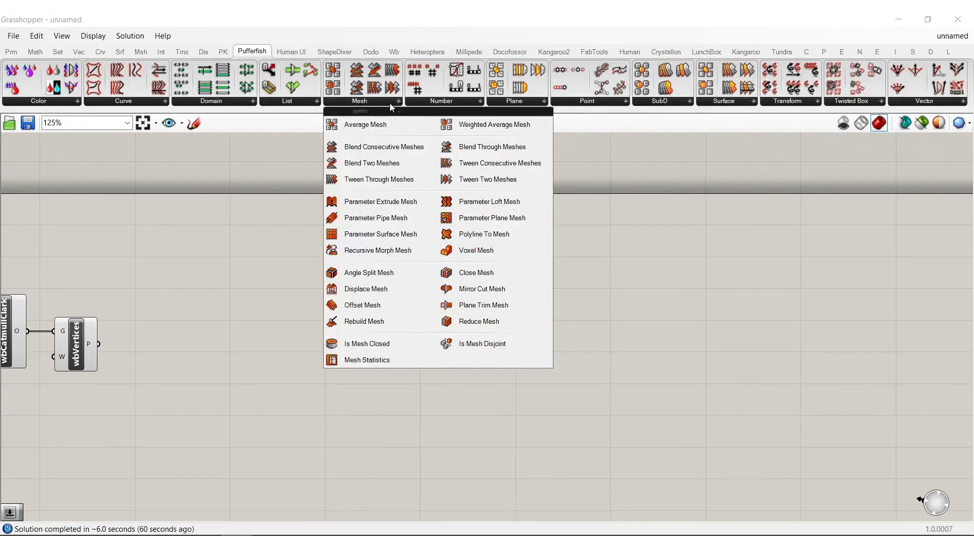
{"action": "left_click", "coordinate": [476, 250]}
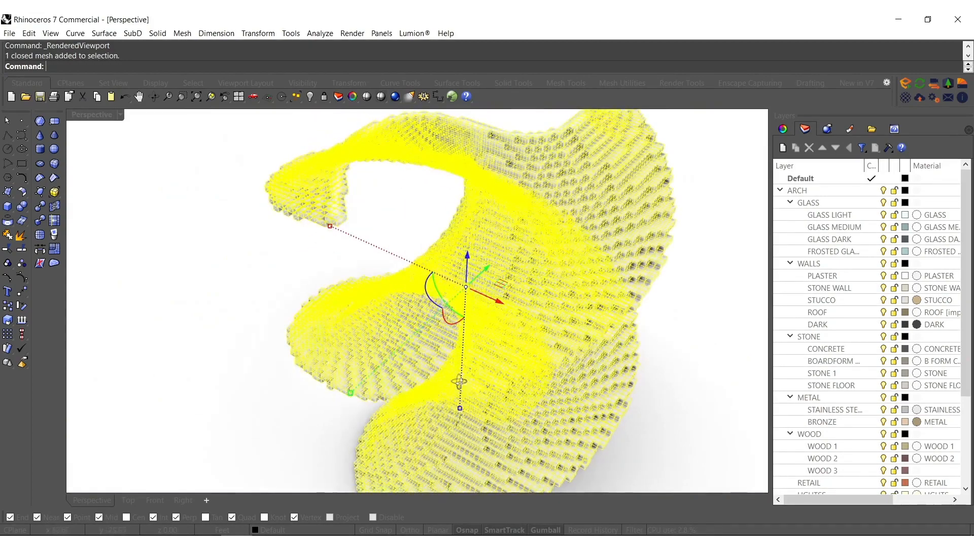
{"action": "key", "text": "Delete"}
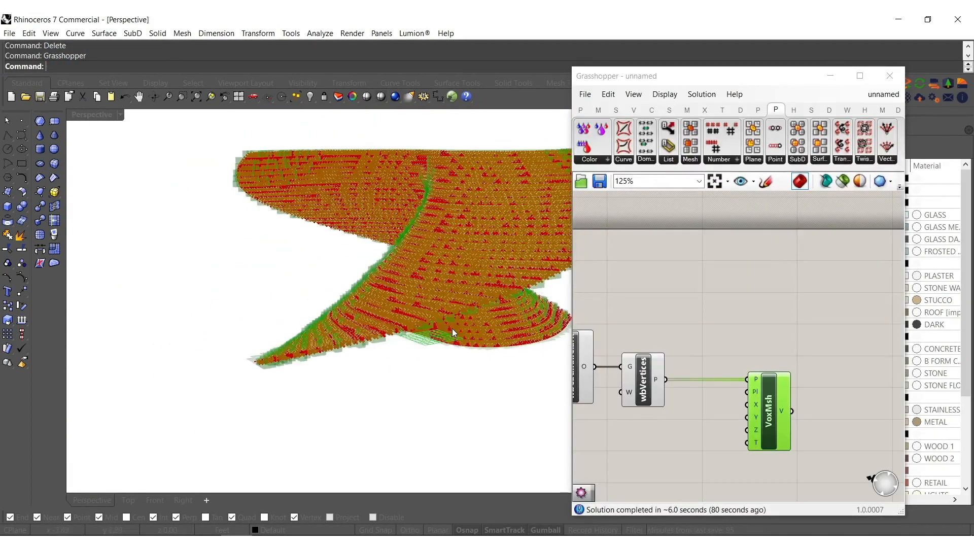
{"action": "mouse_move", "coordinate": [798, 348]}
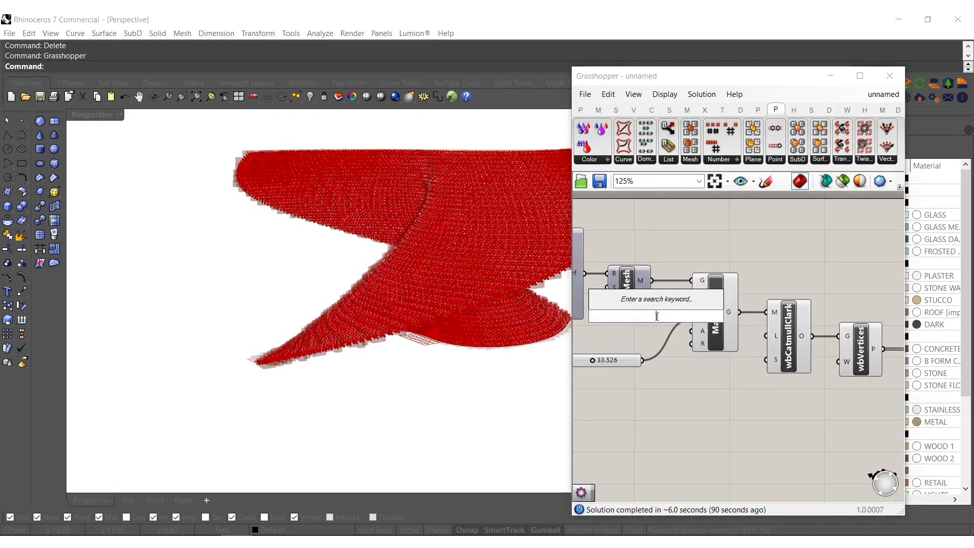
- Drive VoxMsh size with a 0.55 slider and give it a white Custom Preview via a Colour Swatch
{"action": "type", "text": "xz"}
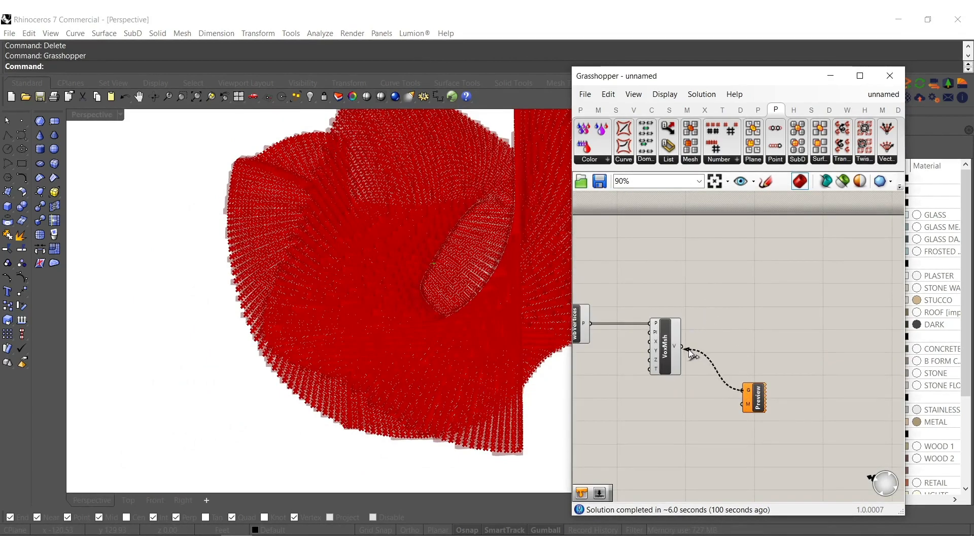
{"action": "type", "text": "co"}
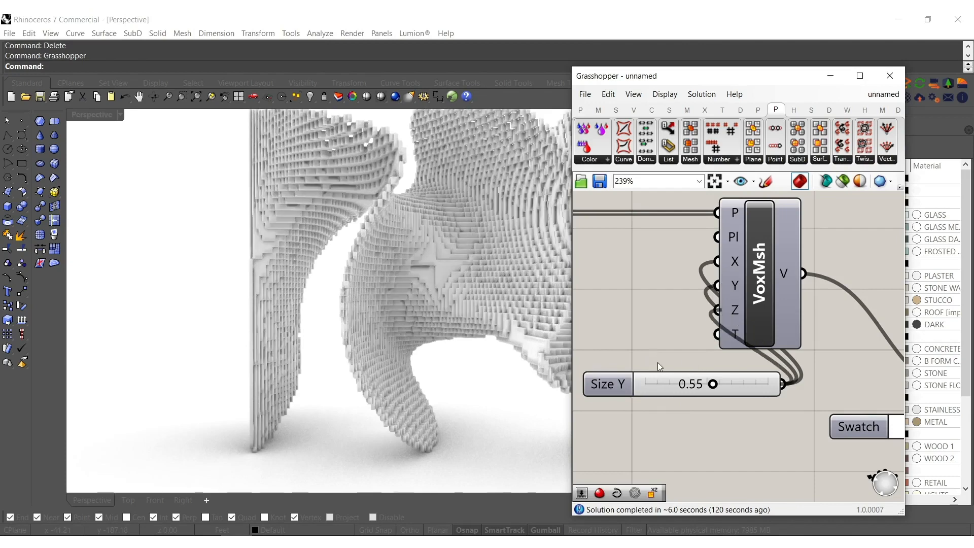
{"action": "mouse_move", "coordinate": [422, 262]}
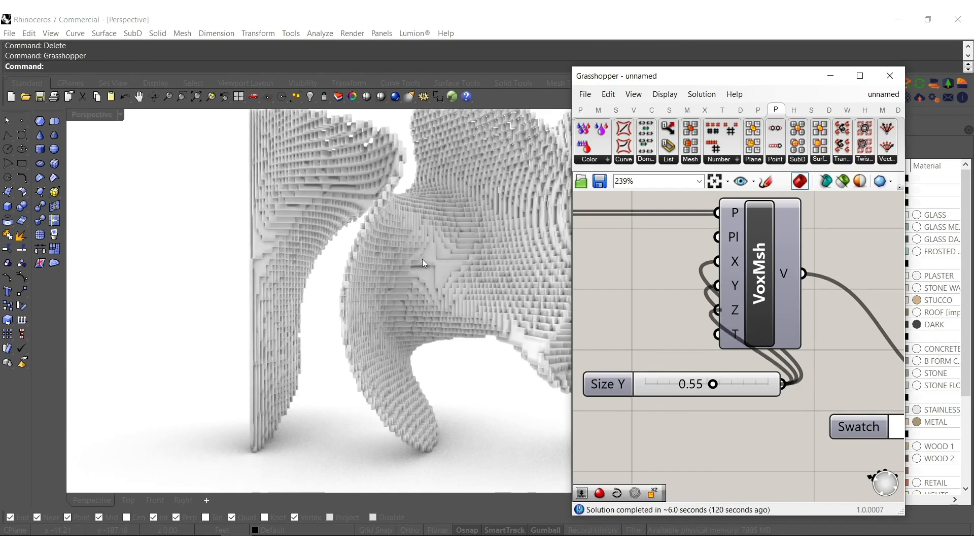
{"action": "mouse_move", "coordinate": [426, 287]}
{"action": "type", "text": "xz"}
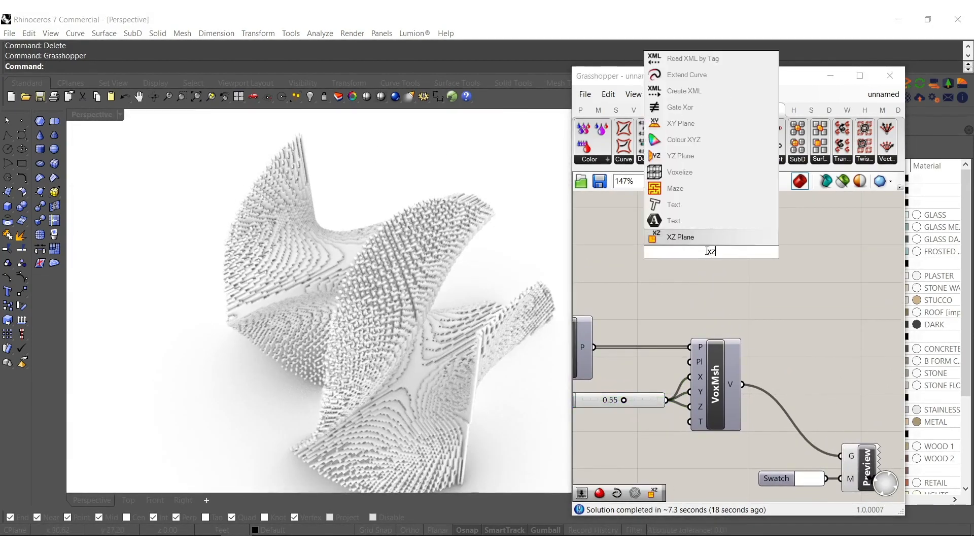
- Place XZ and YZ Plane components and a Rotate component to stand the voxel mesh as an arch
{"action": "type", "text": "yz"}
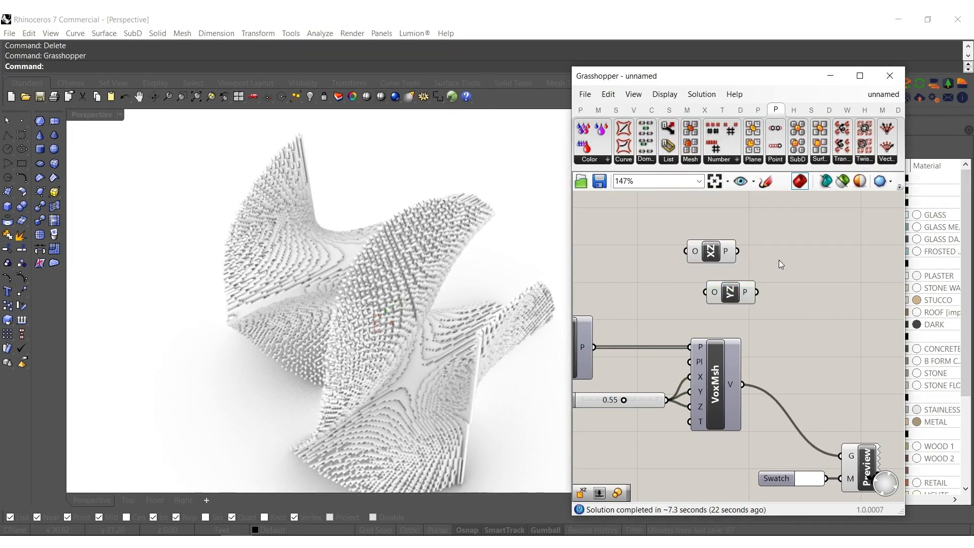
{"action": "type", "text": "ro"}
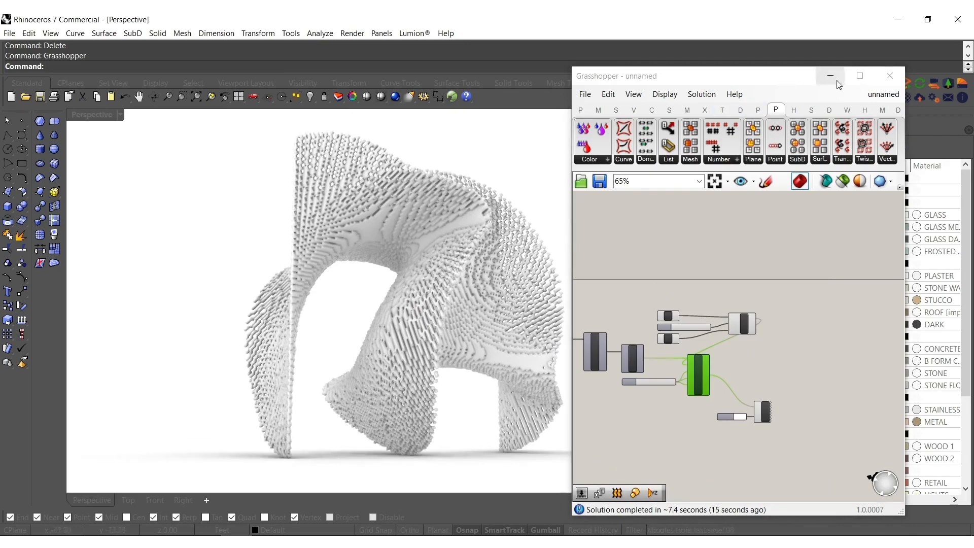
- Hide Grasshopper, delete the large bounding box and select the baked voxel sculpture in Rhino
{"action": "left_click", "coordinate": [830, 76]}
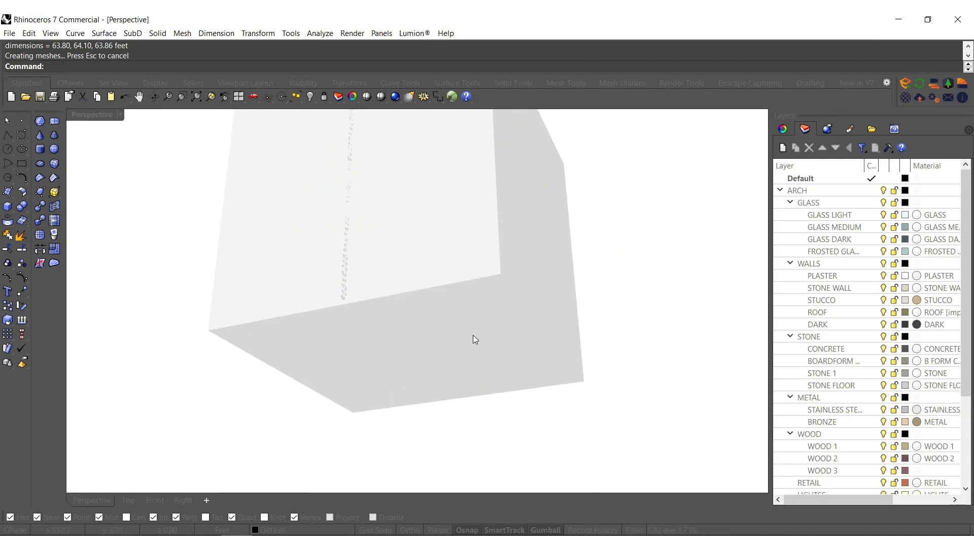
{"action": "mouse_move", "coordinate": [441, 322]}
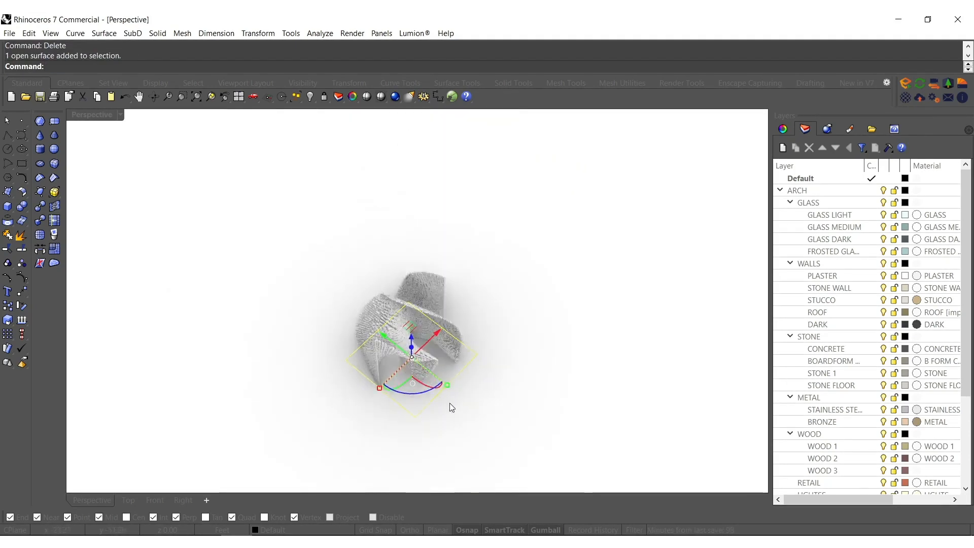
{"action": "left_click_drag", "start_coordinate": [446, 385], "coordinate": [568, 407]}
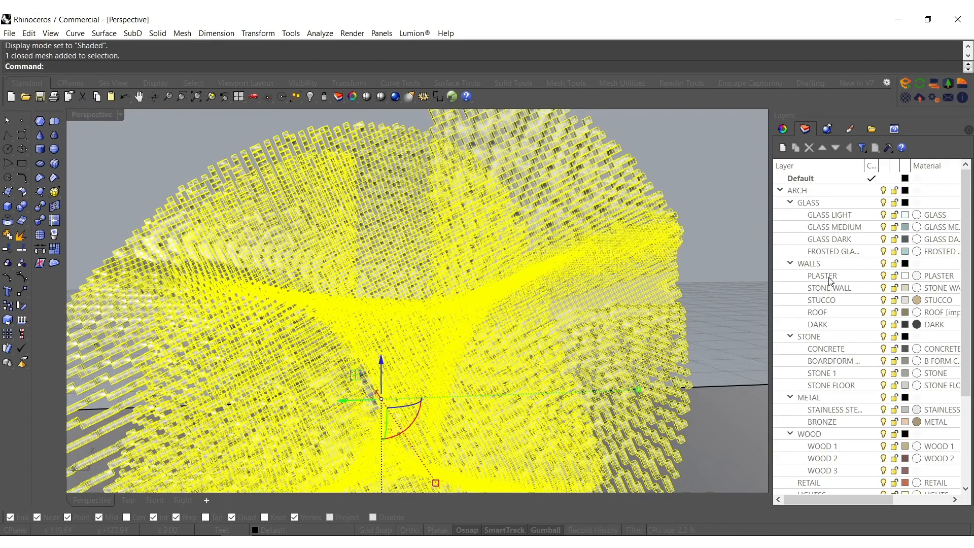
- Move the selected sculpture mesh onto the BRONZE layer with Change Object Layer
{"action": "right_click", "coordinate": [823, 275]}
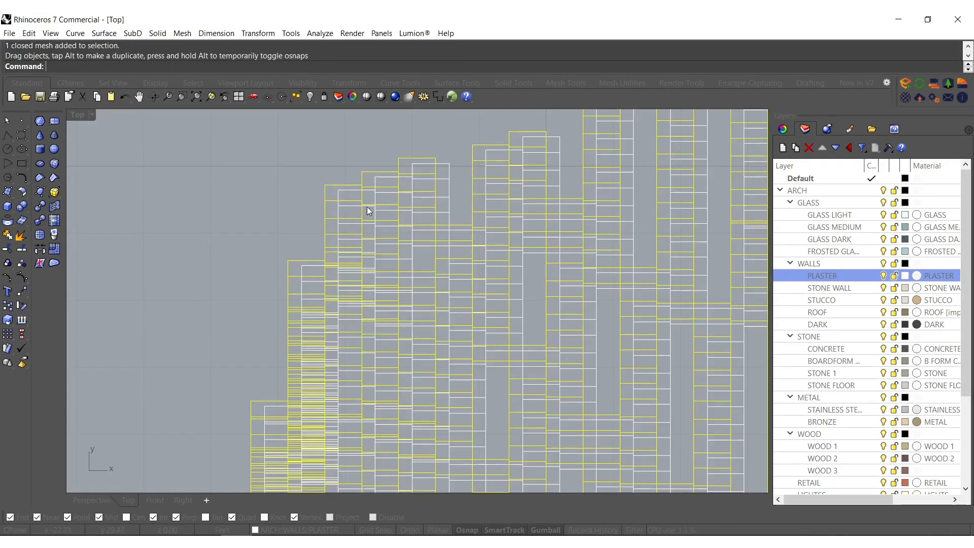
{"action": "right_click", "coordinate": [820, 422]}
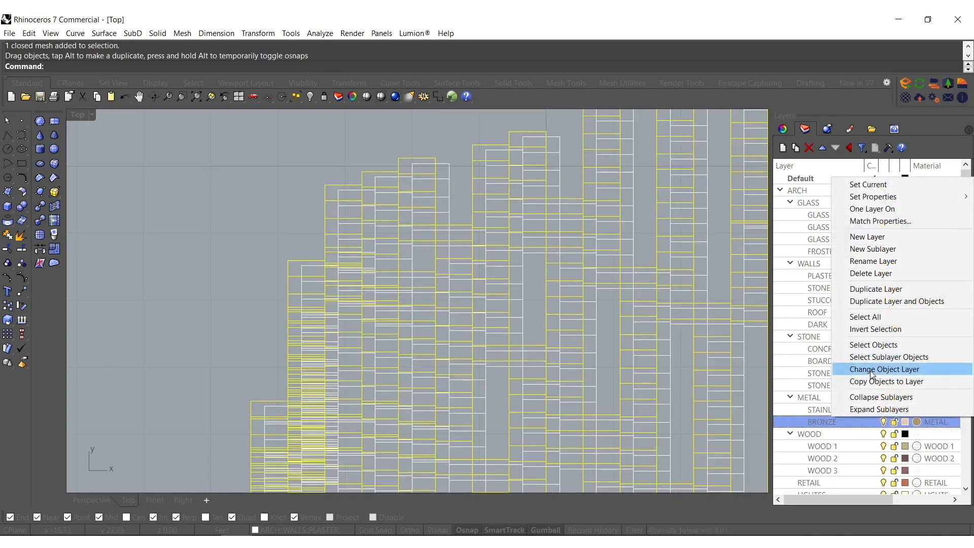
{"action": "left_click", "coordinate": [885, 368]}
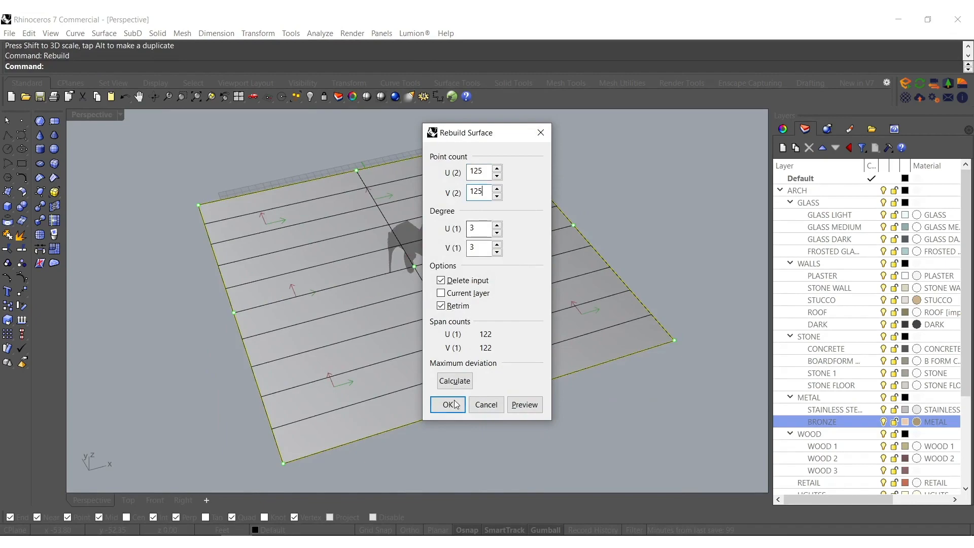
- Apply the 125×125 point rebuild to the ground and brush-select a winding band of control points to raise
{"action": "left_click", "coordinate": [448, 404]}
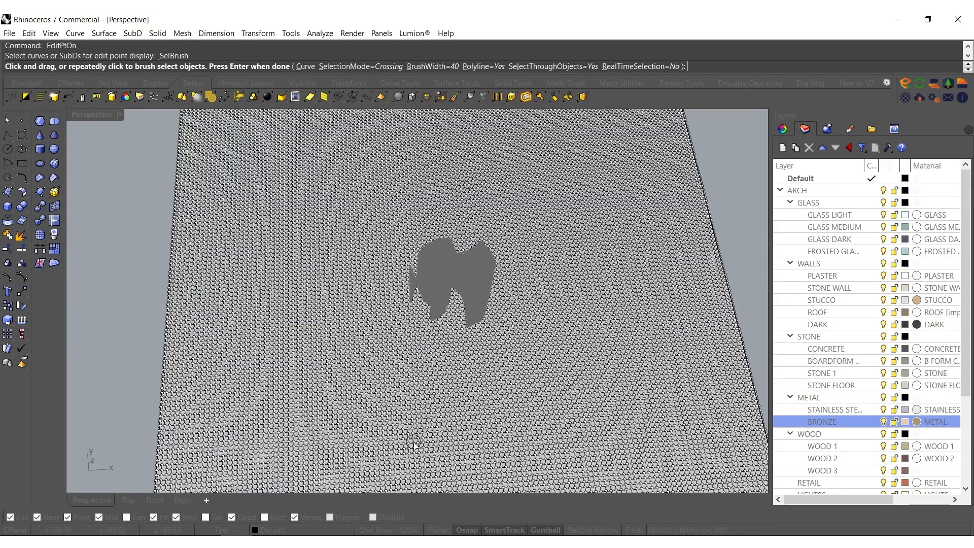
{"action": "left_click_drag", "start_coordinate": [413, 444], "coordinate": [289, 242]}
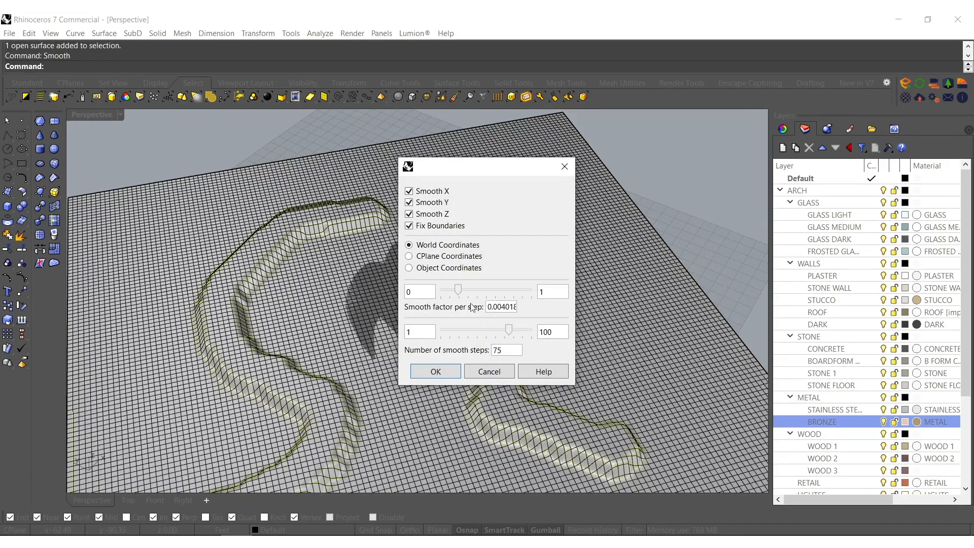
- Raise the Smooth factor, keep 75 steps and apply it so the ridges become rolling mounds
{"action": "left_click_drag", "start_coordinate": [459, 291], "coordinate": [497, 291]}
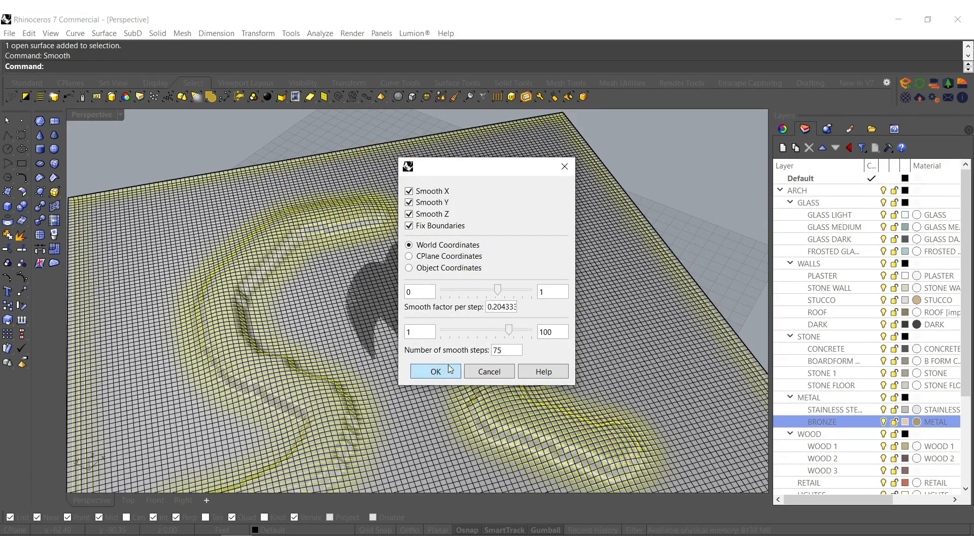
{"action": "left_click", "coordinate": [436, 371]}
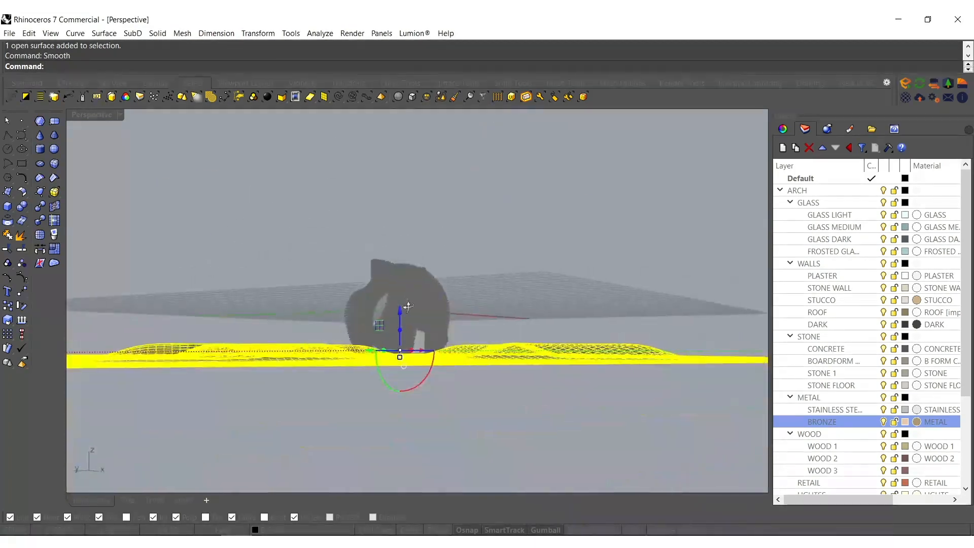
{"action": "left_click_drag", "start_coordinate": [407, 305], "coordinate": [460, 366]}
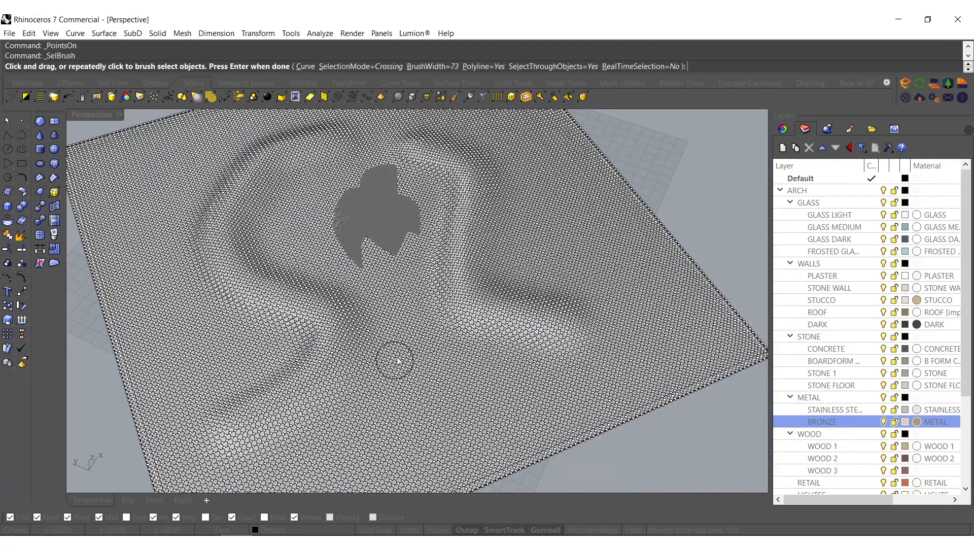
{"action": "mouse_move", "coordinate": [382, 451]}
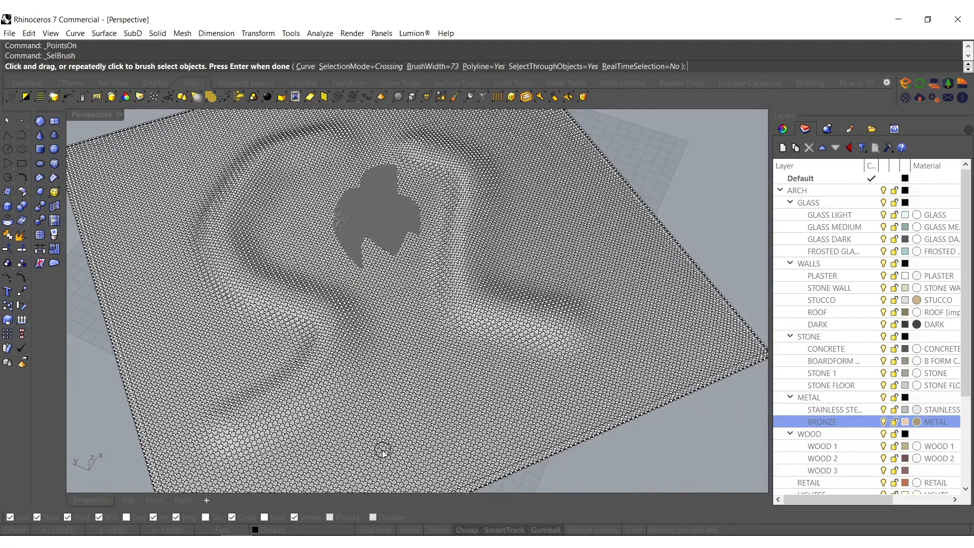
- Brush-select further patches of ground control points with SelBrush to reshape hills and dips
{"action": "left_click_drag", "start_coordinate": [333, 171], "coordinate": [382, 457]}
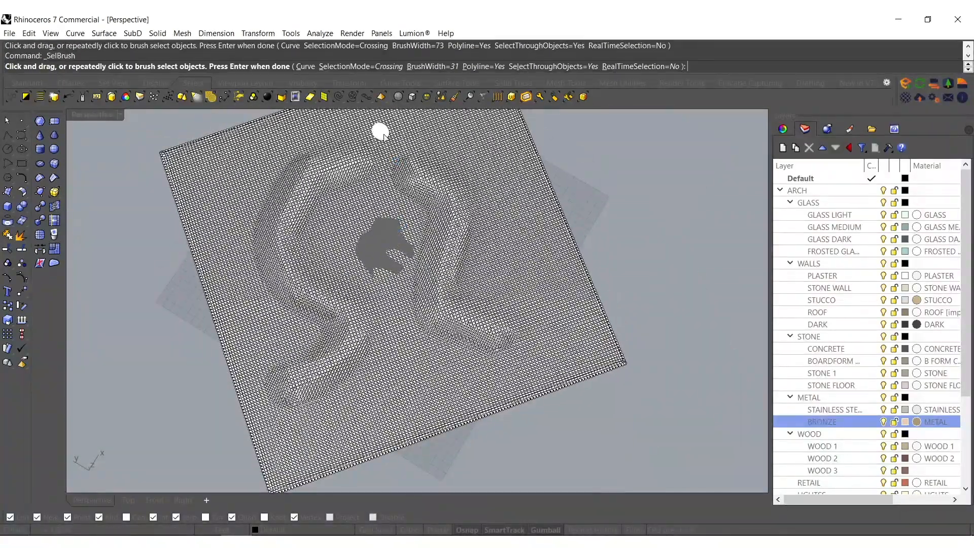
{"action": "left_click_drag", "start_coordinate": [381, 124], "coordinate": [401, 316]}
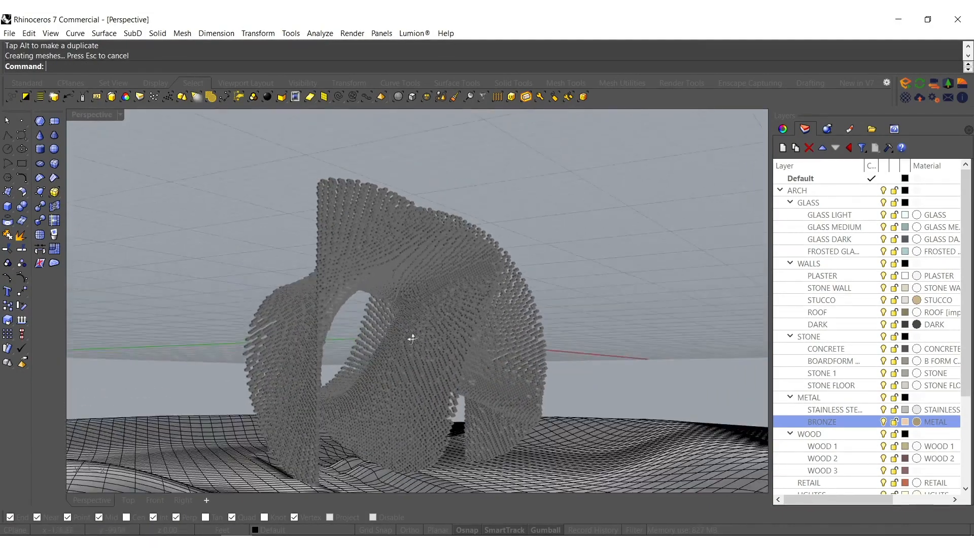
{"action": "left_click_drag", "start_coordinate": [410, 339], "coordinate": [427, 390]}
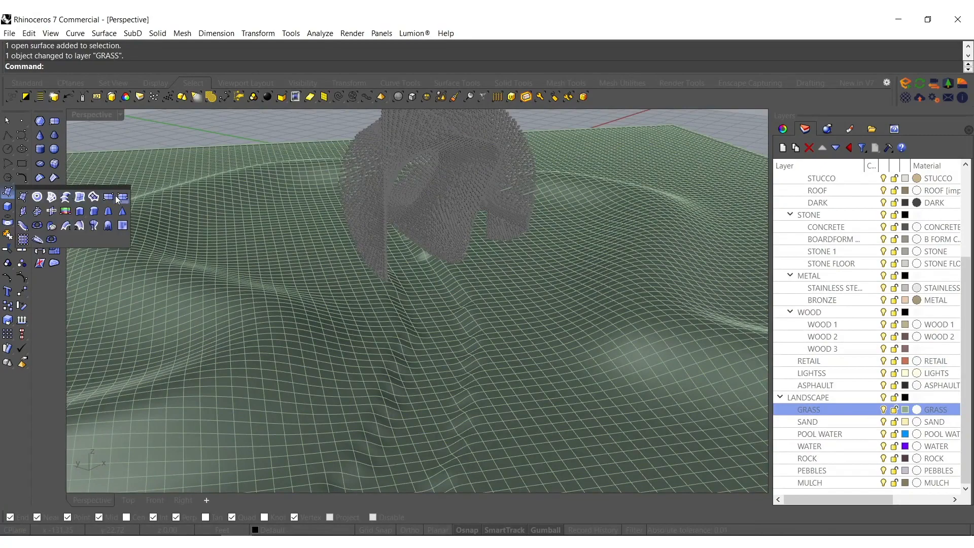
- Put the ground on GRASS, then assign its duplicate to the WATER layer via Change Object Layer
{"action": "left_click", "coordinate": [123, 225]}
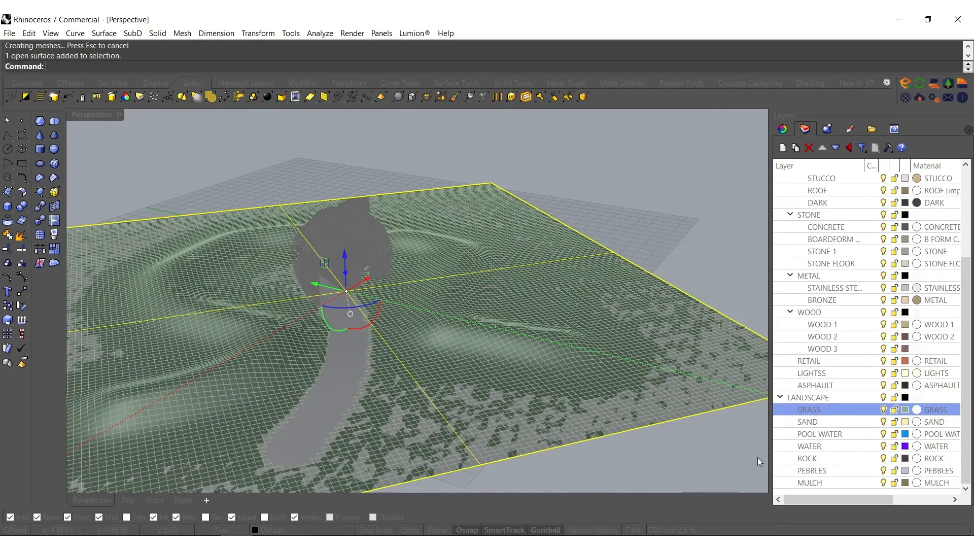
{"action": "right_click", "coordinate": [809, 446]}
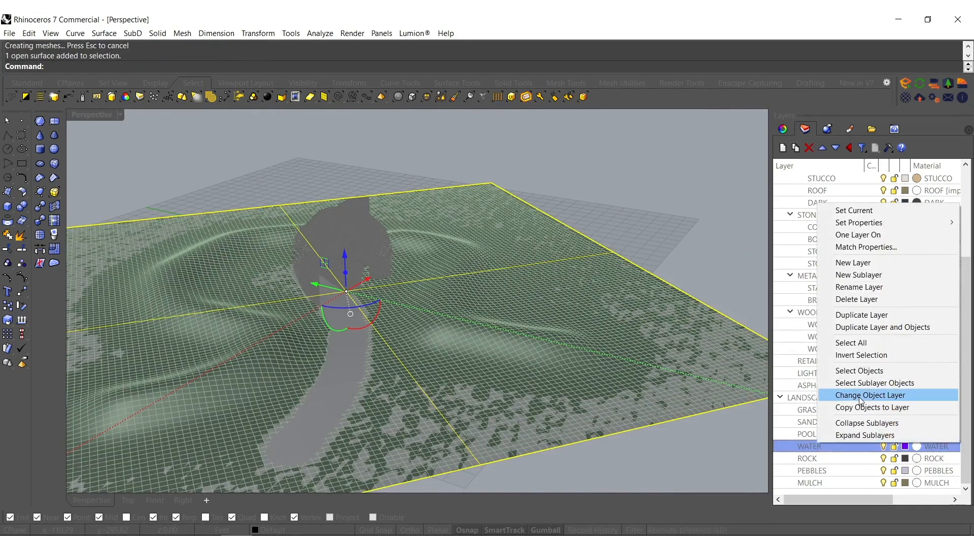
{"action": "left_click", "coordinate": [869, 395]}
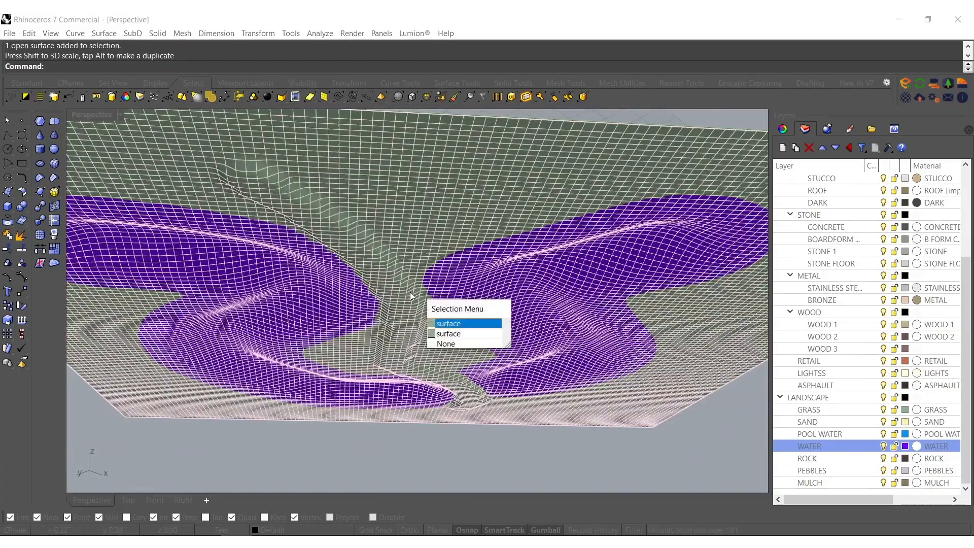
- Pick the water surface from the overlapping selection and trim it to the winding river outline
{"action": "left_click", "coordinate": [448, 322]}
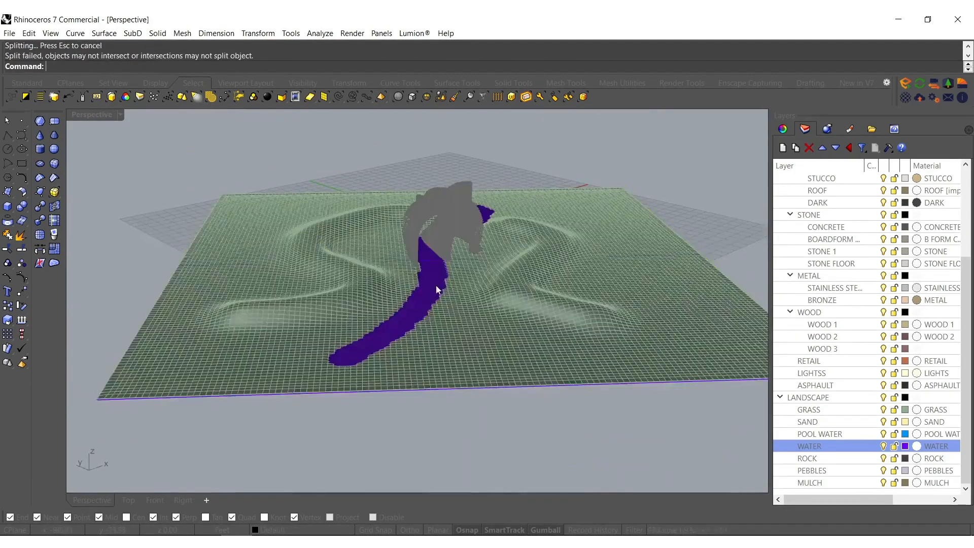
{"action": "left_click", "coordinate": [435, 289]}
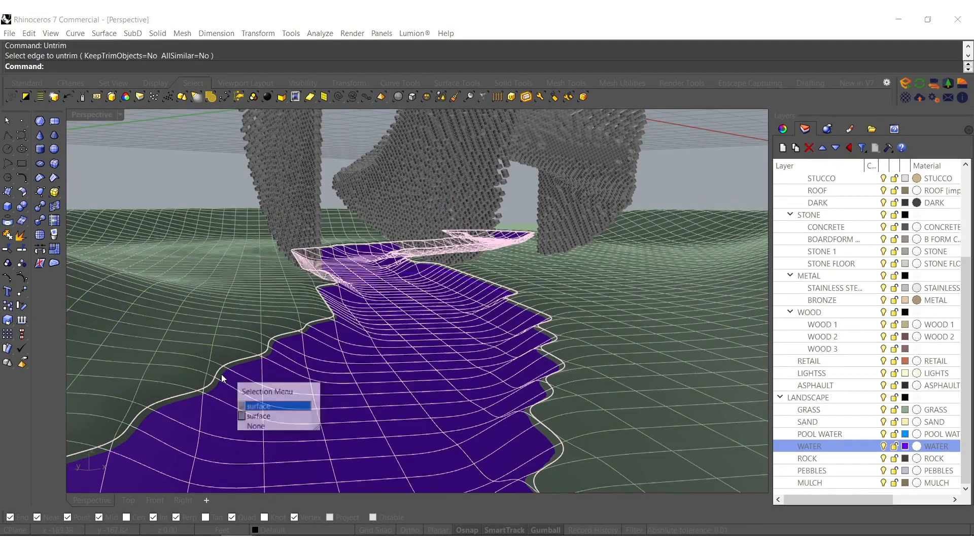
- Pick the river strip surface and change it onto the SAND layer
{"action": "left_click", "coordinate": [257, 405]}
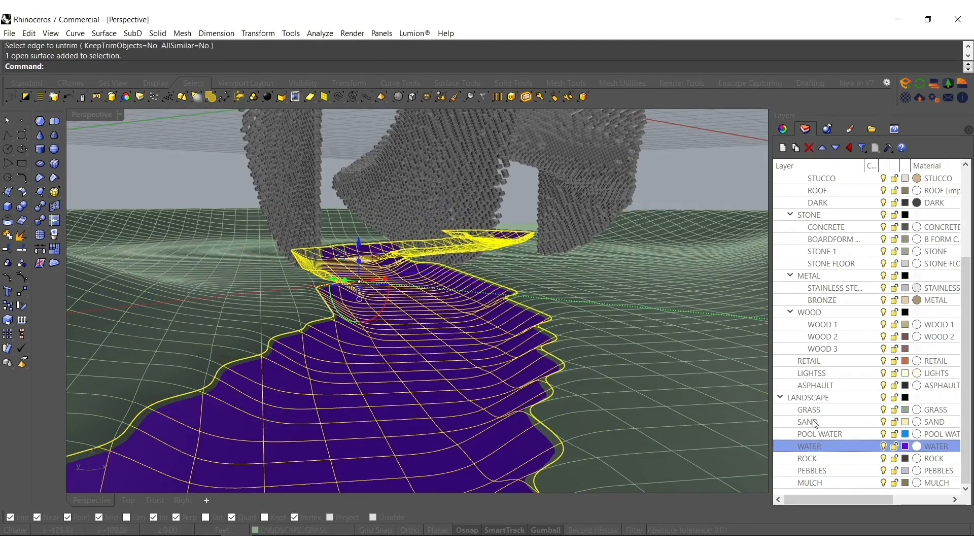
{"action": "left_click", "coordinate": [809, 421]}
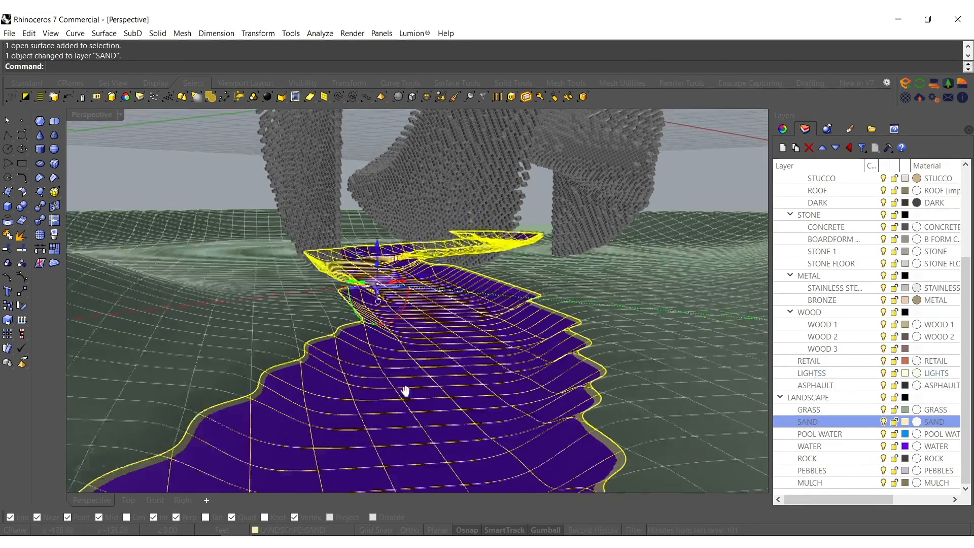
{"action": "left_click_drag", "start_coordinate": [404, 391], "coordinate": [323, 384]}
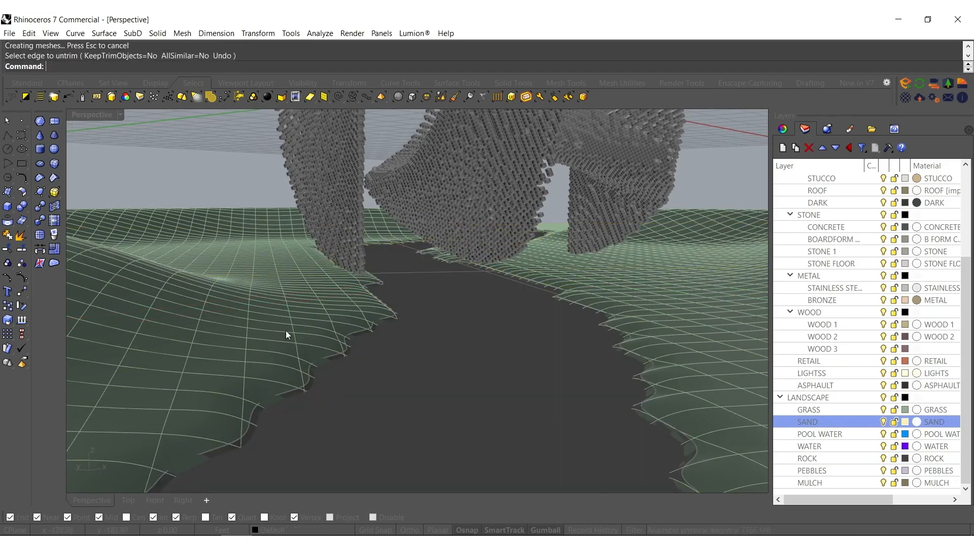
- Select the grass ground and preview the landscape in Rendered display, undoing a stray change
{"action": "left_click", "coordinate": [286, 335]}
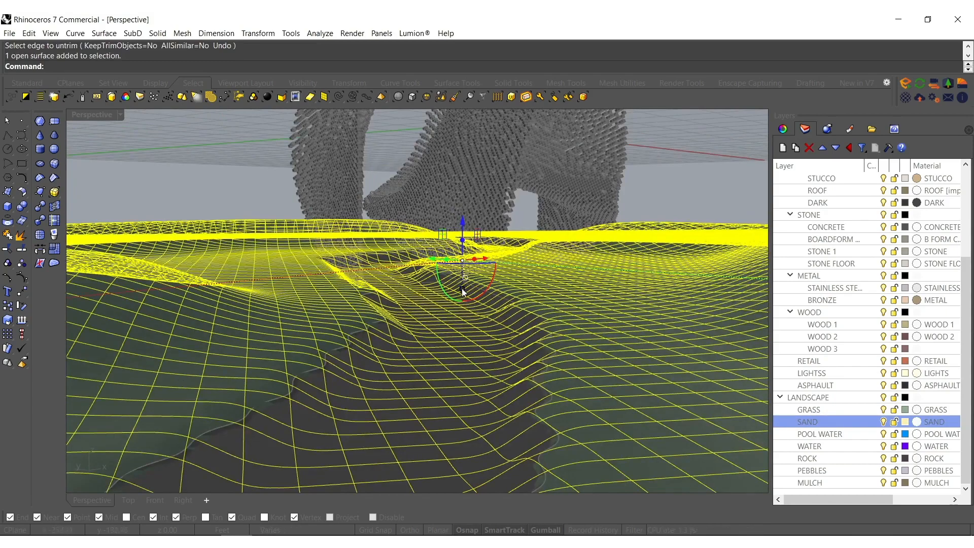
{"action": "left_click_drag", "start_coordinate": [463, 261], "coordinate": [462, 296]}
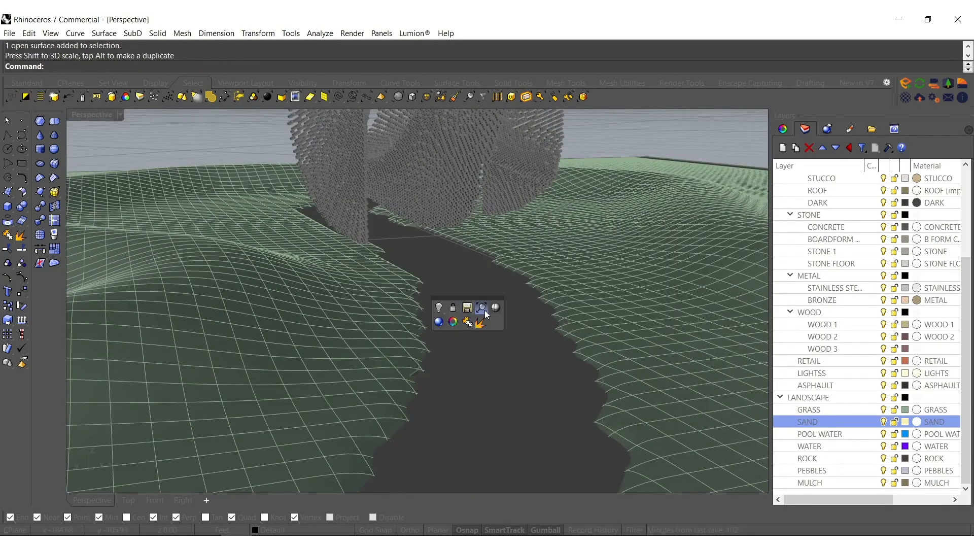
{"action": "left_click", "coordinate": [481, 307]}
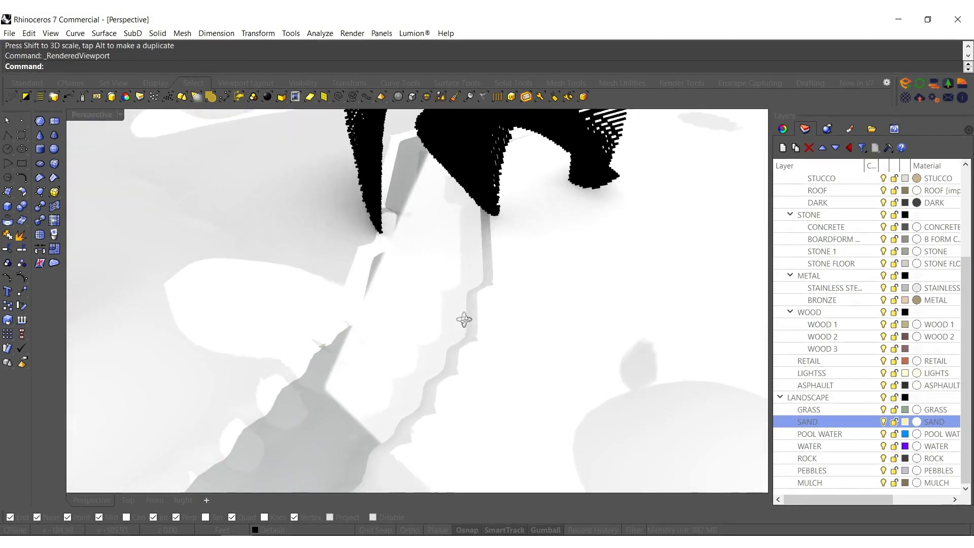
{"action": "key", "text": "ctrl+z"}
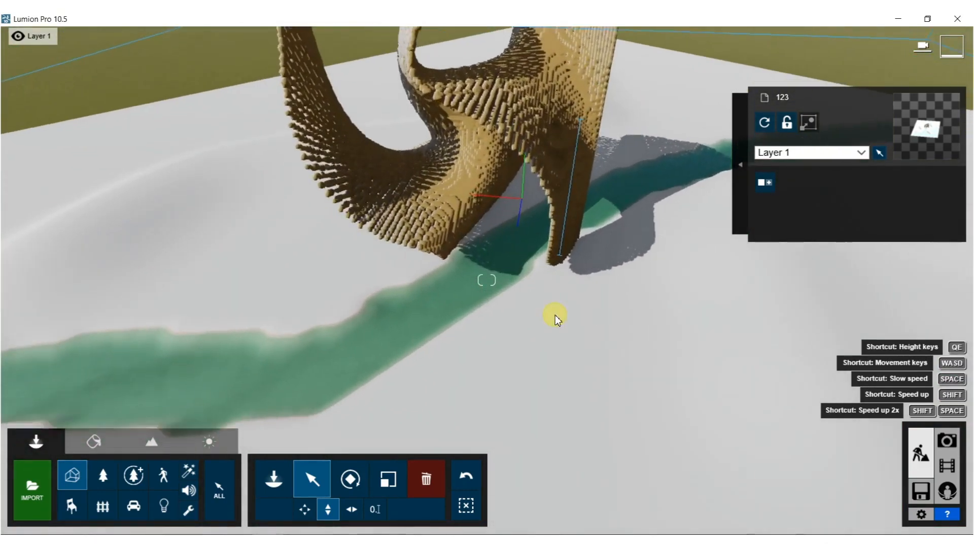
- Enter the Material Editor for the imported model and browse the soil materials in the library
{"action": "left_click", "coordinate": [92, 441]}
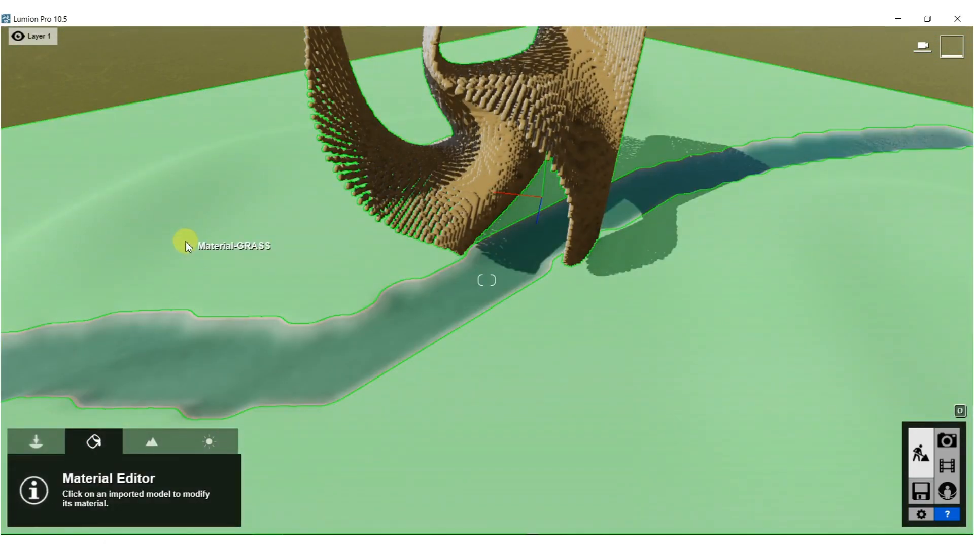
{"action": "left_click", "coordinate": [181, 243]}
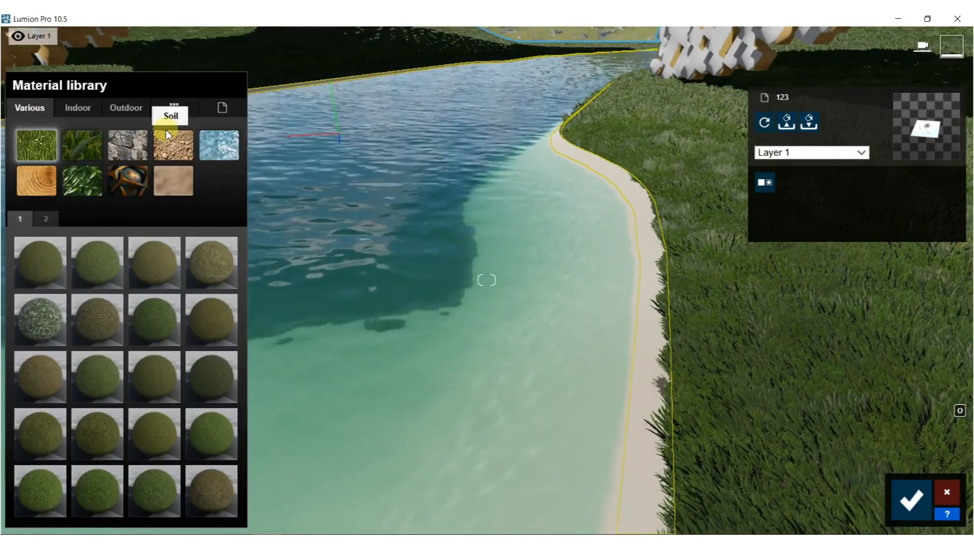
{"action": "left_click", "coordinate": [170, 115]}
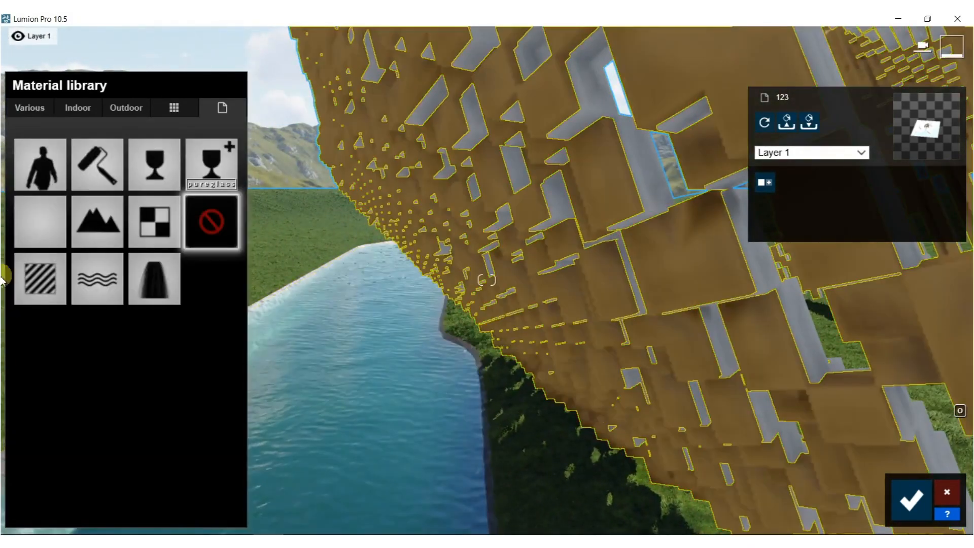
- Try AgedBronze and other Metal presets on the sculpture, settling on a glossy golden finish
{"action": "left_click", "coordinate": [29, 108]}
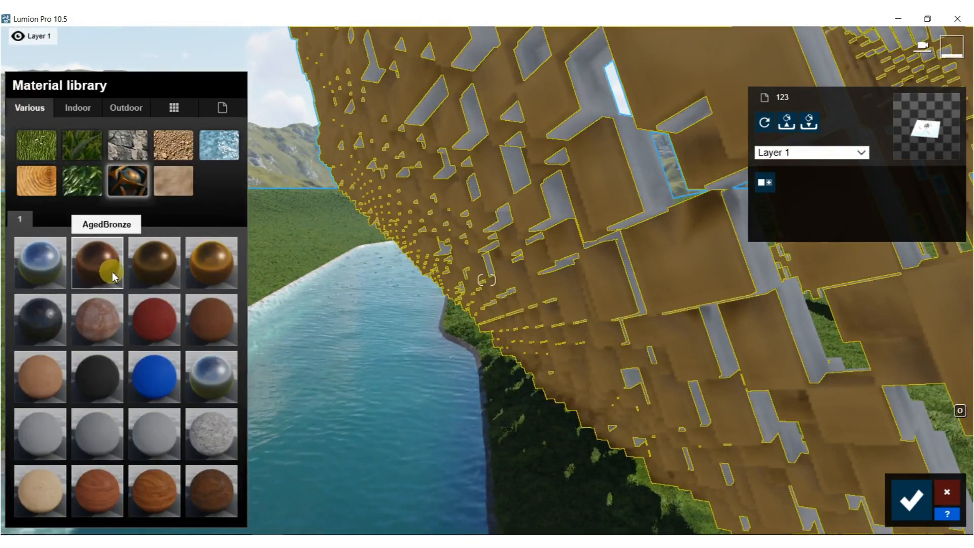
{"action": "left_click", "coordinate": [97, 262]}
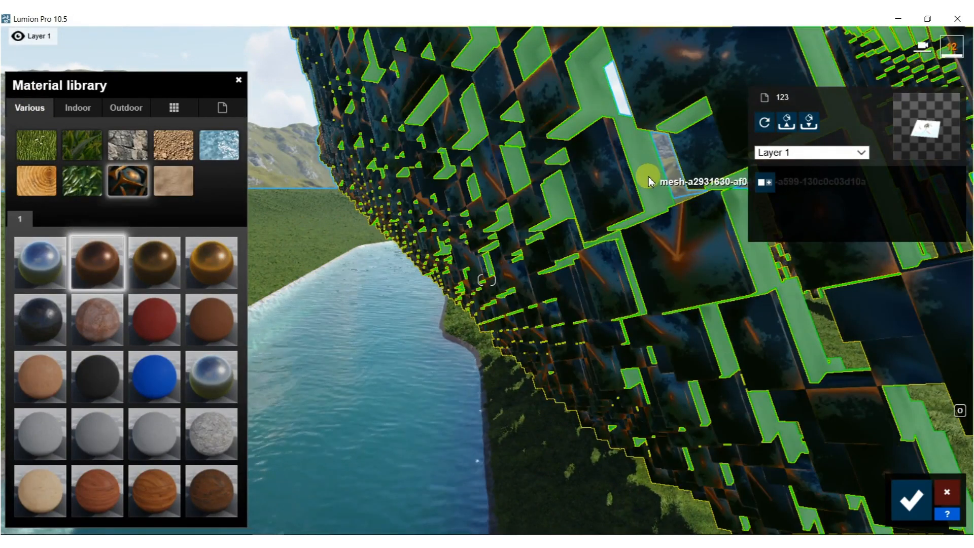
{"action": "left_click", "coordinate": [211, 262]}
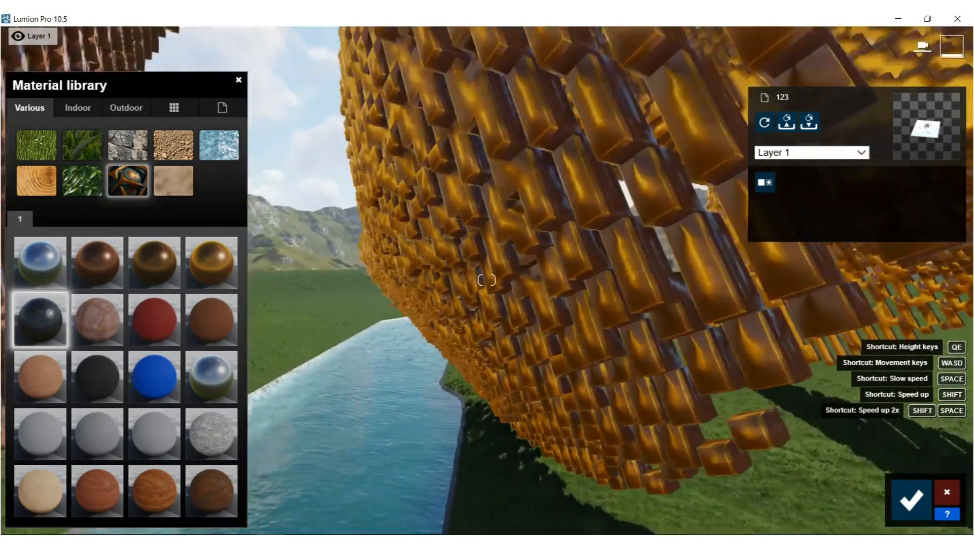
{"action": "left_click", "coordinate": [96, 262]}
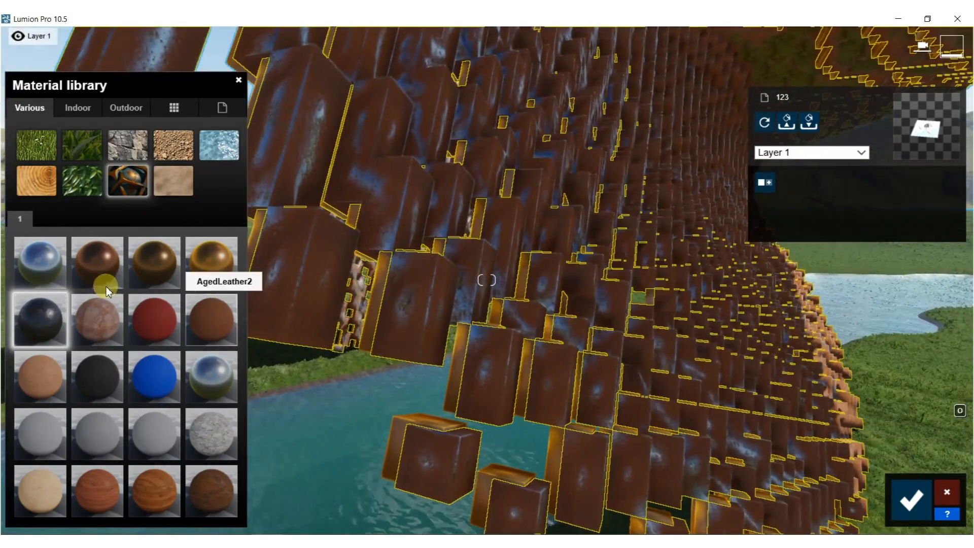
{"action": "left_click", "coordinate": [154, 434]}
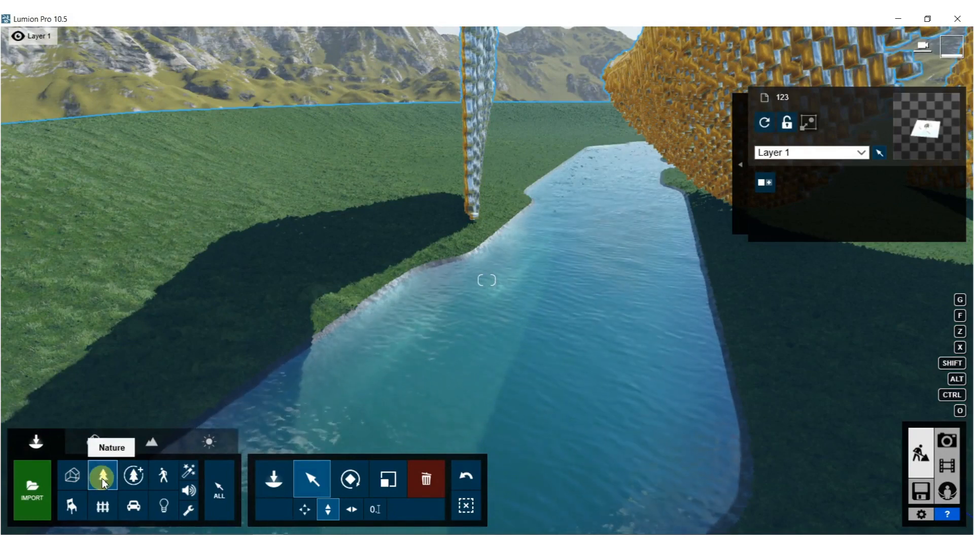
- From Nature's conifer category, paint a tree cluster on the hillside and choose AlaskaCedar-M2 HQ
{"action": "left_click", "coordinate": [101, 475]}
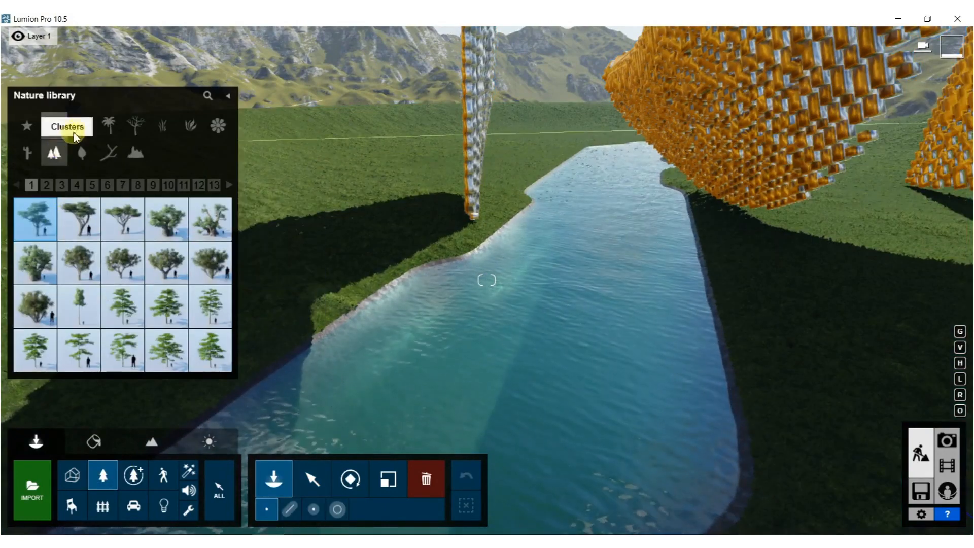
{"action": "left_click", "coordinate": [81, 125]}
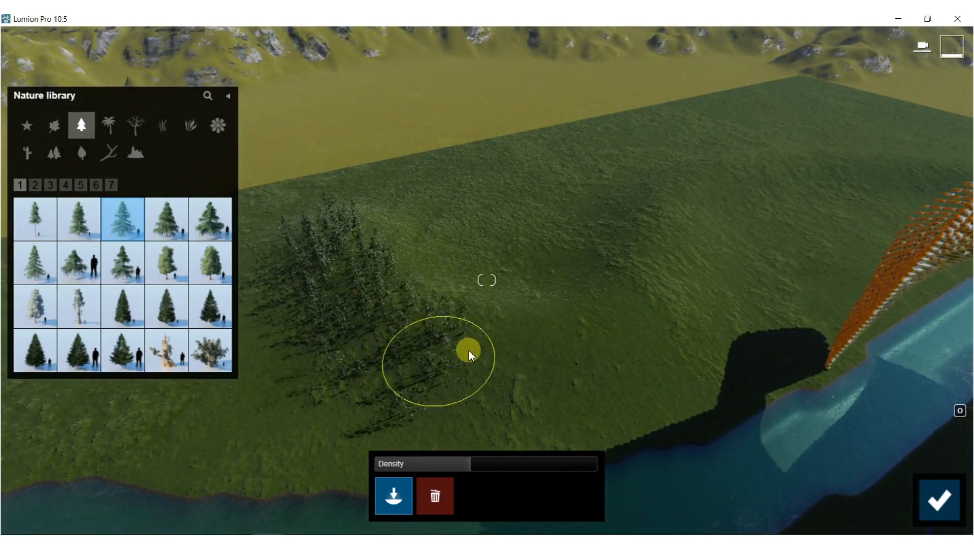
{"action": "left_click_drag", "start_coordinate": [468, 354], "coordinate": [702, 149]}
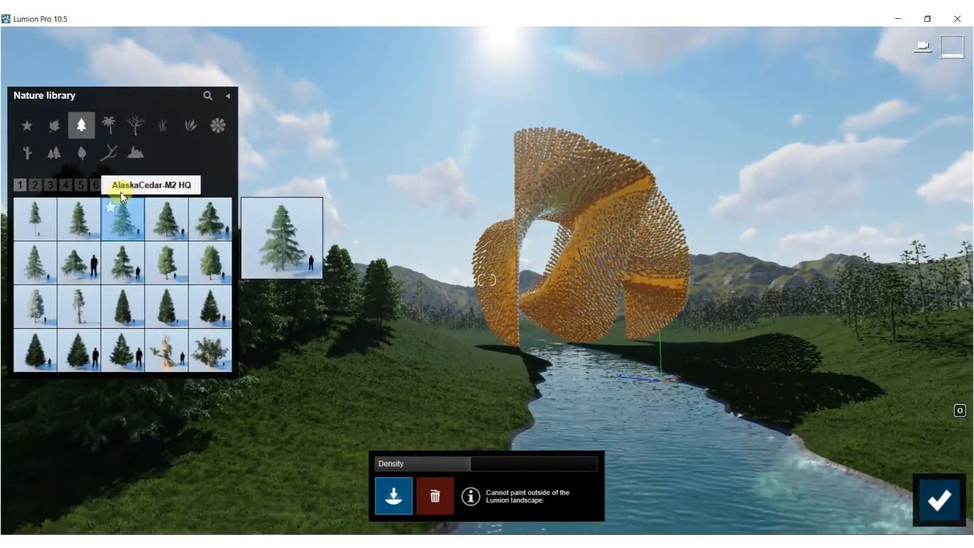
{"action": "left_click", "coordinate": [189, 125]}
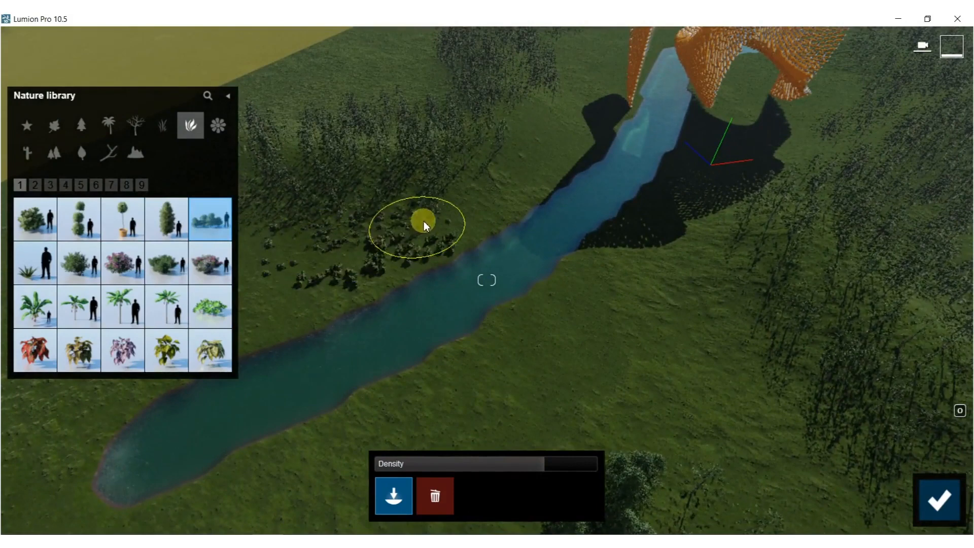
- Paint shrub clumps along the near riverbank and across the far hillside
{"action": "left_click_drag", "start_coordinate": [426, 223], "coordinate": [562, 81]}
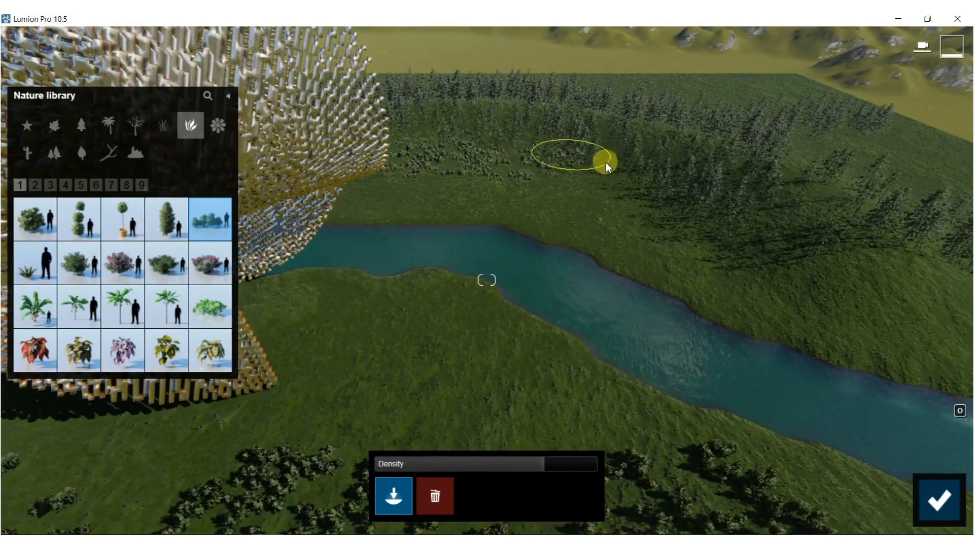
{"action": "left_click_drag", "start_coordinate": [606, 167], "coordinate": [851, 255]}
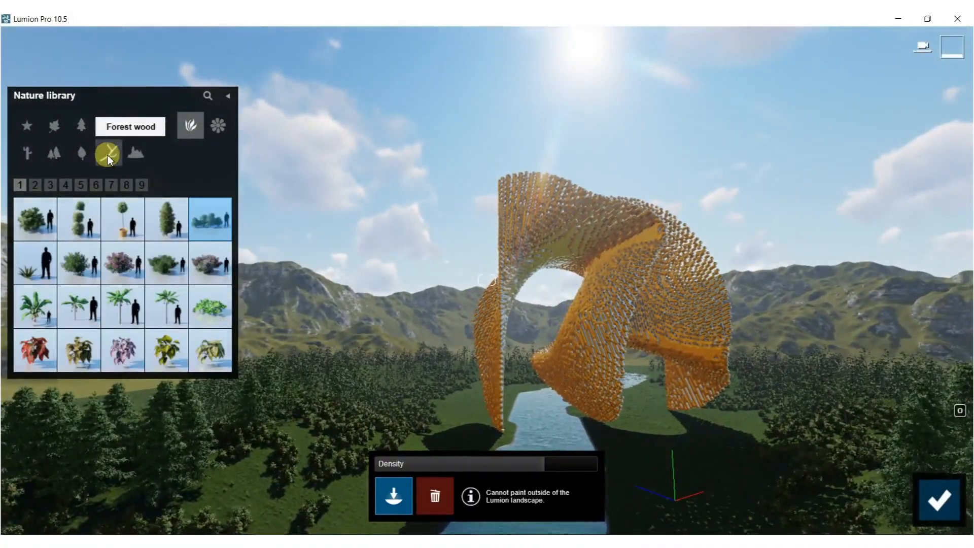
- From forest wood's Leafless trees, place a fallen trunk among the conifers by the river
{"action": "left_click", "coordinate": [135, 126]}
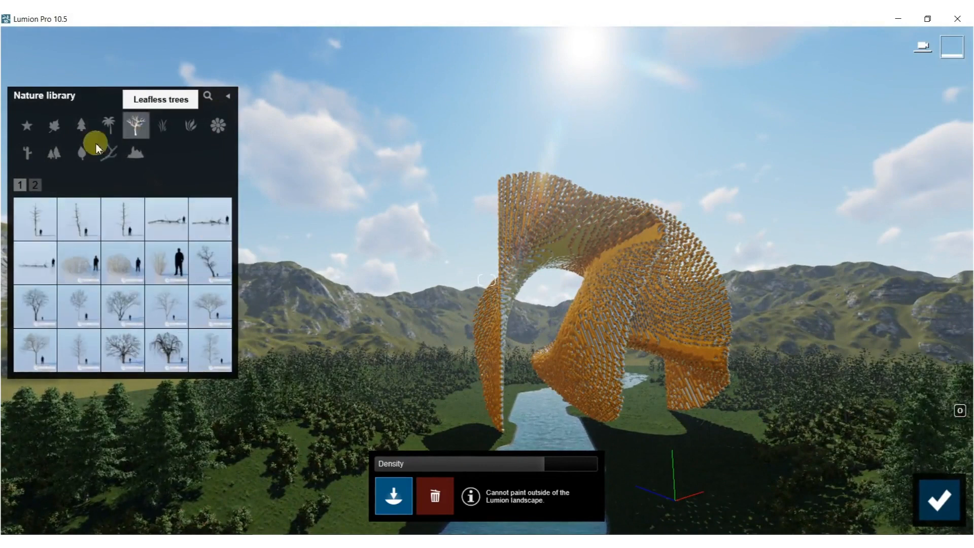
{"action": "left_click", "coordinate": [165, 218]}
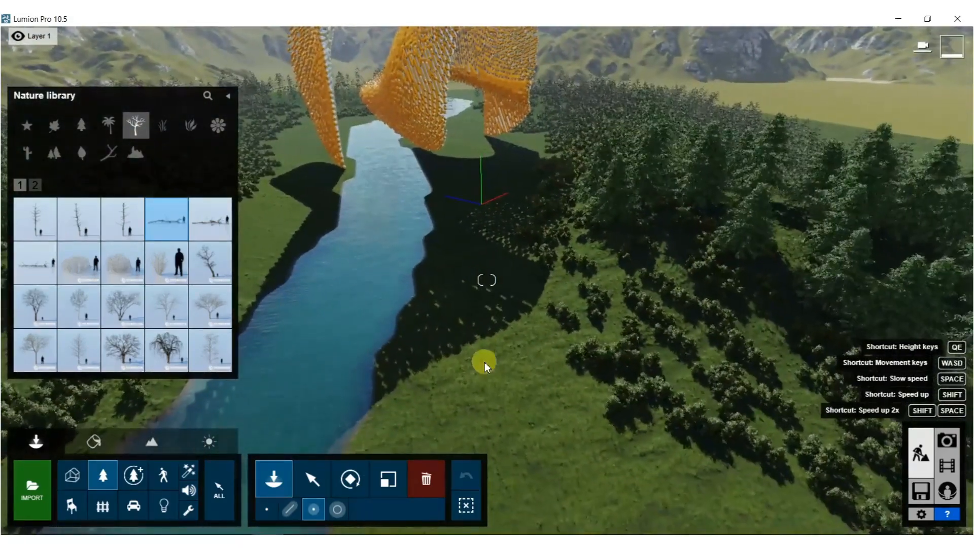
{"action": "left_click", "coordinate": [488, 360]}
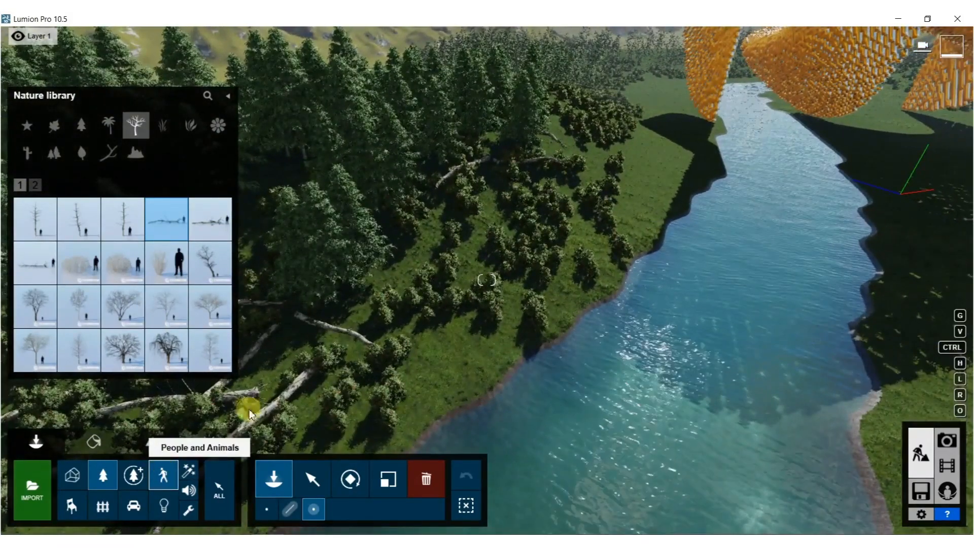
- Place a flock of flying birds from People and Animals > Birds above the sculpture
{"action": "left_click", "coordinate": [163, 474]}
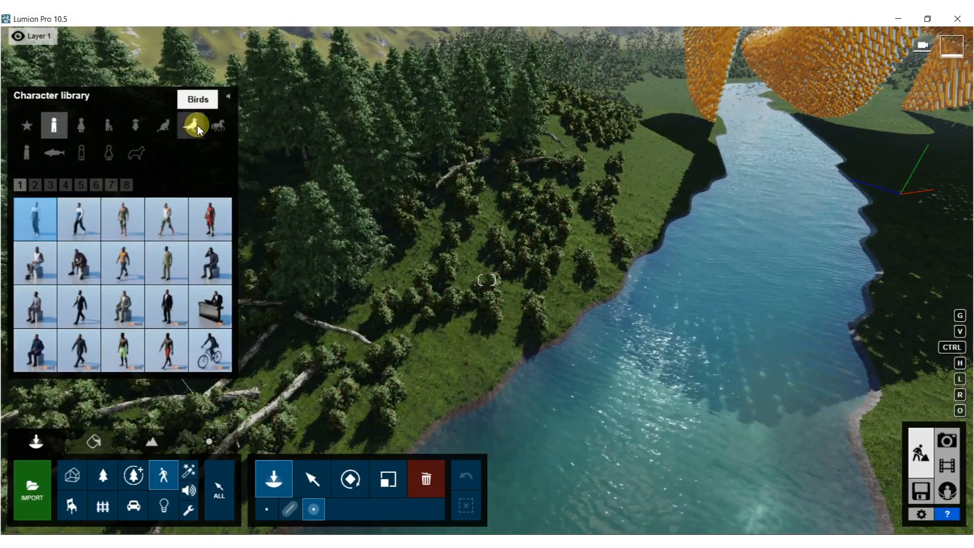
{"action": "left_click", "coordinate": [189, 125]}
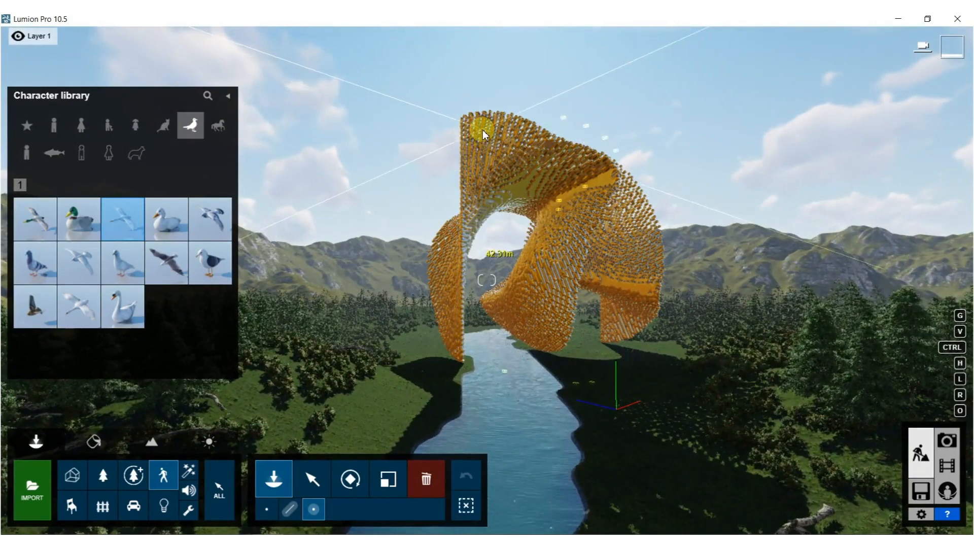
{"action": "left_click", "coordinate": [313, 478]}
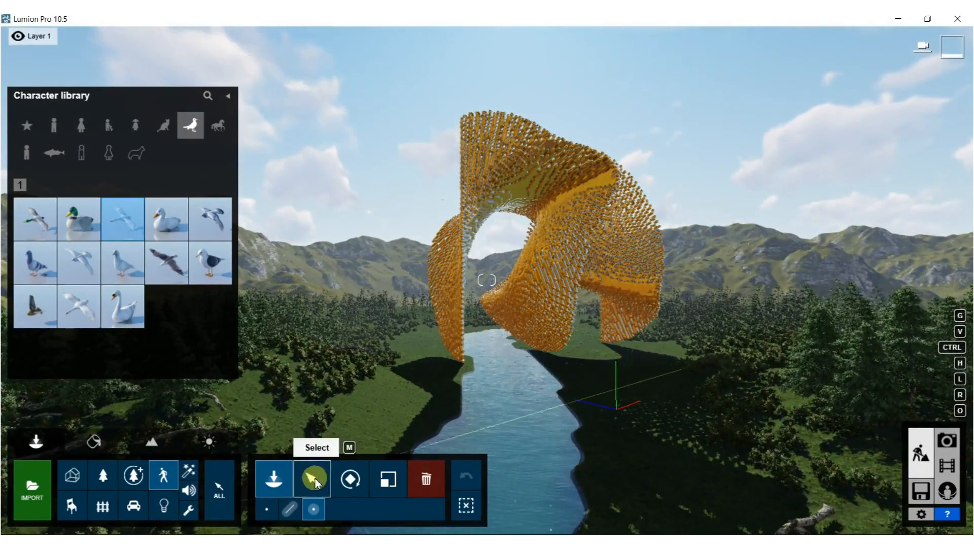
{"action": "left_click", "coordinate": [311, 478]}
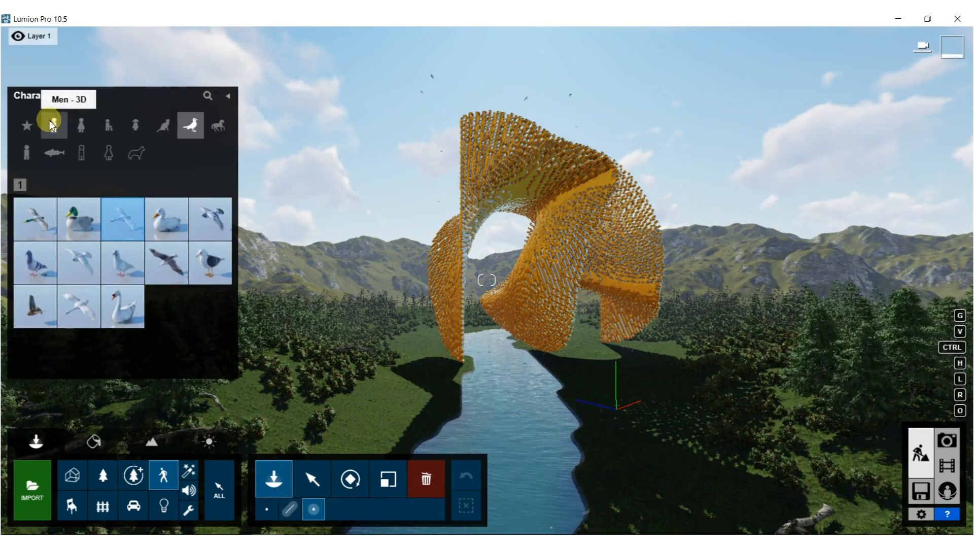
- Place a standing woman from the last women page and farm-animal horses on the riverbank
{"action": "left_click", "coordinate": [81, 125]}
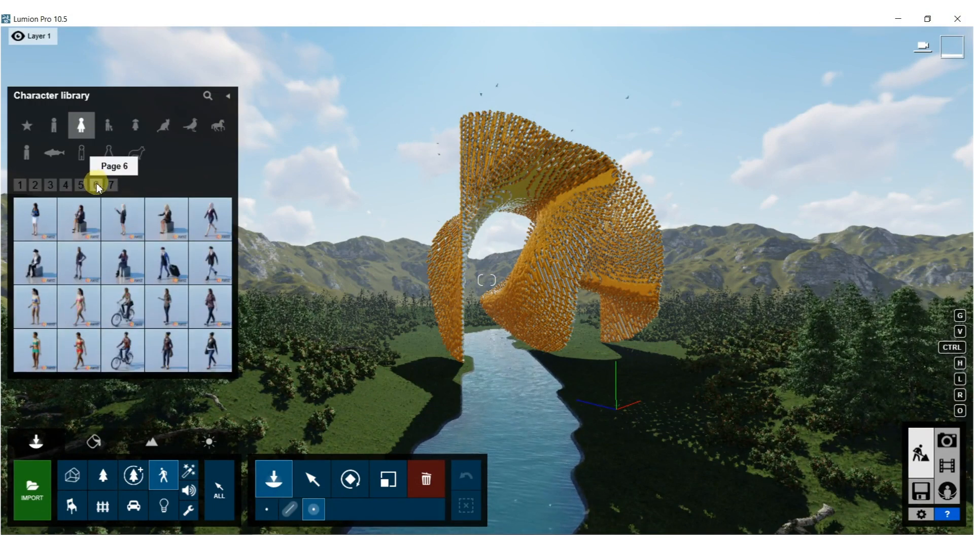
{"action": "left_click", "coordinate": [111, 184]}
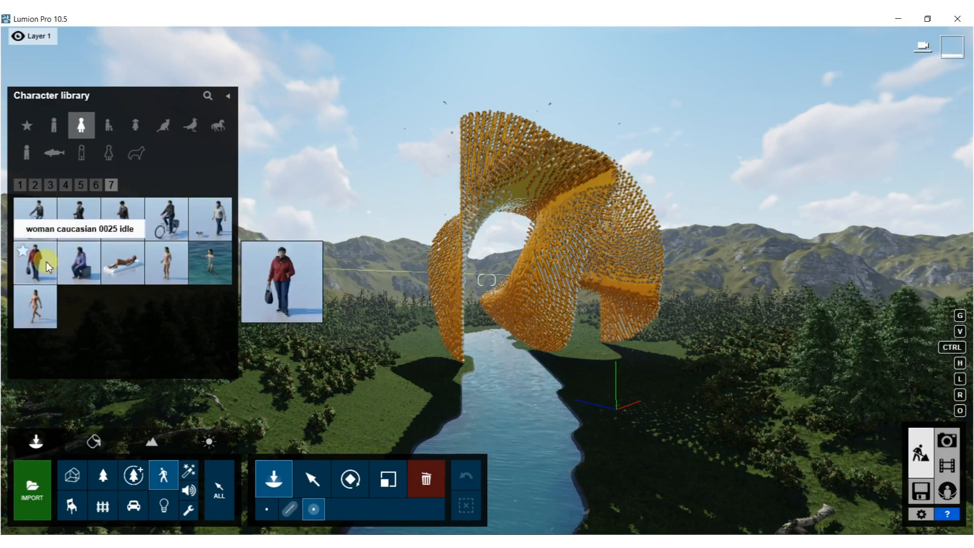
{"action": "mouse_move", "coordinate": [209, 219]}
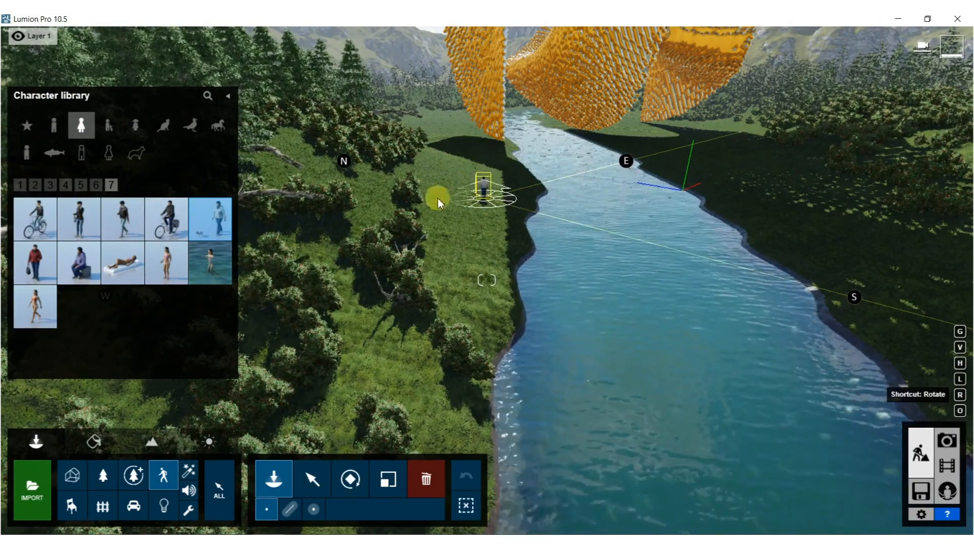
{"action": "left_click", "coordinate": [217, 125]}
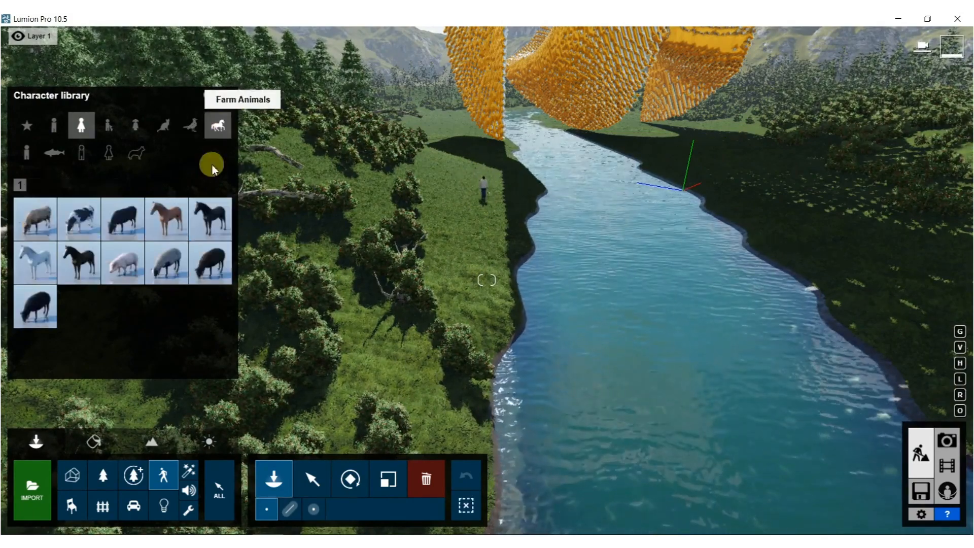
{"action": "left_click", "coordinate": [166, 219]}
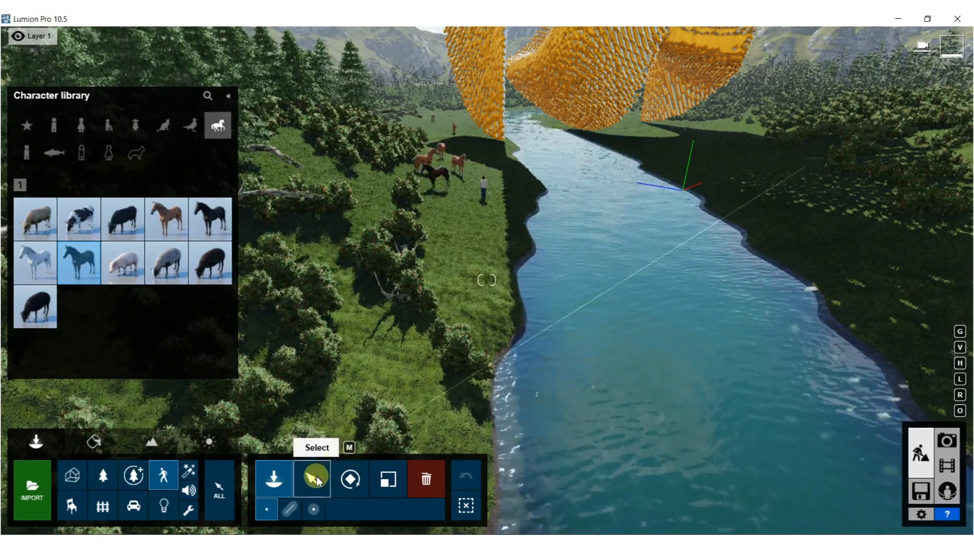
{"action": "left_click", "coordinate": [311, 478]}
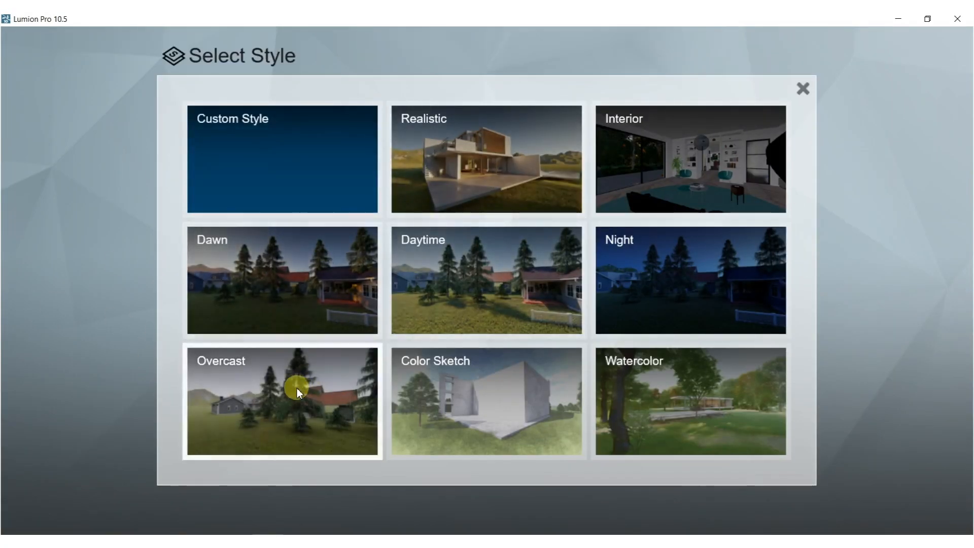
- Apply a preset style, move the camera close to the sculpture and save it as photo 1
{"action": "left_click", "coordinate": [282, 402]}
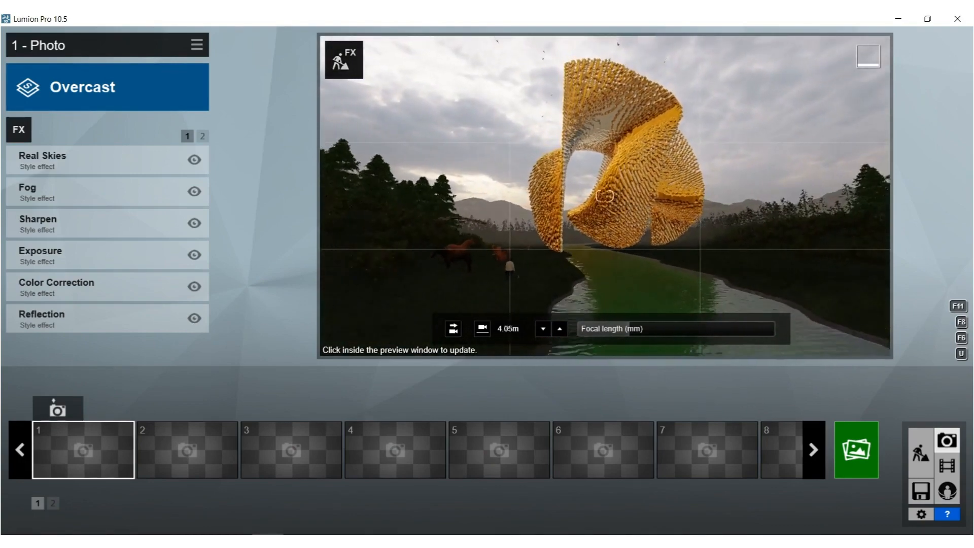
{"action": "left_click_drag", "start_coordinate": [621, 329], "coordinate": [661, 330]}
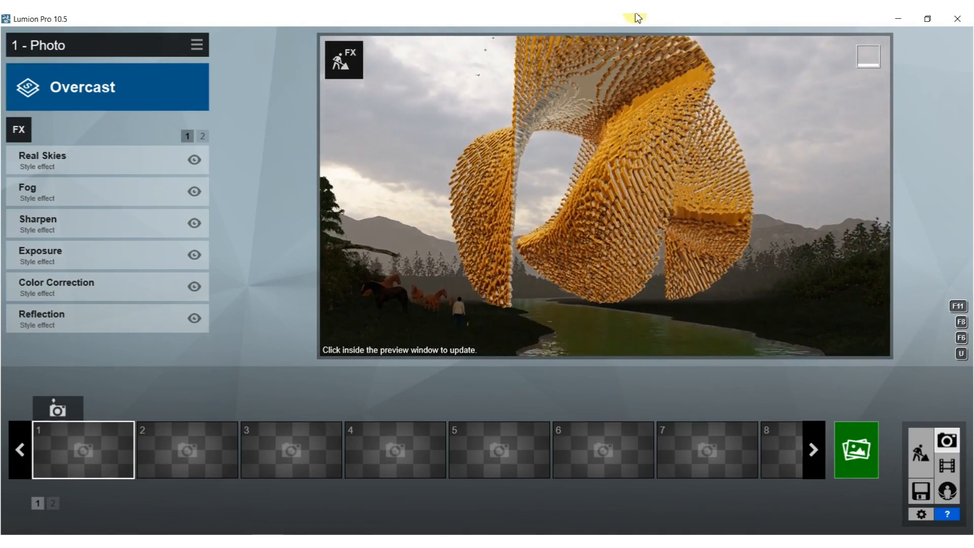
{"action": "left_click", "coordinate": [602, 192]}
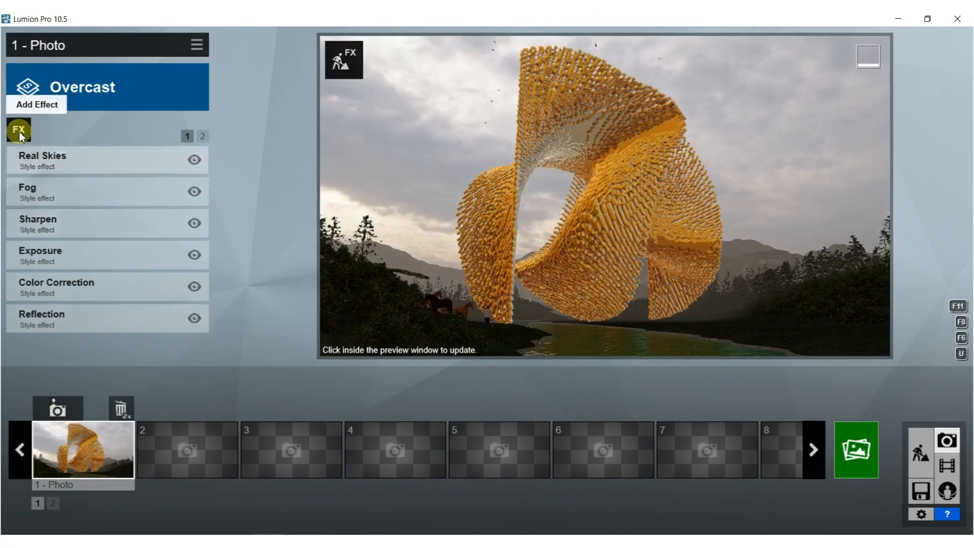
- Add the Precipitation effect to photo 1 and review the existing sun effect
{"action": "left_click", "coordinate": [36, 104]}
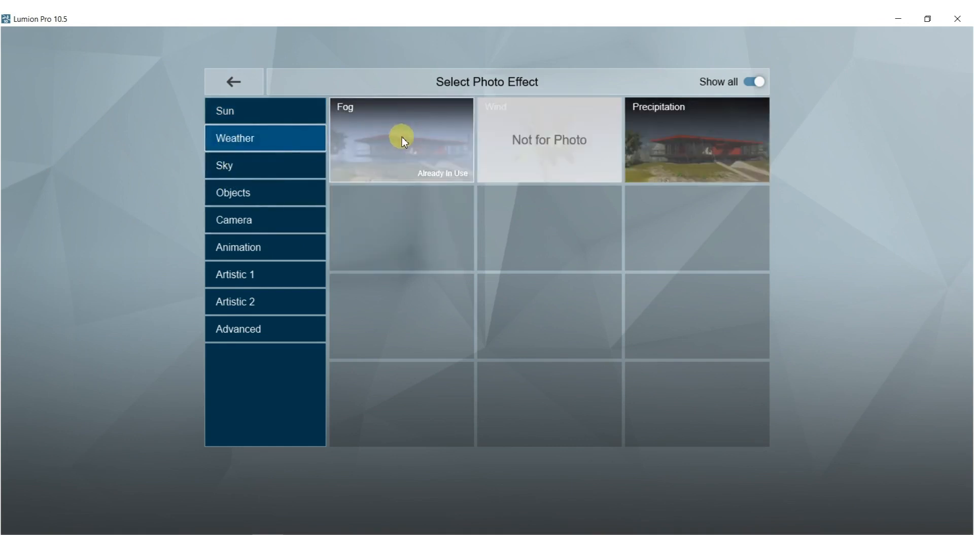
{"action": "left_click", "coordinate": [696, 140]}
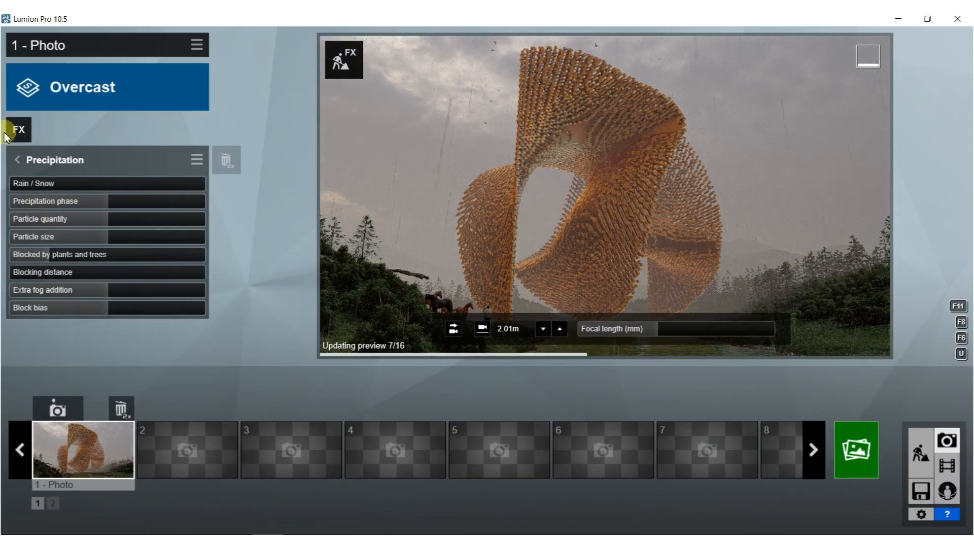
{"action": "left_click", "coordinate": [16, 129]}
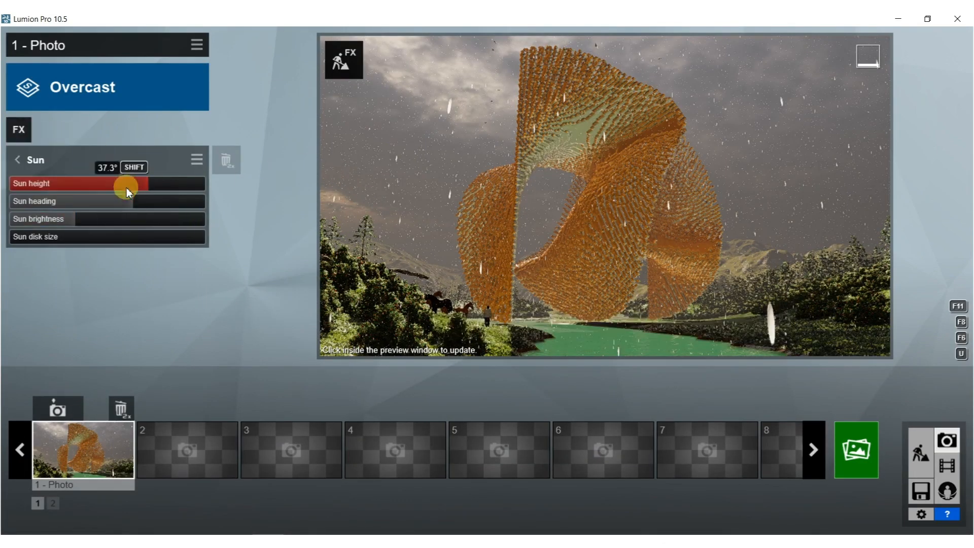
- Add the Sky and Clouds effect and raise the amount of high clouds
{"action": "left_click", "coordinate": [17, 160]}
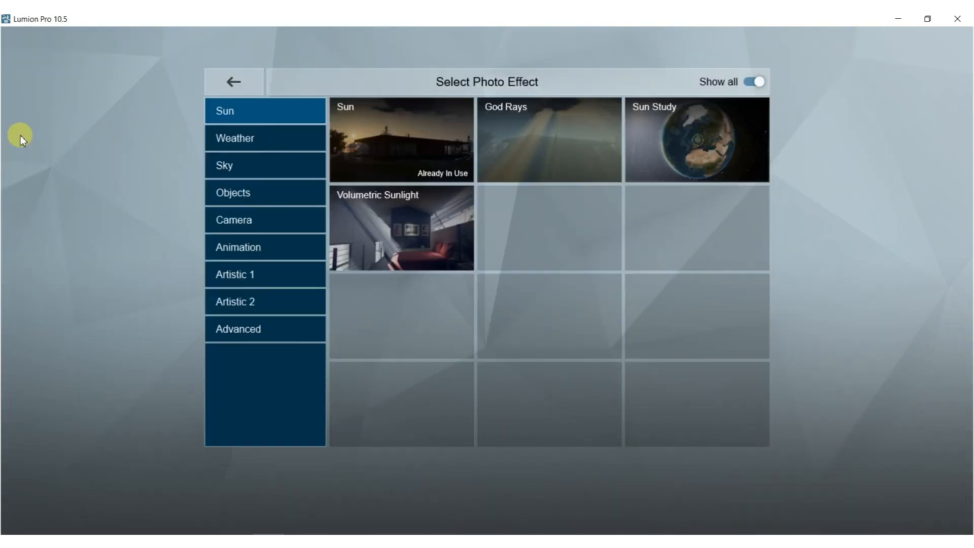
{"action": "left_click", "coordinate": [264, 138]}
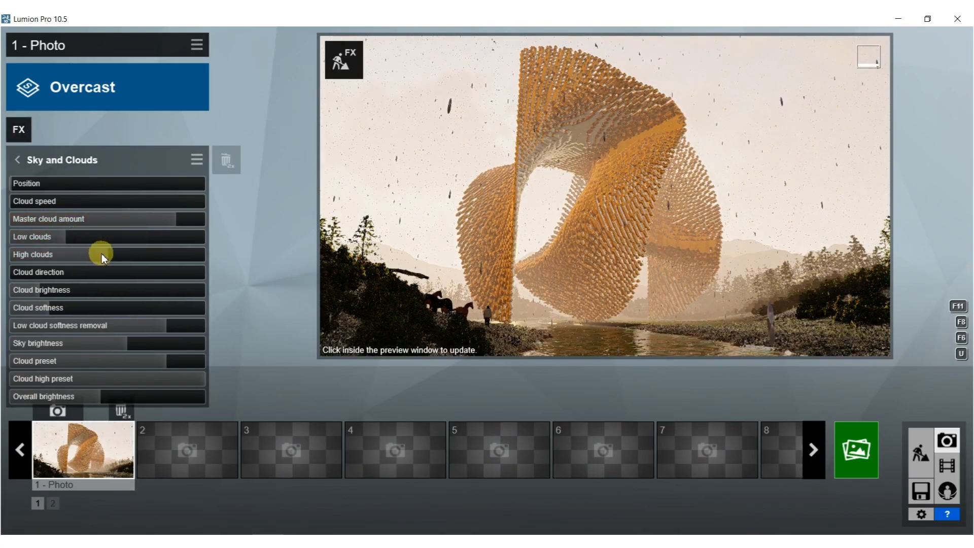
{"action": "left_click", "coordinate": [525, 225]}
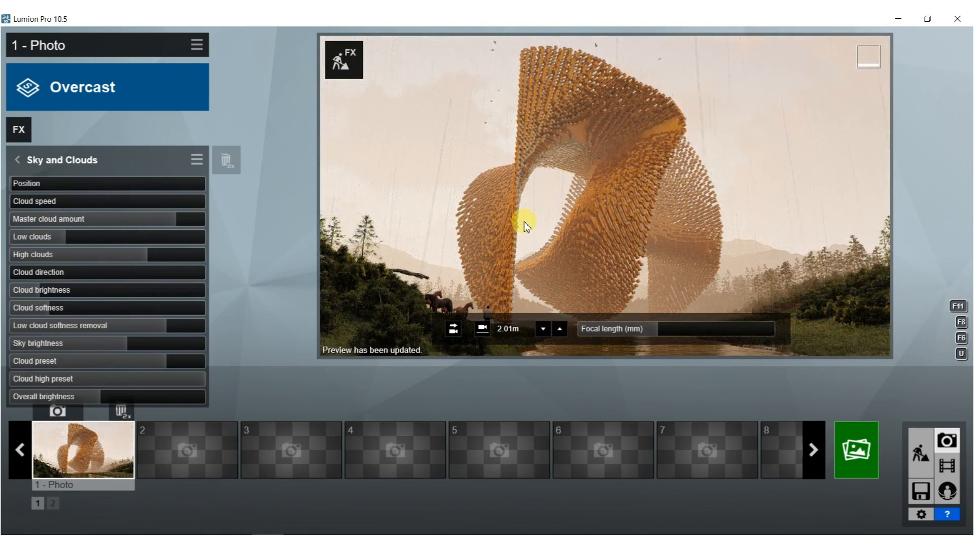
{"action": "mouse_move", "coordinate": [813, 325]}
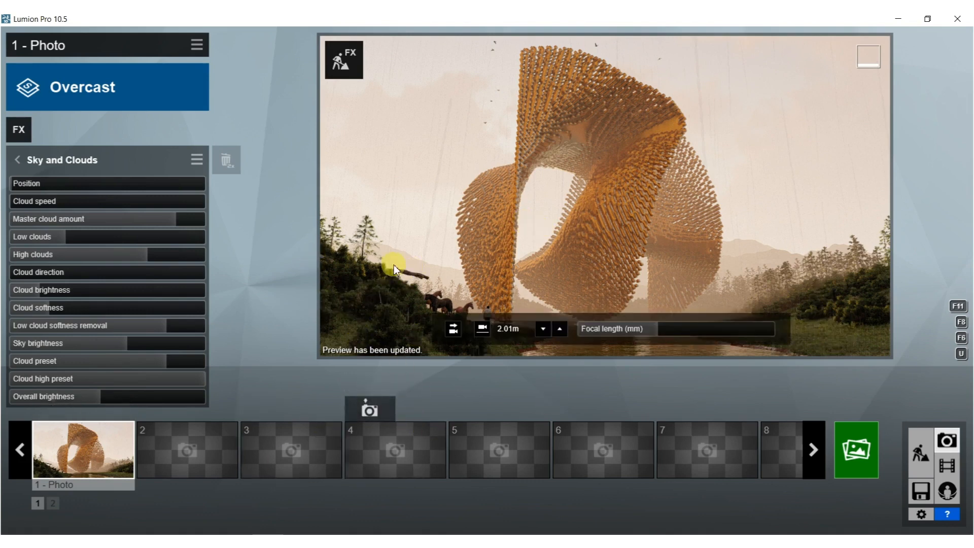
{"action": "mouse_move", "coordinate": [503, 245]}
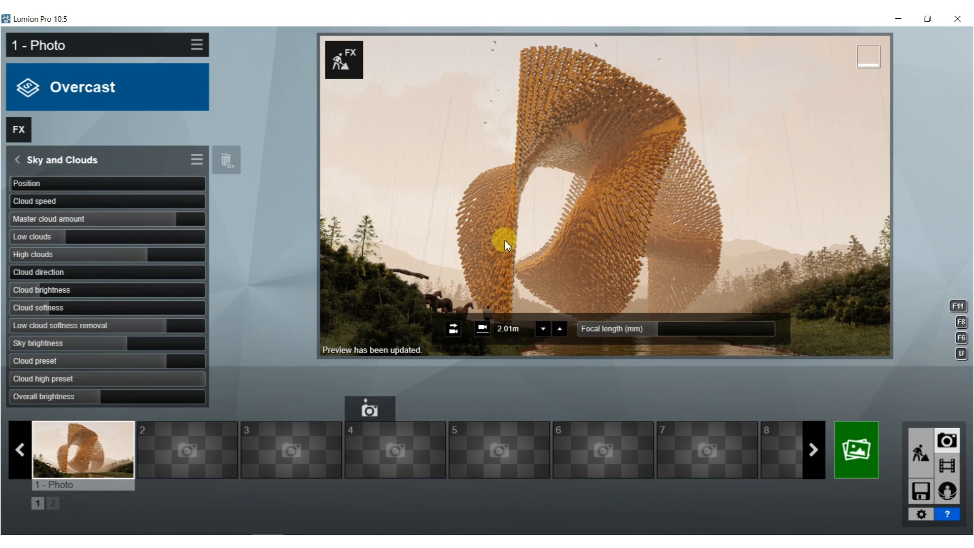
{"action": "mouse_move", "coordinate": [723, 308]}
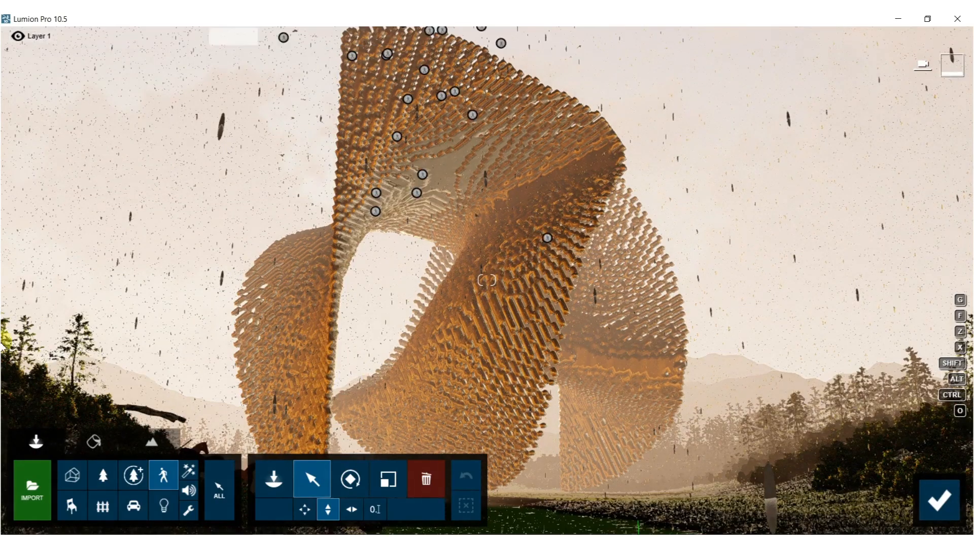
- Pick the AmericanHolly RT Shrub from the Nature shrubs collection to plant on the riverbank
{"action": "left_click", "coordinate": [101, 475]}
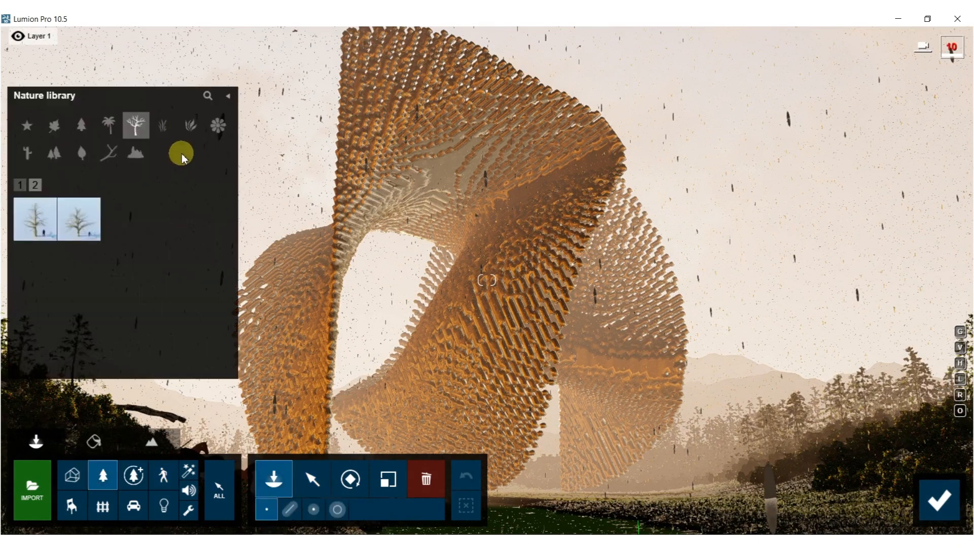
{"action": "left_click", "coordinate": [191, 125]}
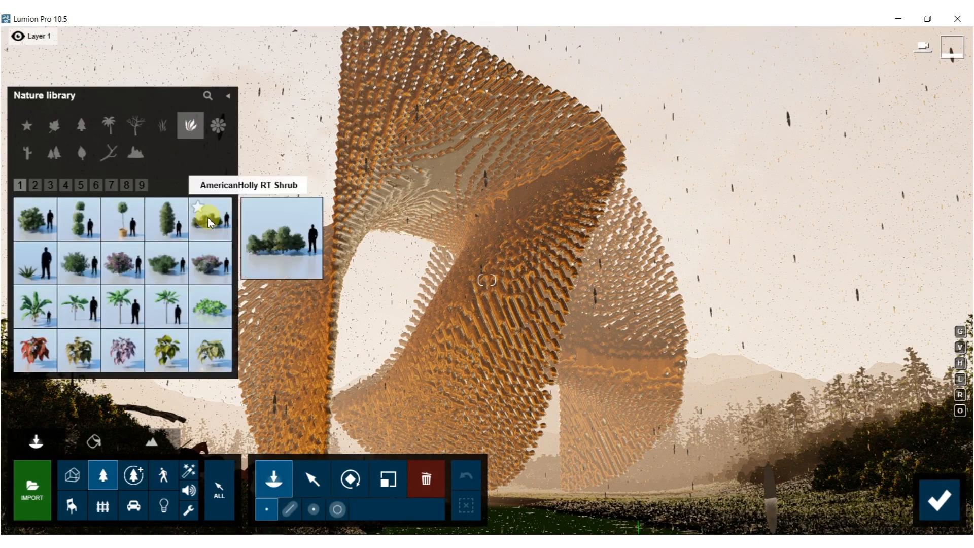
{"action": "left_click", "coordinate": [798, 511]}
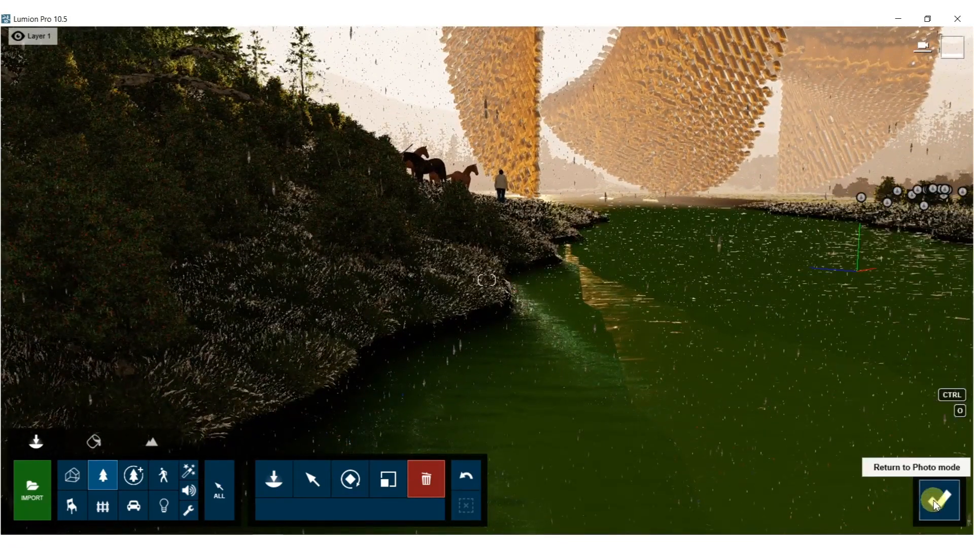
- Restore photo 1, change the Sun heading in its sun effect, then return to the build scene
{"action": "left_click", "coordinate": [940, 501]}
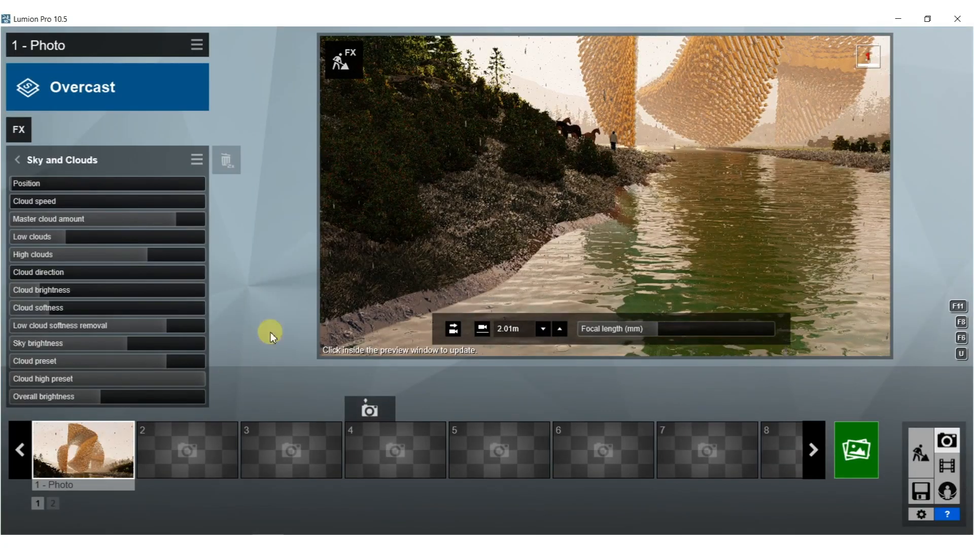
{"action": "left_click", "coordinate": [513, 275]}
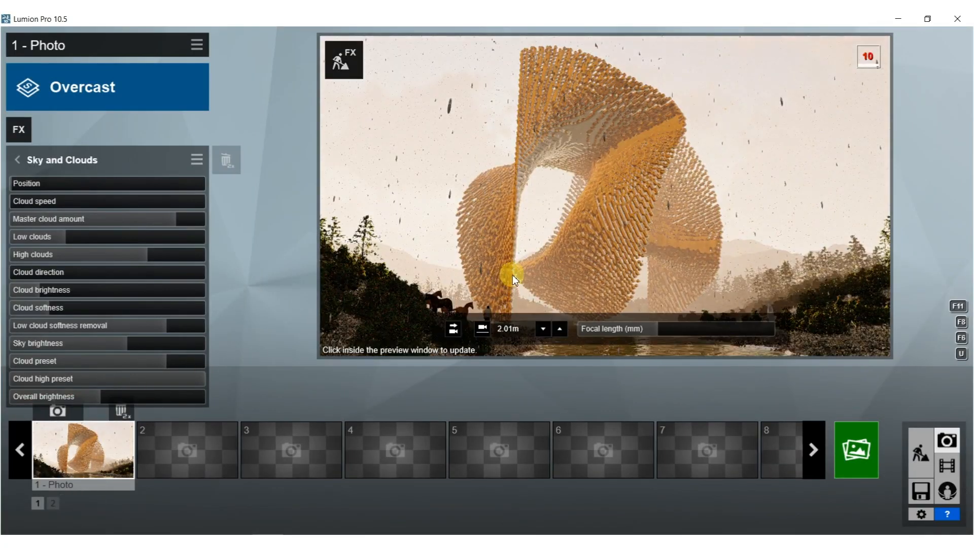
{"action": "left_click", "coordinate": [18, 160]}
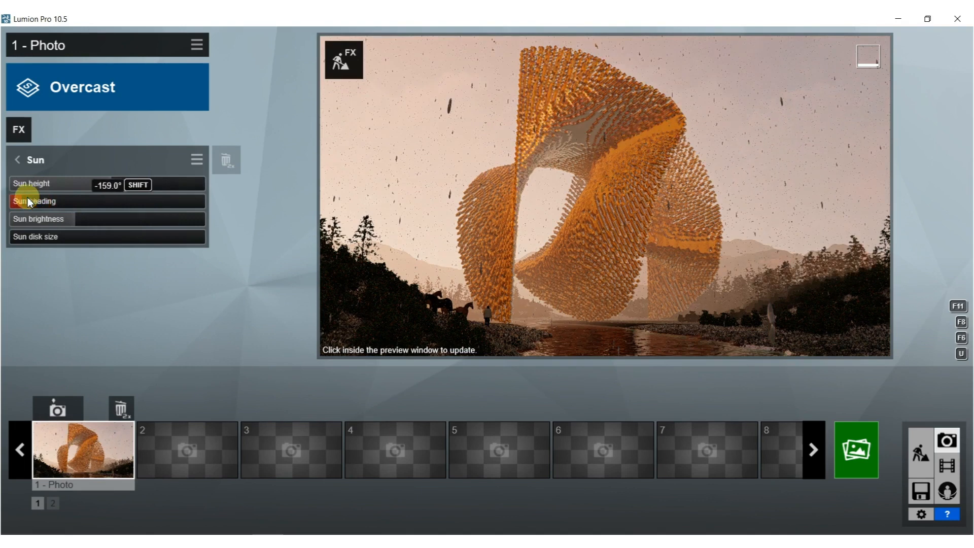
{"action": "left_click", "coordinate": [504, 184]}
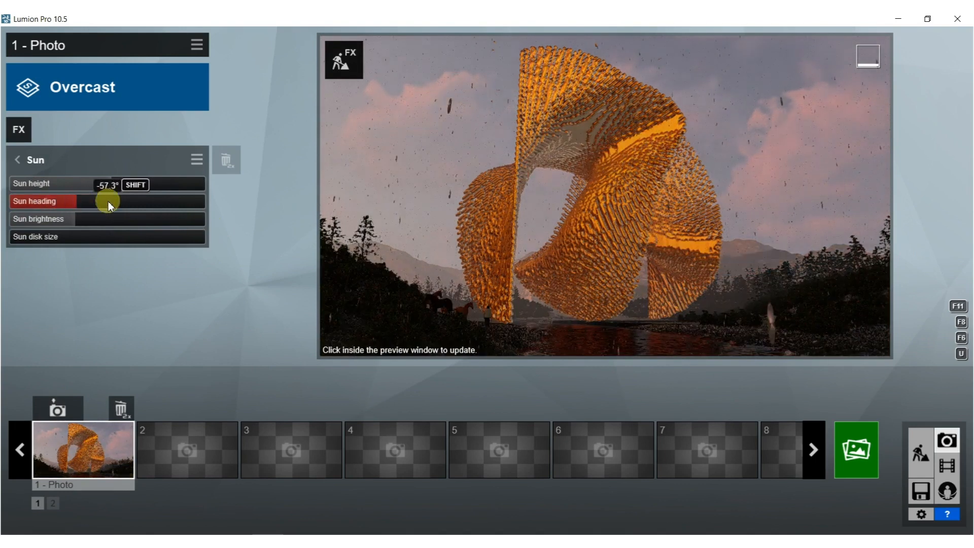
{"action": "left_click", "coordinate": [580, 177]}
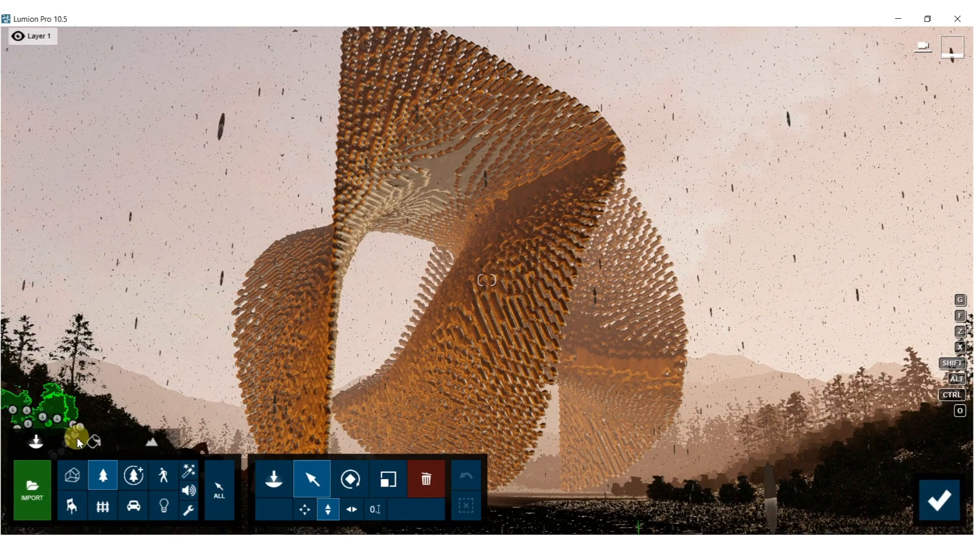
- Apply the Various > AgedGold material to the sculpture and save the material changes
{"action": "left_click", "coordinate": [93, 441]}
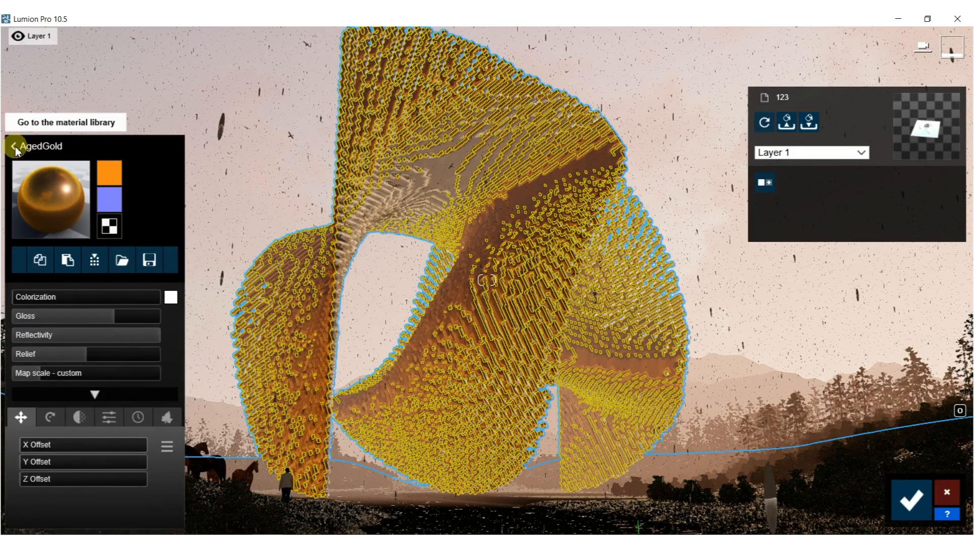
{"action": "left_click", "coordinate": [65, 122]}
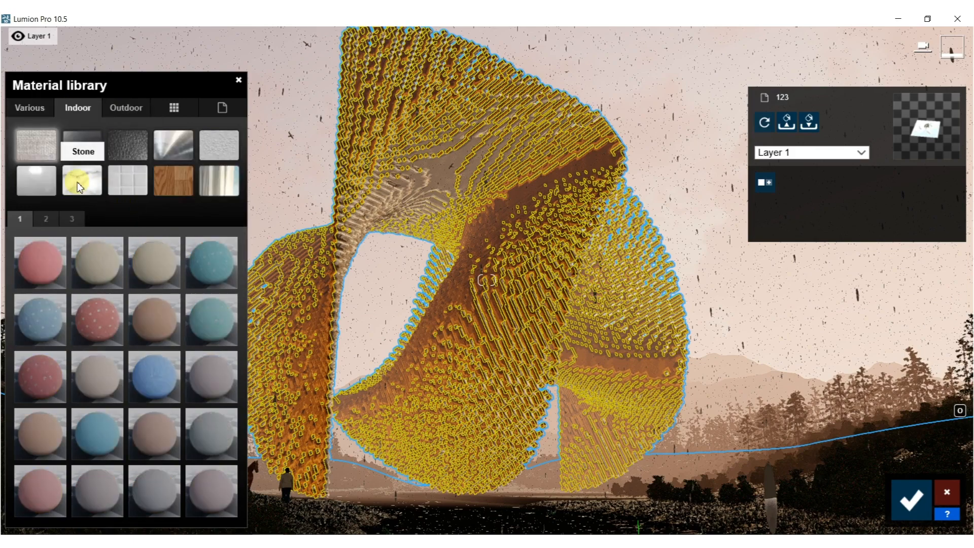
{"action": "left_click", "coordinate": [82, 180]}
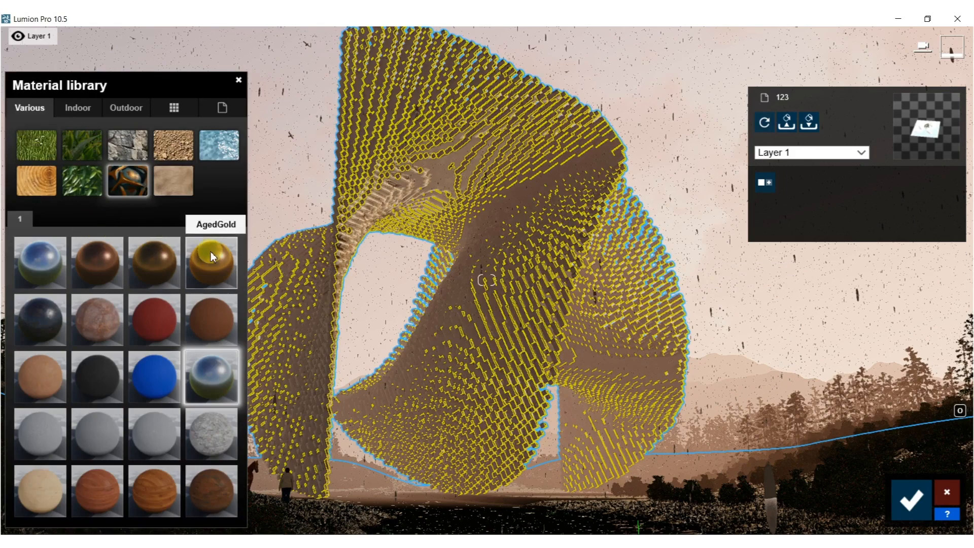
{"action": "left_click", "coordinate": [211, 262]}
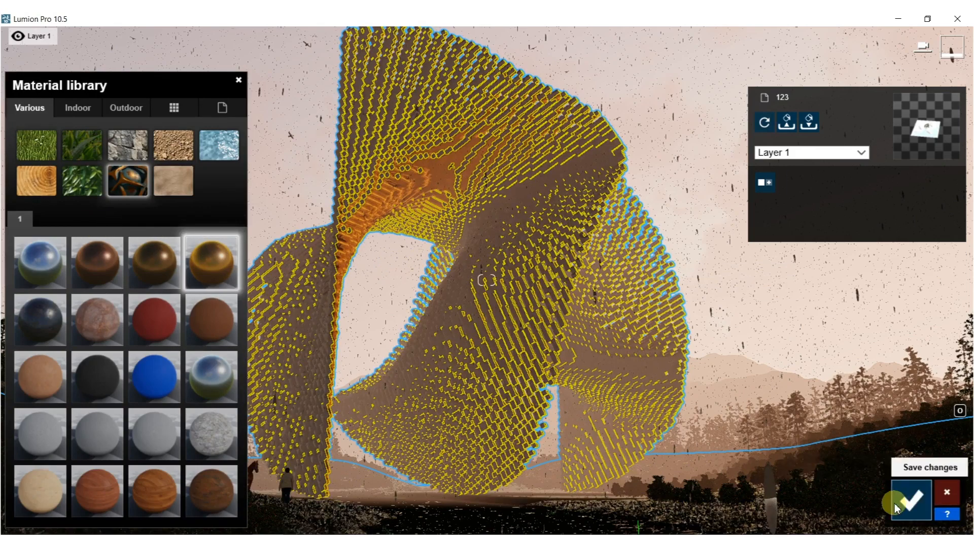
{"action": "left_click", "coordinate": [912, 499]}
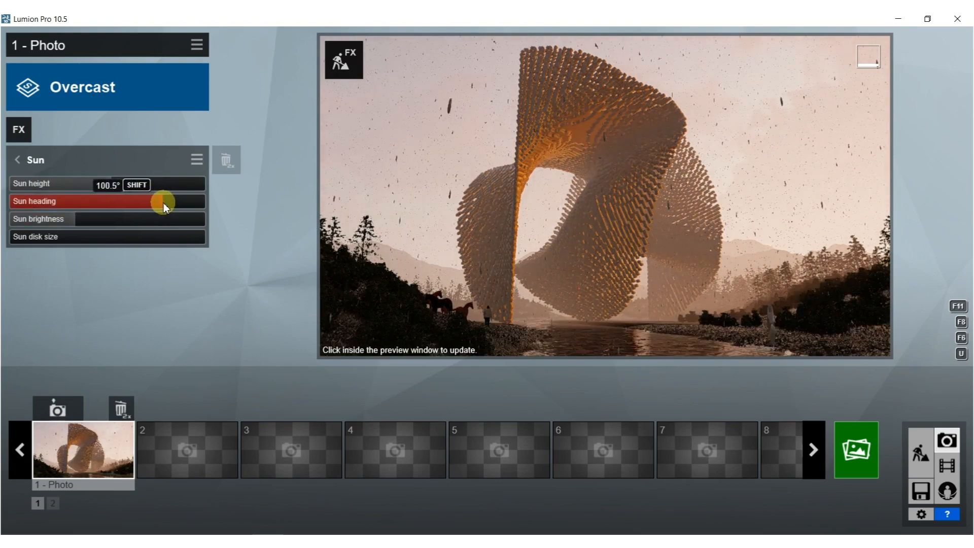
- Set the Sun heading to about 100.5° so the sculpture is side-lit
{"action": "left_click_drag", "start_coordinate": [164, 203], "coordinate": [203, 203]}
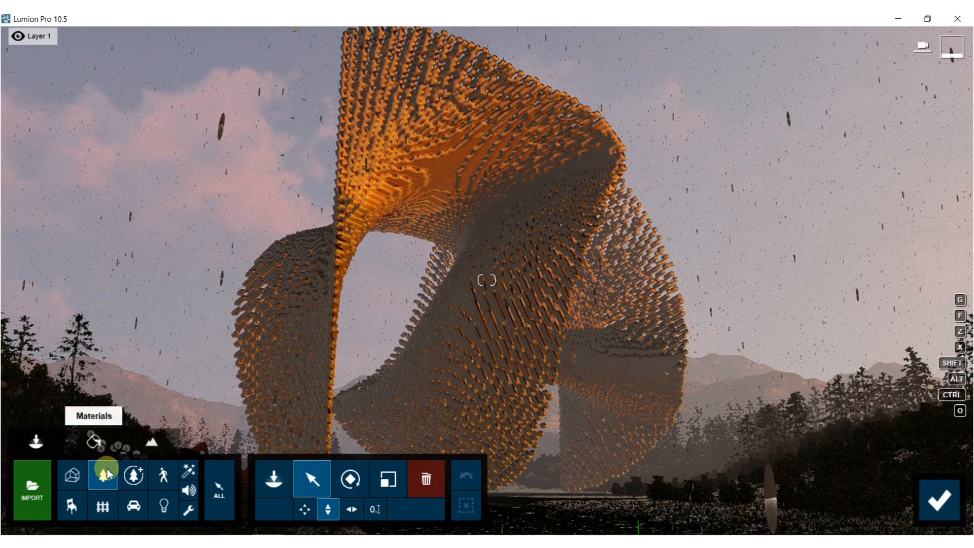
- Browse the nature conifers, then switch to the bird models in People and Animals
{"action": "left_click", "coordinate": [102, 475]}
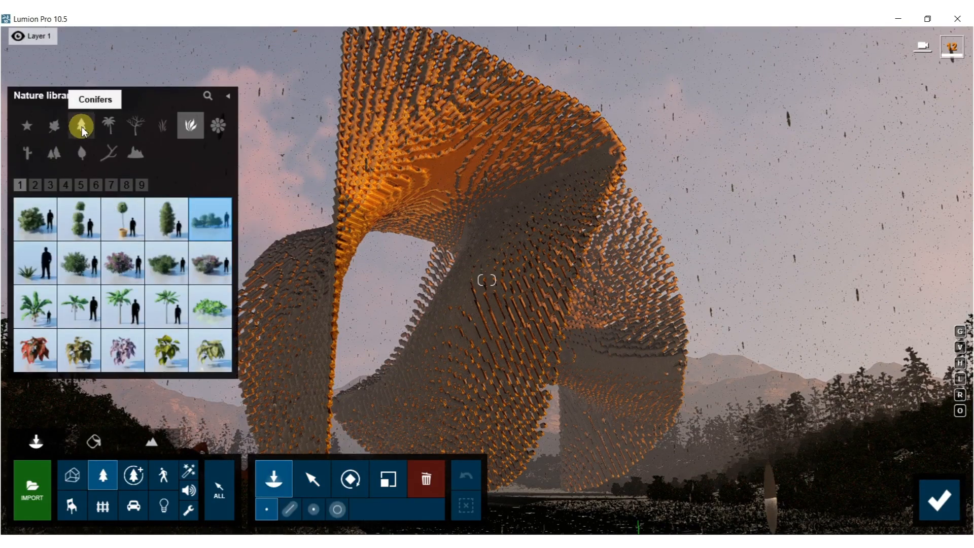
{"action": "left_click", "coordinate": [81, 125]}
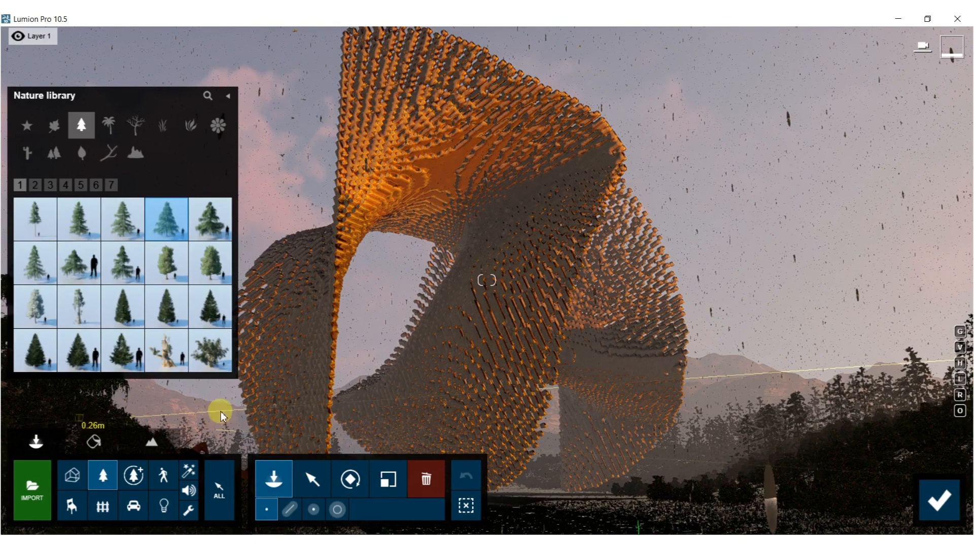
{"action": "mouse_move", "coordinate": [163, 475]}
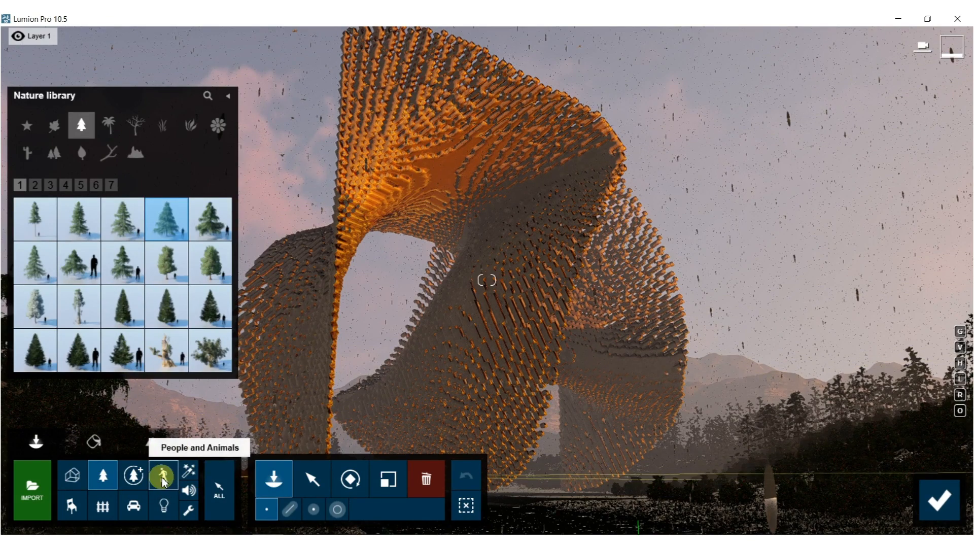
{"action": "left_click", "coordinate": [162, 474]}
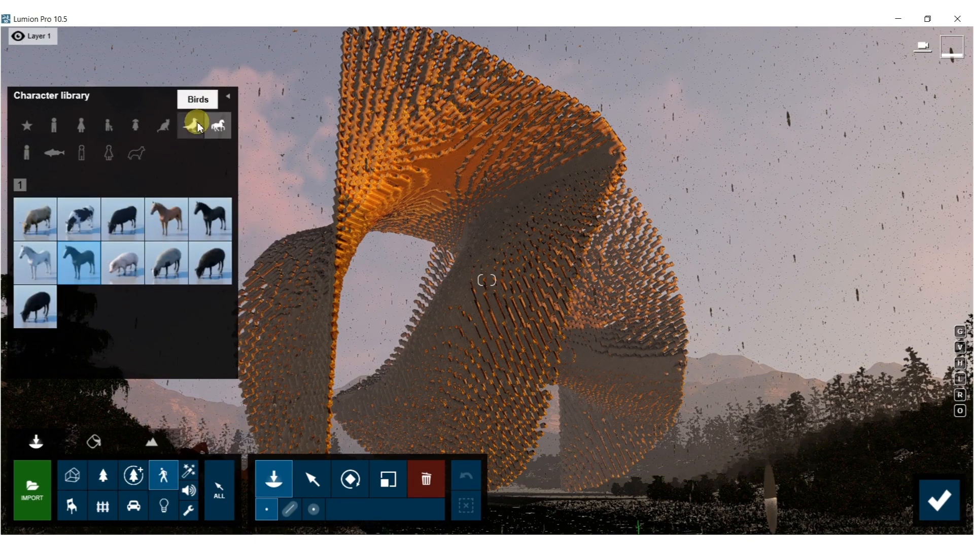
{"action": "left_click", "coordinate": [189, 125]}
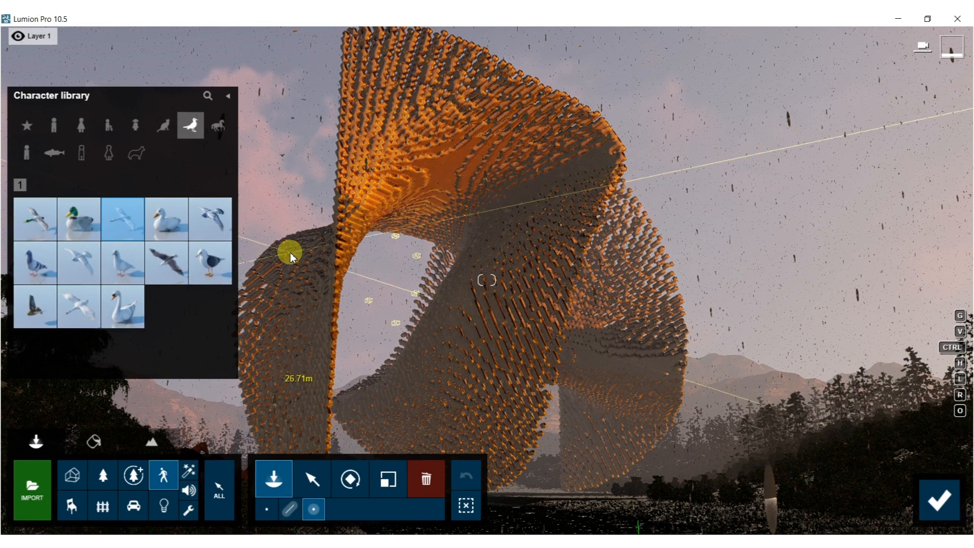
{"action": "mouse_move", "coordinate": [597, 118]}
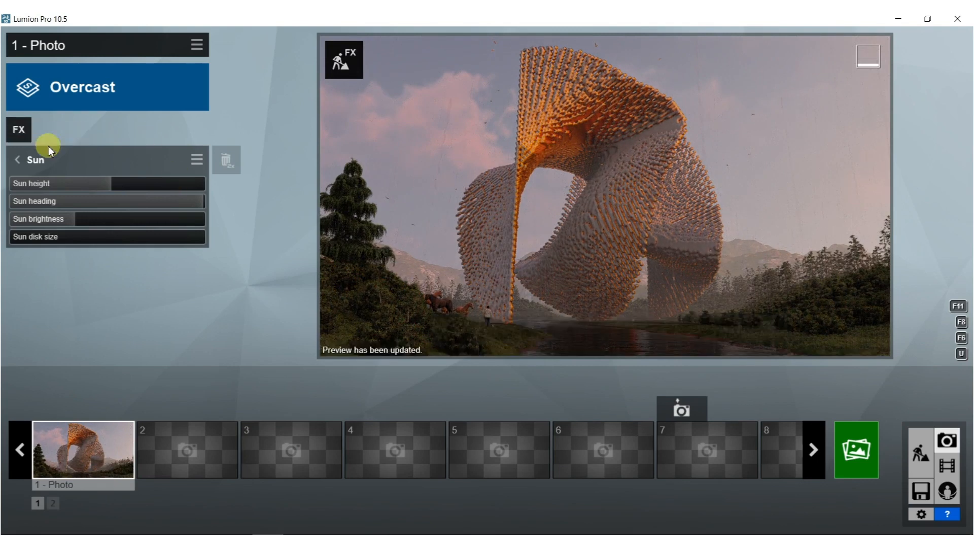
- Return from the photo shot to the build scene editor
{"action": "left_click", "coordinate": [18, 129]}
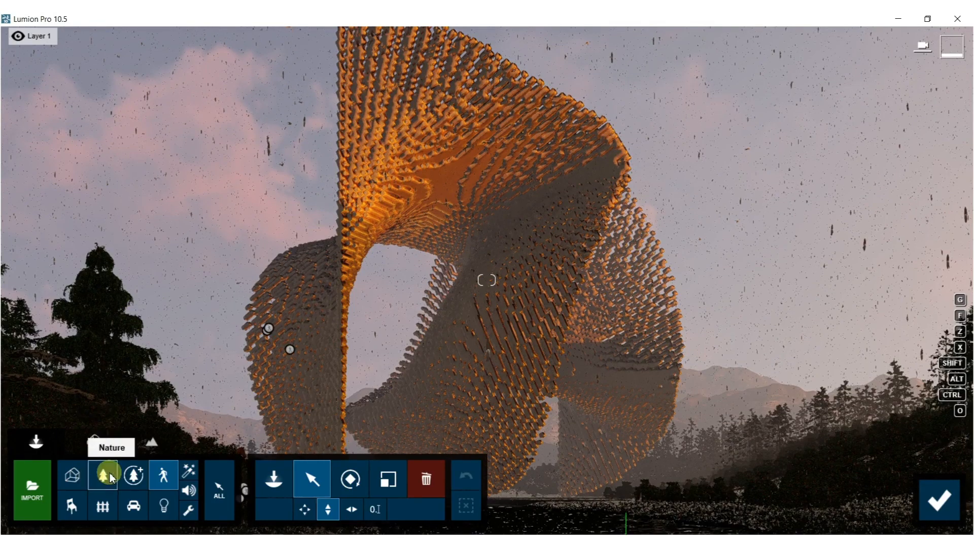
- Place MiddleStones boulders from the Nature library's Rocks category among the pines, then select them to inspect
{"action": "left_click", "coordinate": [102, 475]}
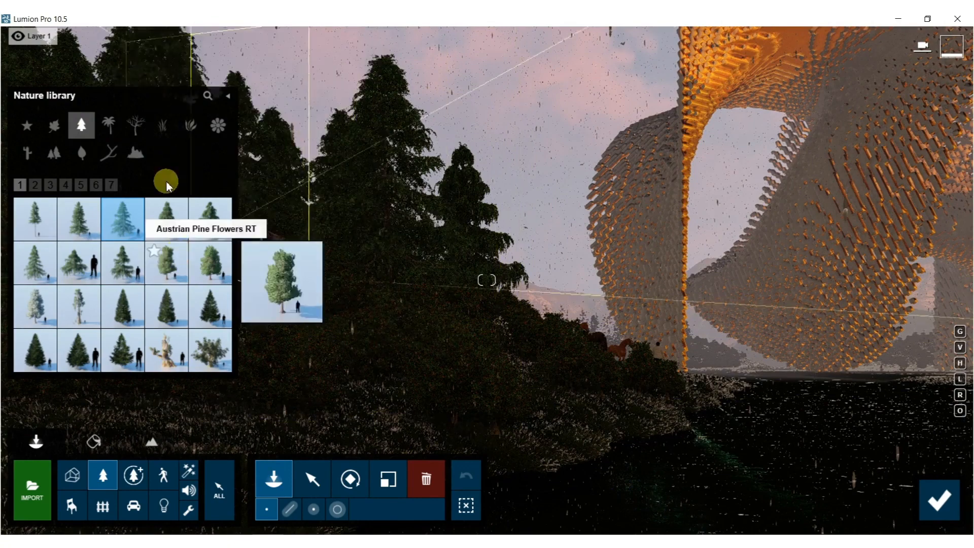
{"action": "left_click", "coordinate": [135, 153]}
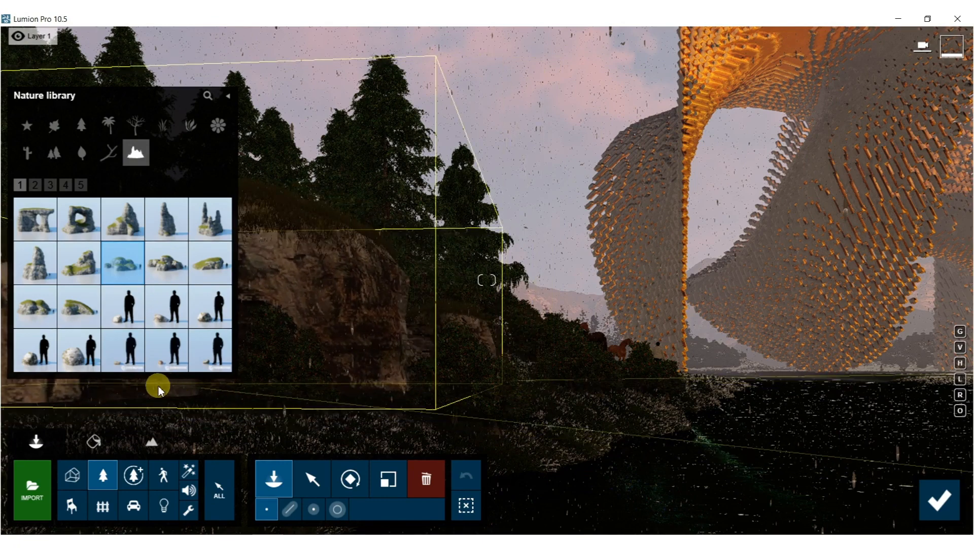
{"action": "mouse_move", "coordinate": [311, 478]}
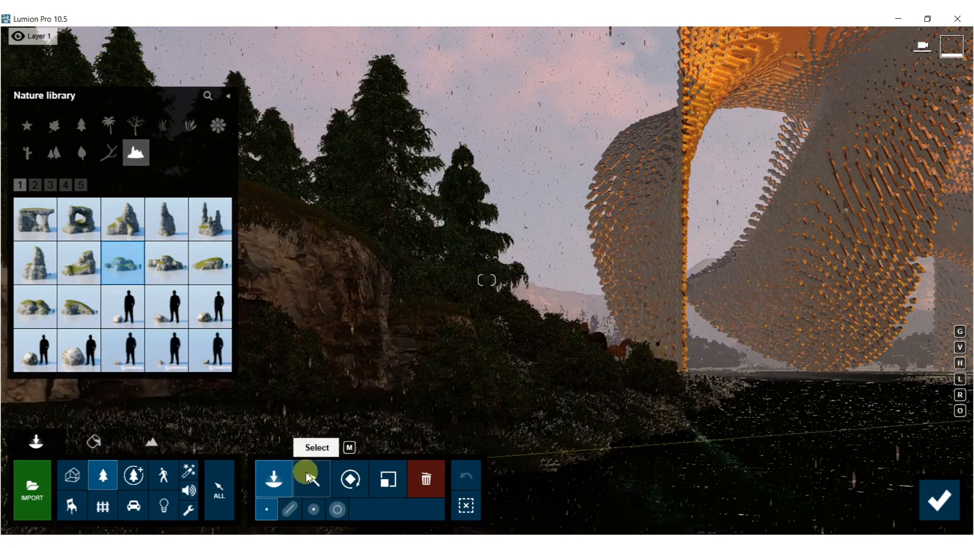
{"action": "left_click", "coordinate": [311, 478]}
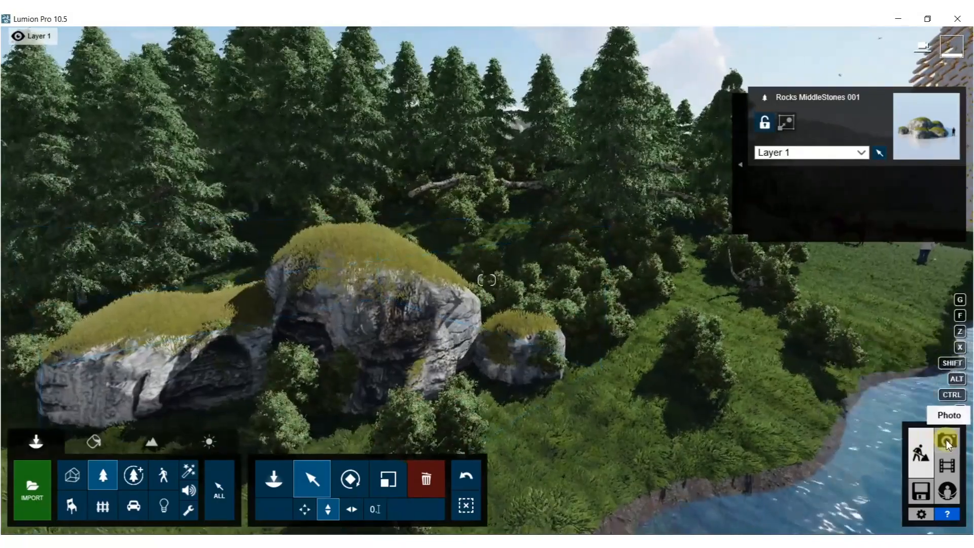
- In Photo mode, restore the camera to the saved first shot and refresh its preview
{"action": "left_click", "coordinate": [948, 441]}
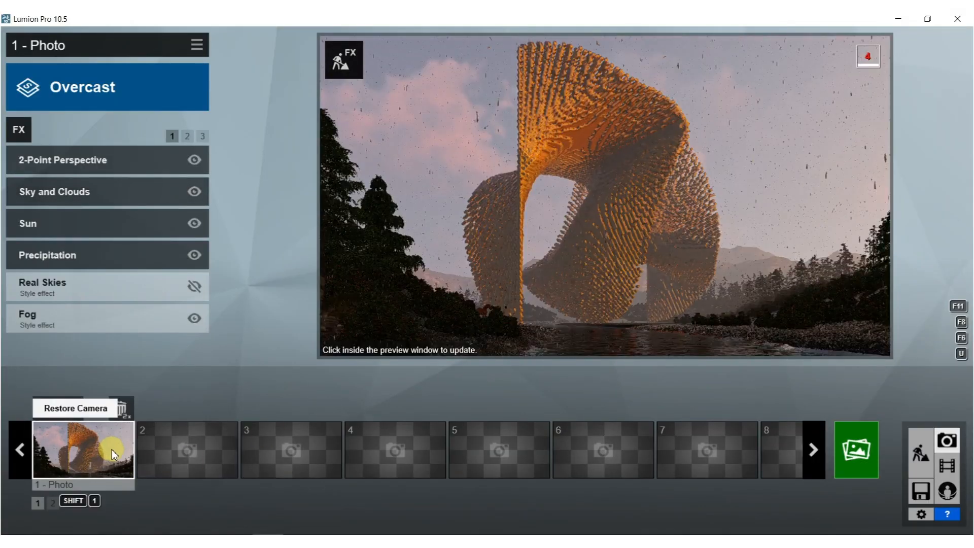
{"action": "left_click", "coordinate": [550, 250]}
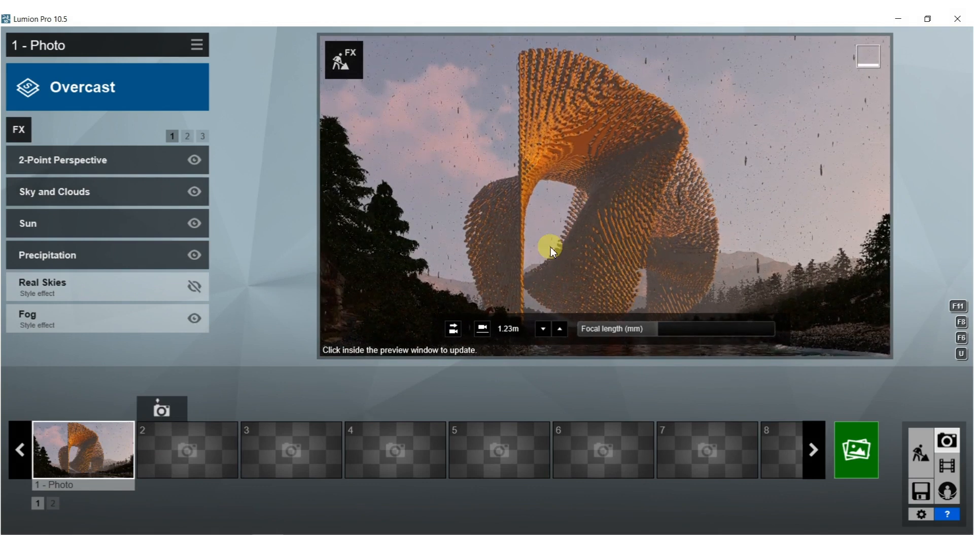
{"action": "left_click", "coordinate": [552, 251]}
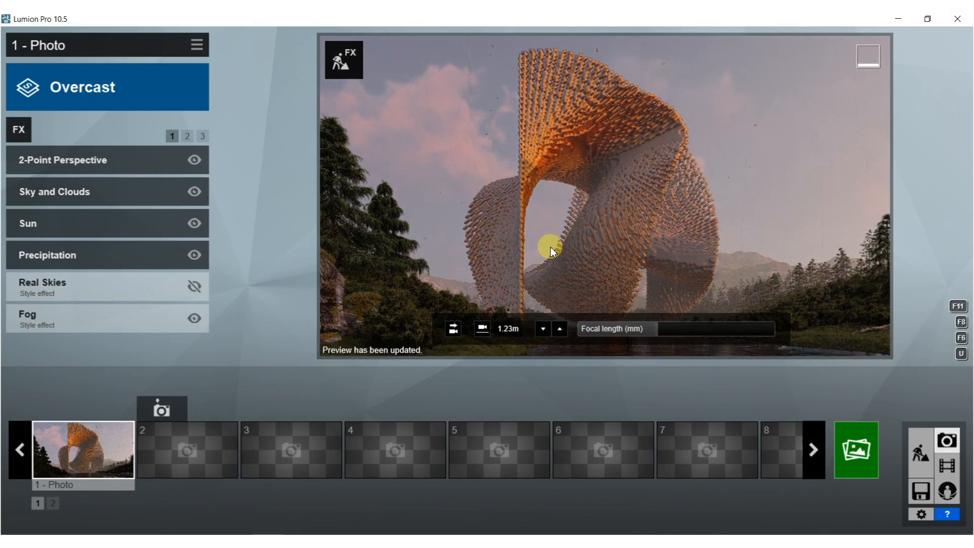
{"action": "mouse_move", "coordinate": [60, 408]}
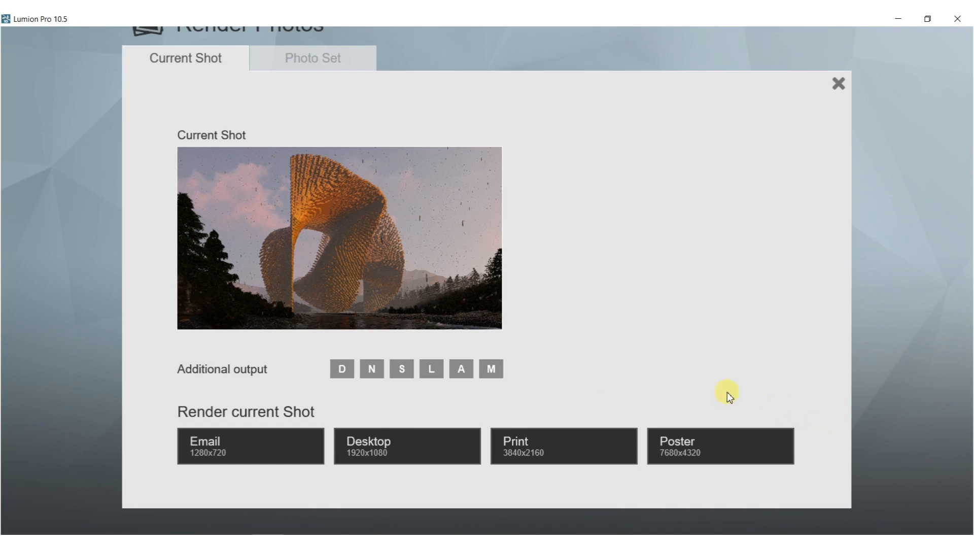
- Render at Desktop 1920x1080 and save as 93.jpg in Desktop > SPEED > BOOK
{"action": "left_click", "coordinate": [407, 446]}
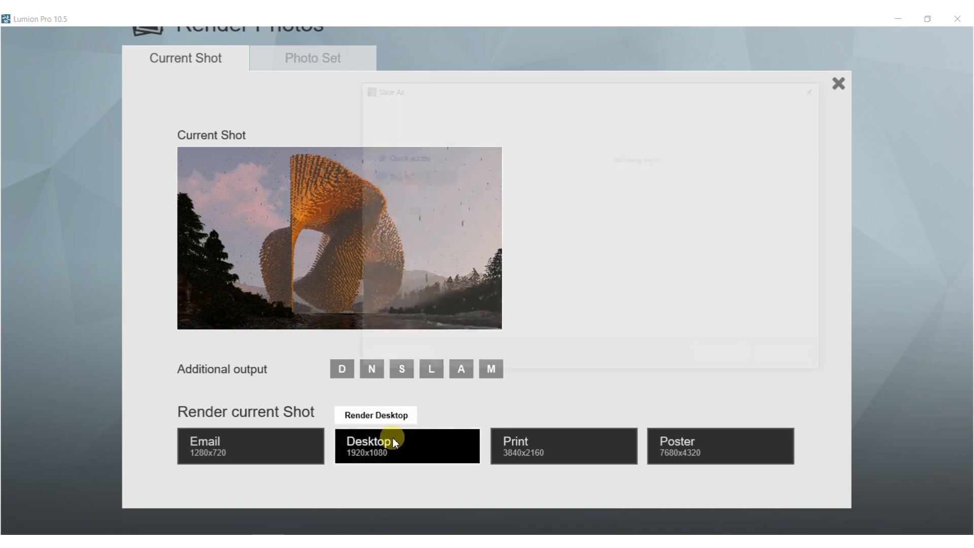
{"action": "left_click", "coordinate": [405, 446]}
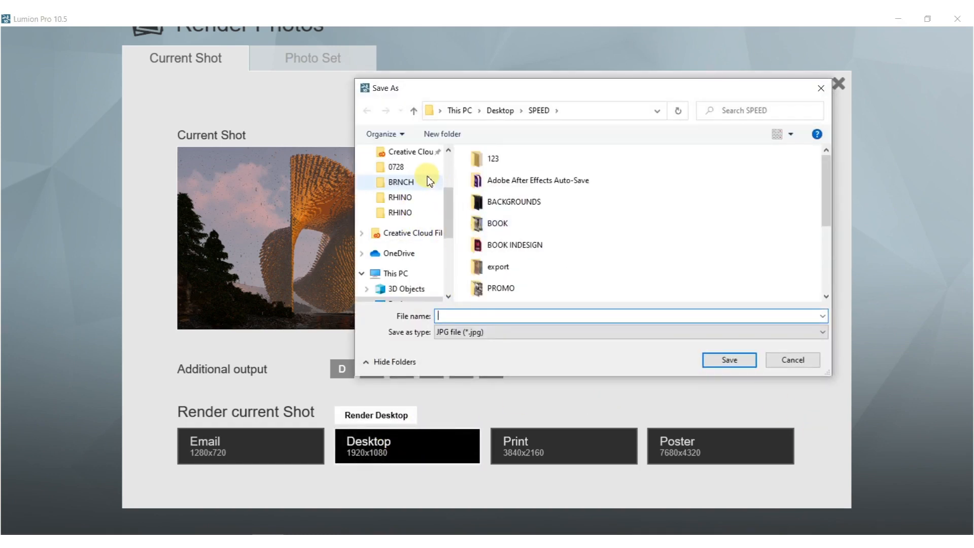
{"action": "double_click", "coordinate": [497, 224]}
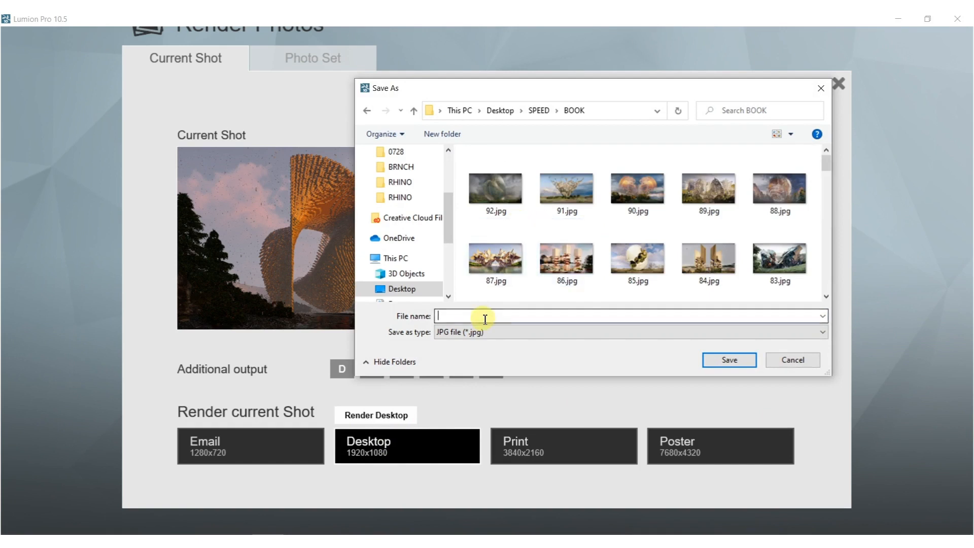
{"action": "type", "text": "93"}
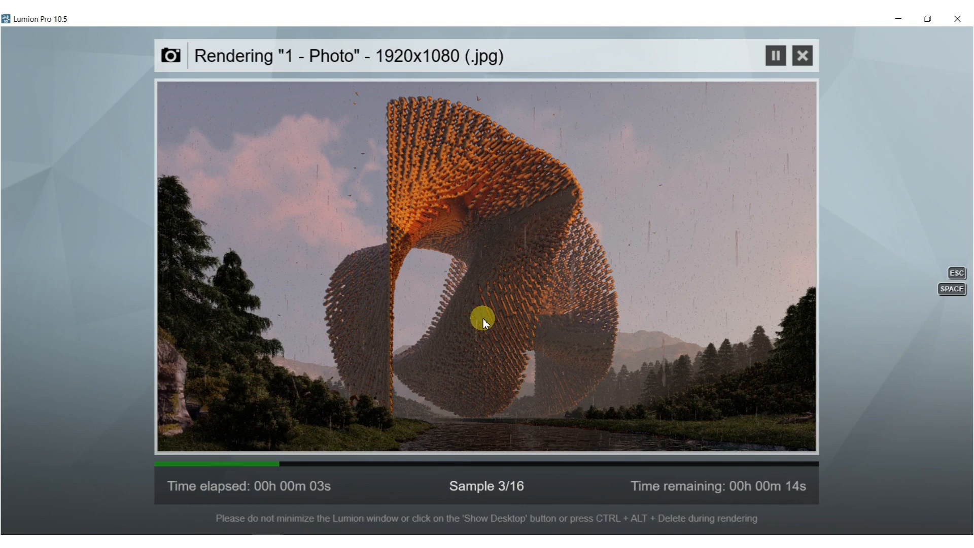
{"action": "mouse_move", "coordinate": [371, 388]}
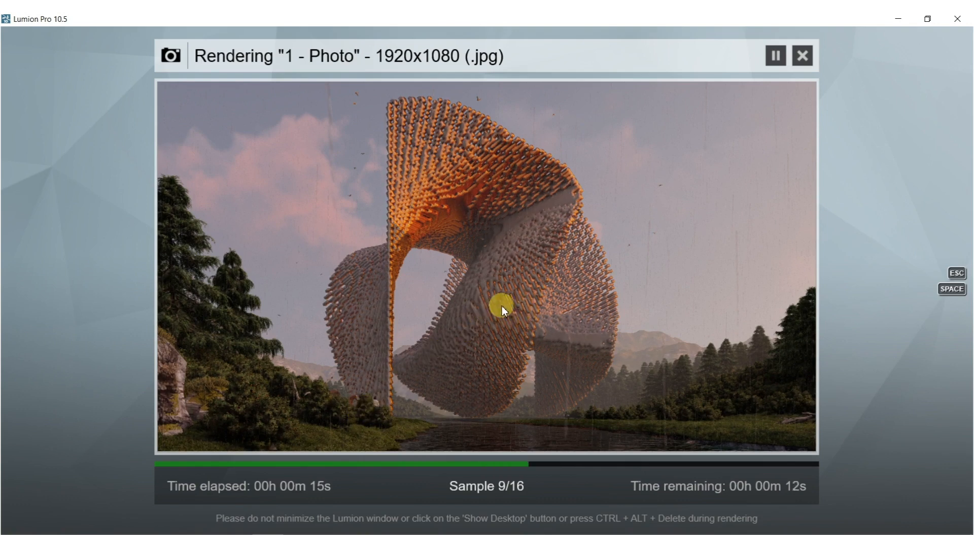
{"action": "mouse_move", "coordinate": [486, 316]}
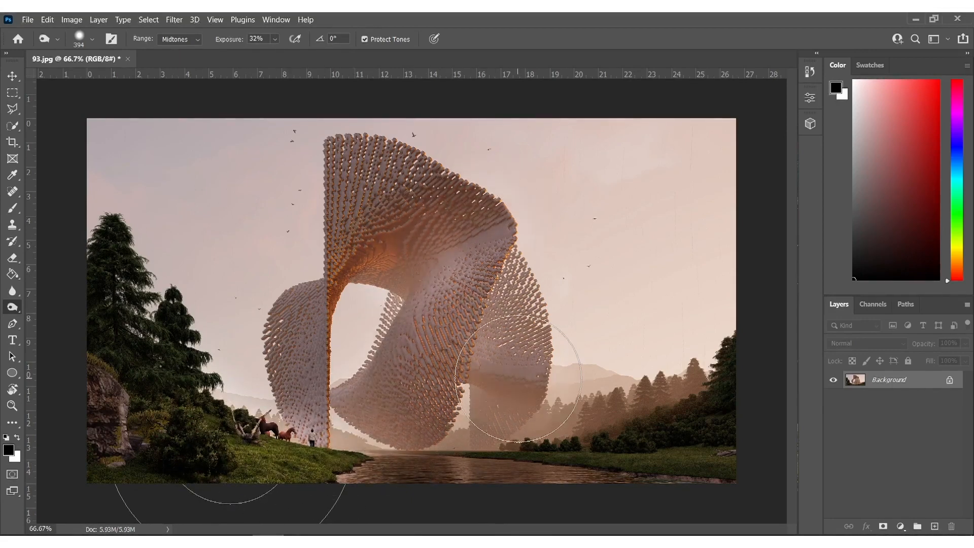
- Dodge the Midtones over the misty area near the sculpture base to lighten it
{"action": "left_click_drag", "start_coordinate": [512, 385], "coordinate": [702, 438]}
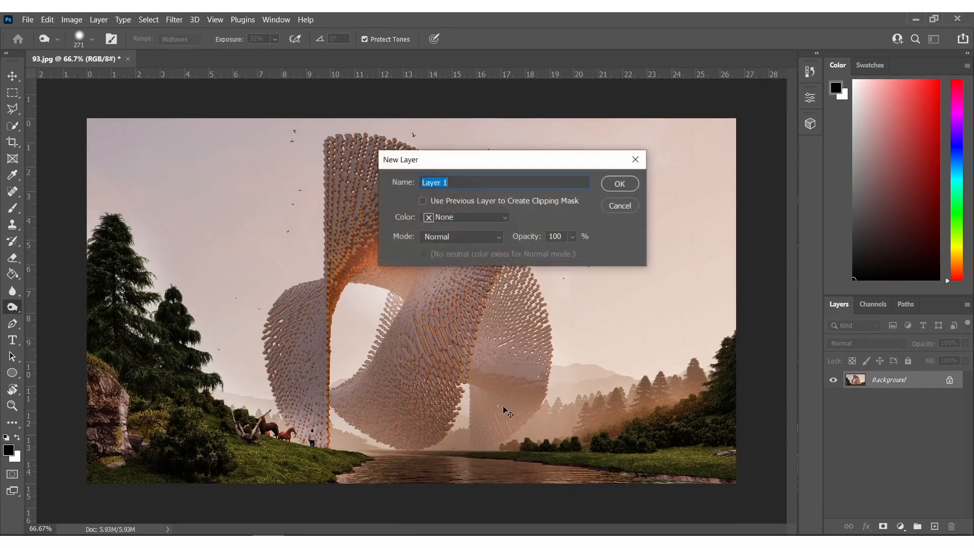
- Create Layer 1 and free-transform it to stretch past the image's top and bottom edges
{"action": "left_click", "coordinate": [618, 184]}
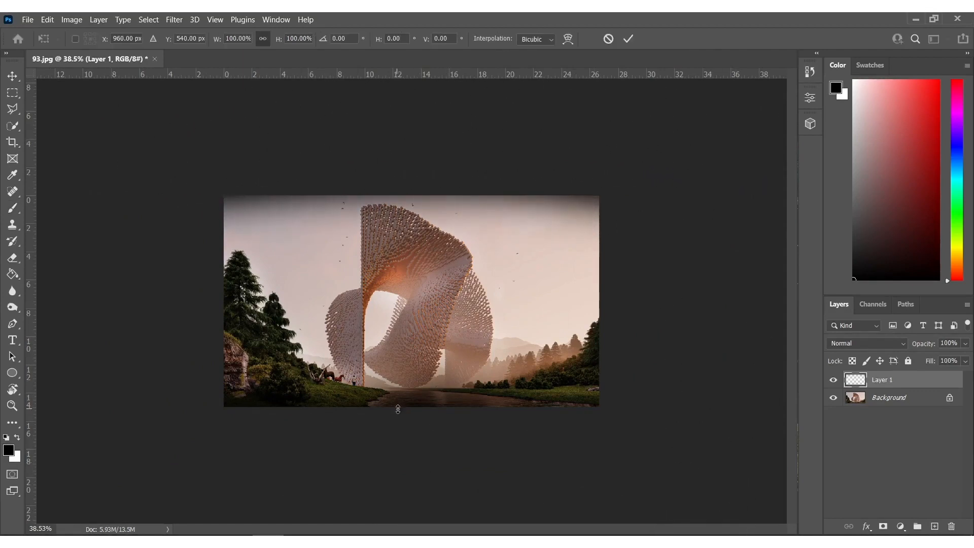
{"action": "left_click_drag", "start_coordinate": [398, 409], "coordinate": [400, 430]}
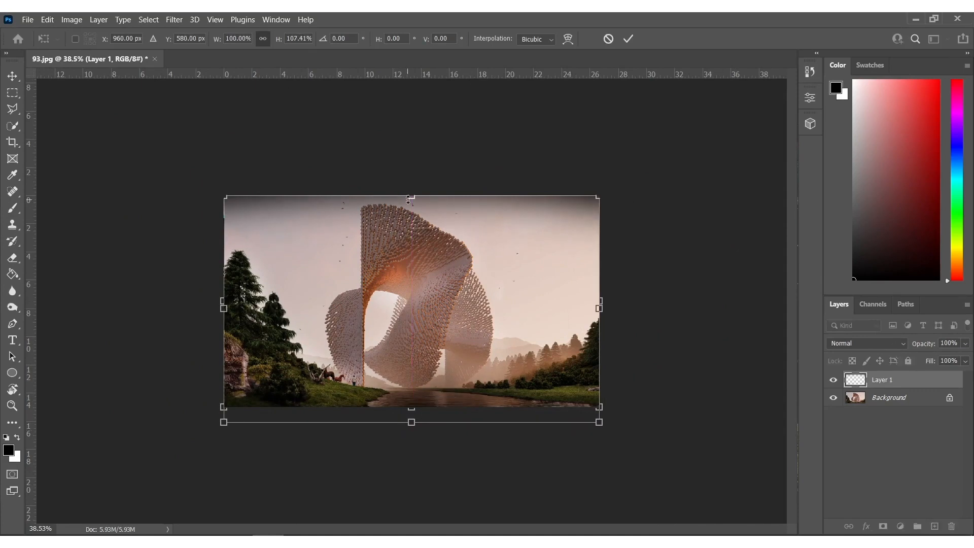
{"action": "left_click_drag", "start_coordinate": [410, 200], "coordinate": [409, 187]}
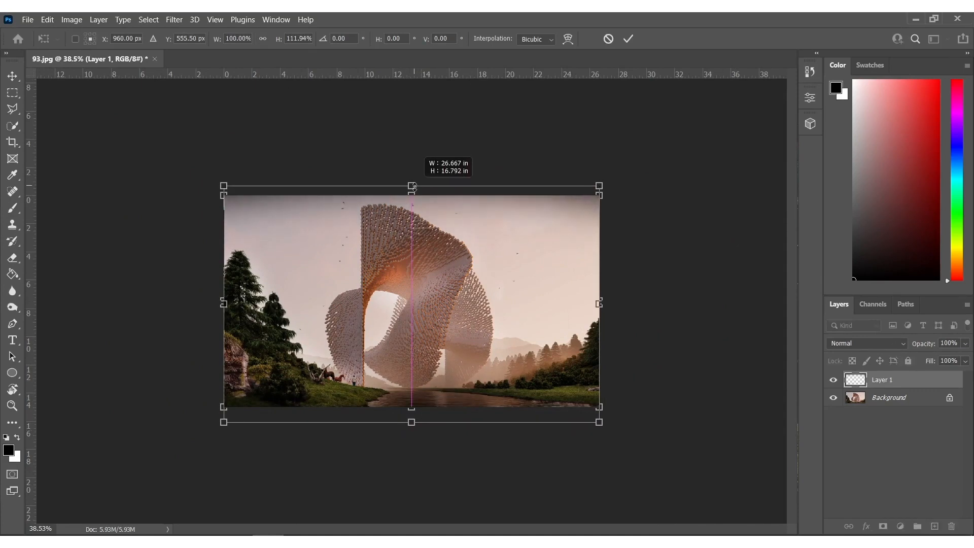